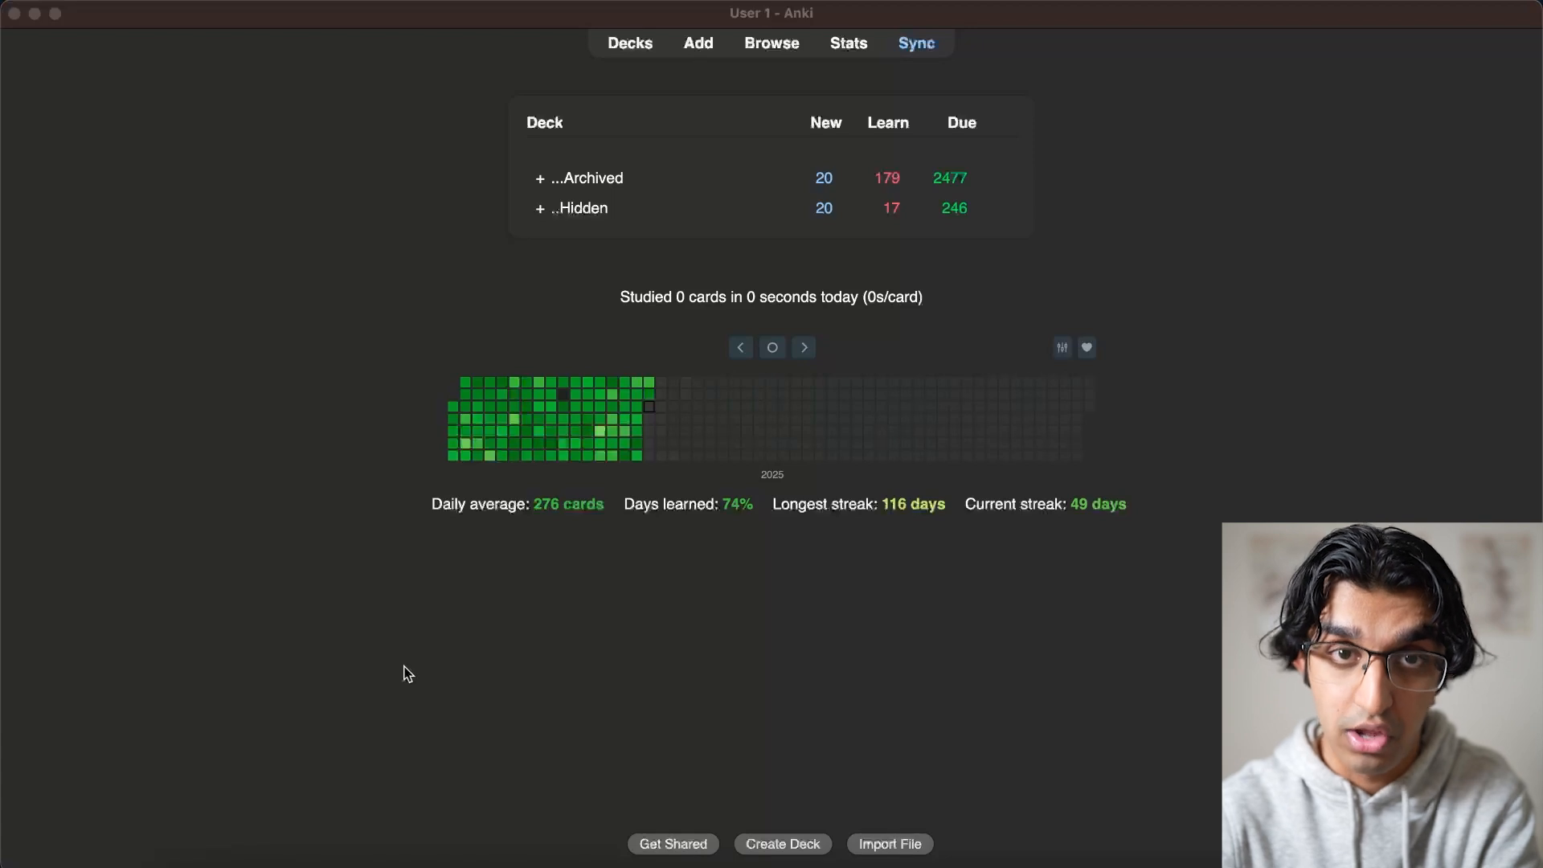
mouse_move(596, 580)
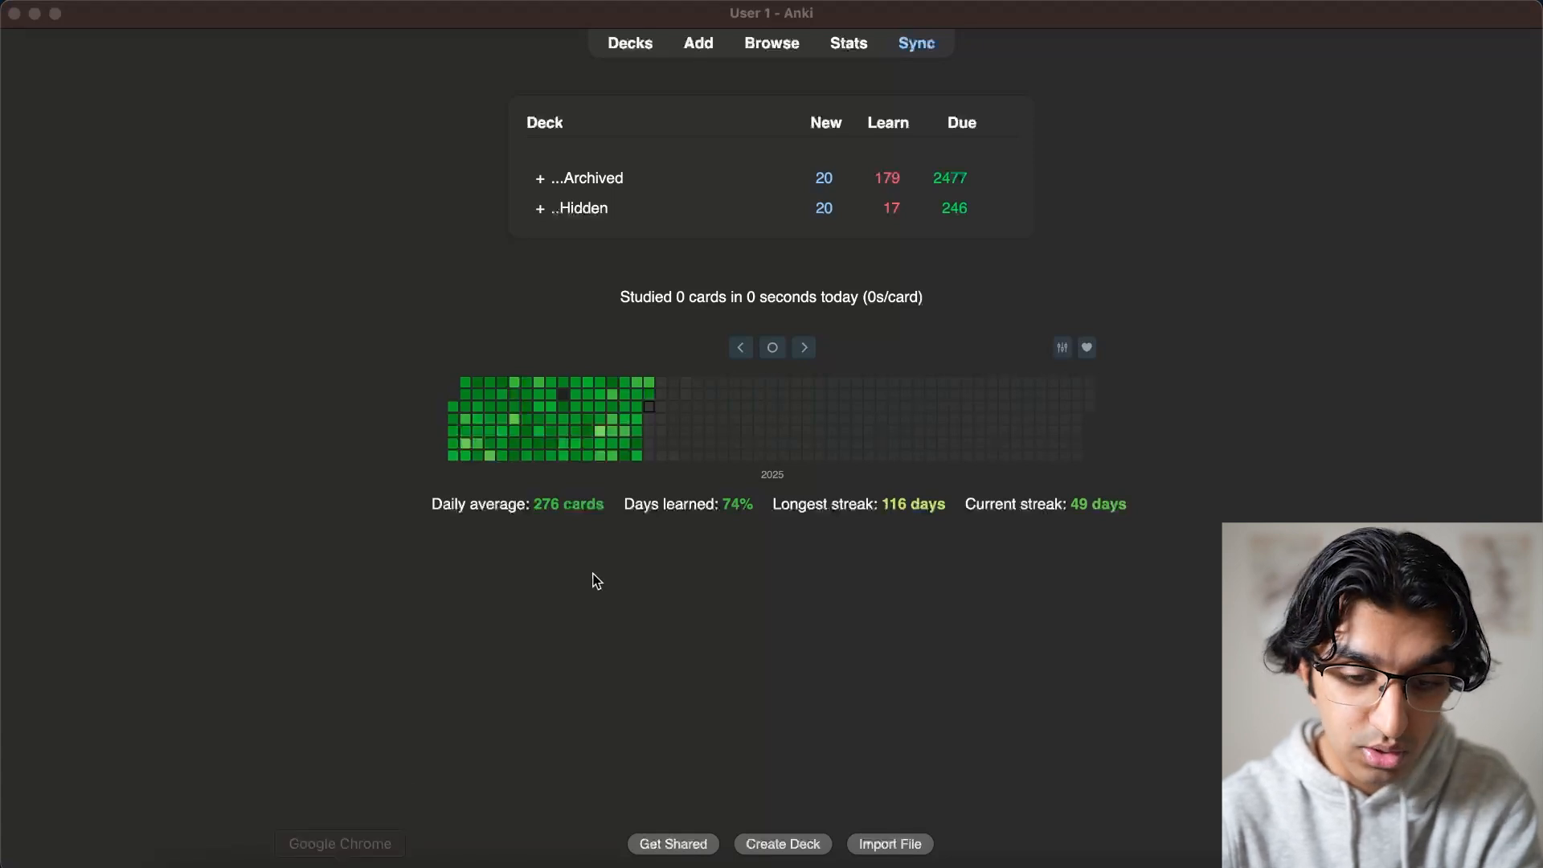
mouse_move(463, 738)
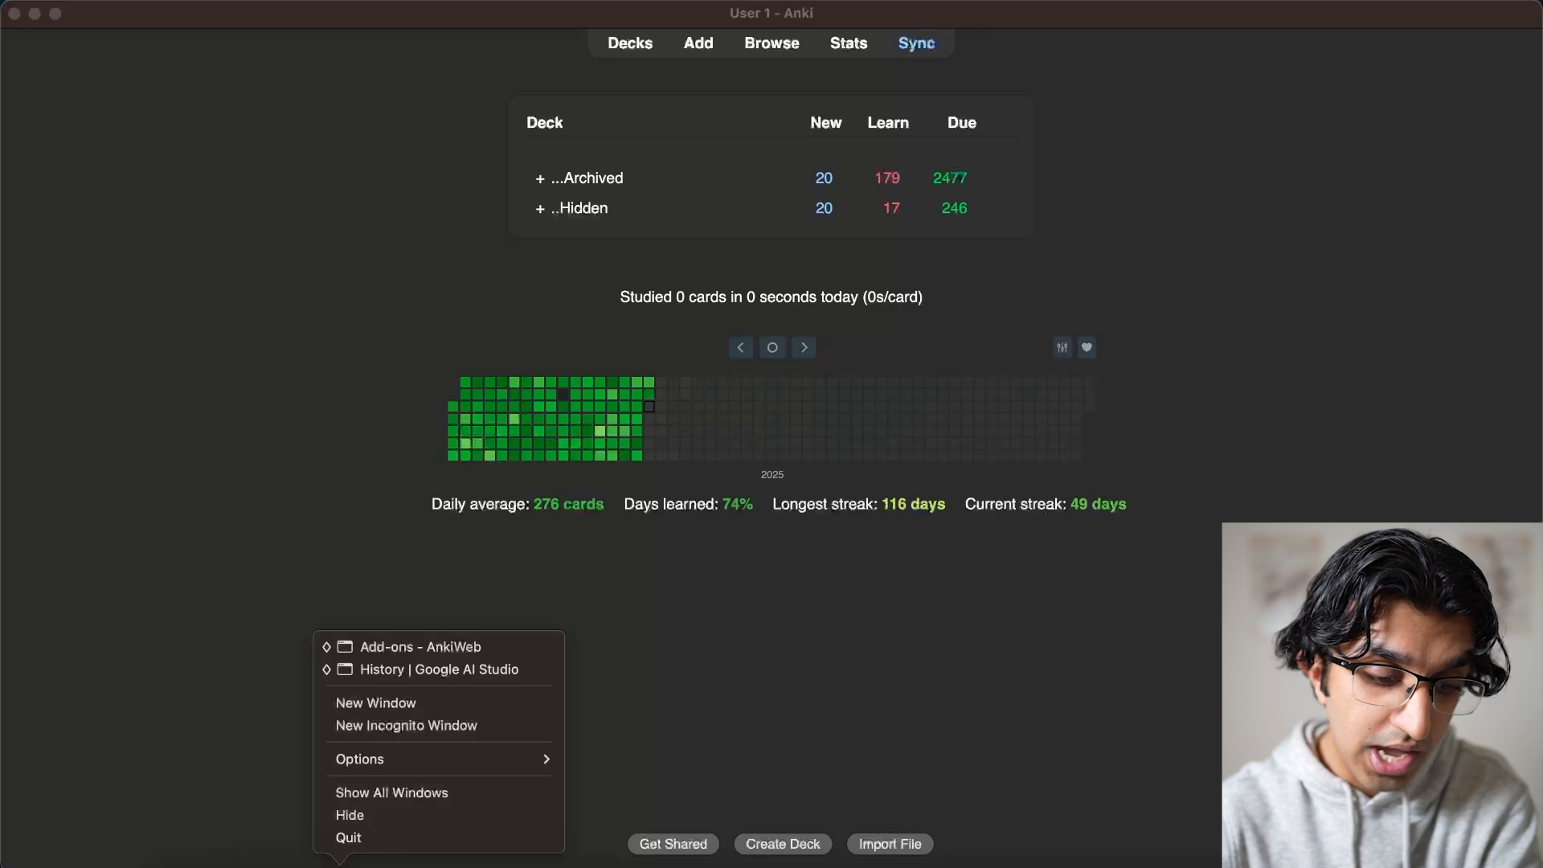
Scroll through the AnkiWeb shared add-ons list, then the YouTube 'anki addons' results
left_click(415, 646)
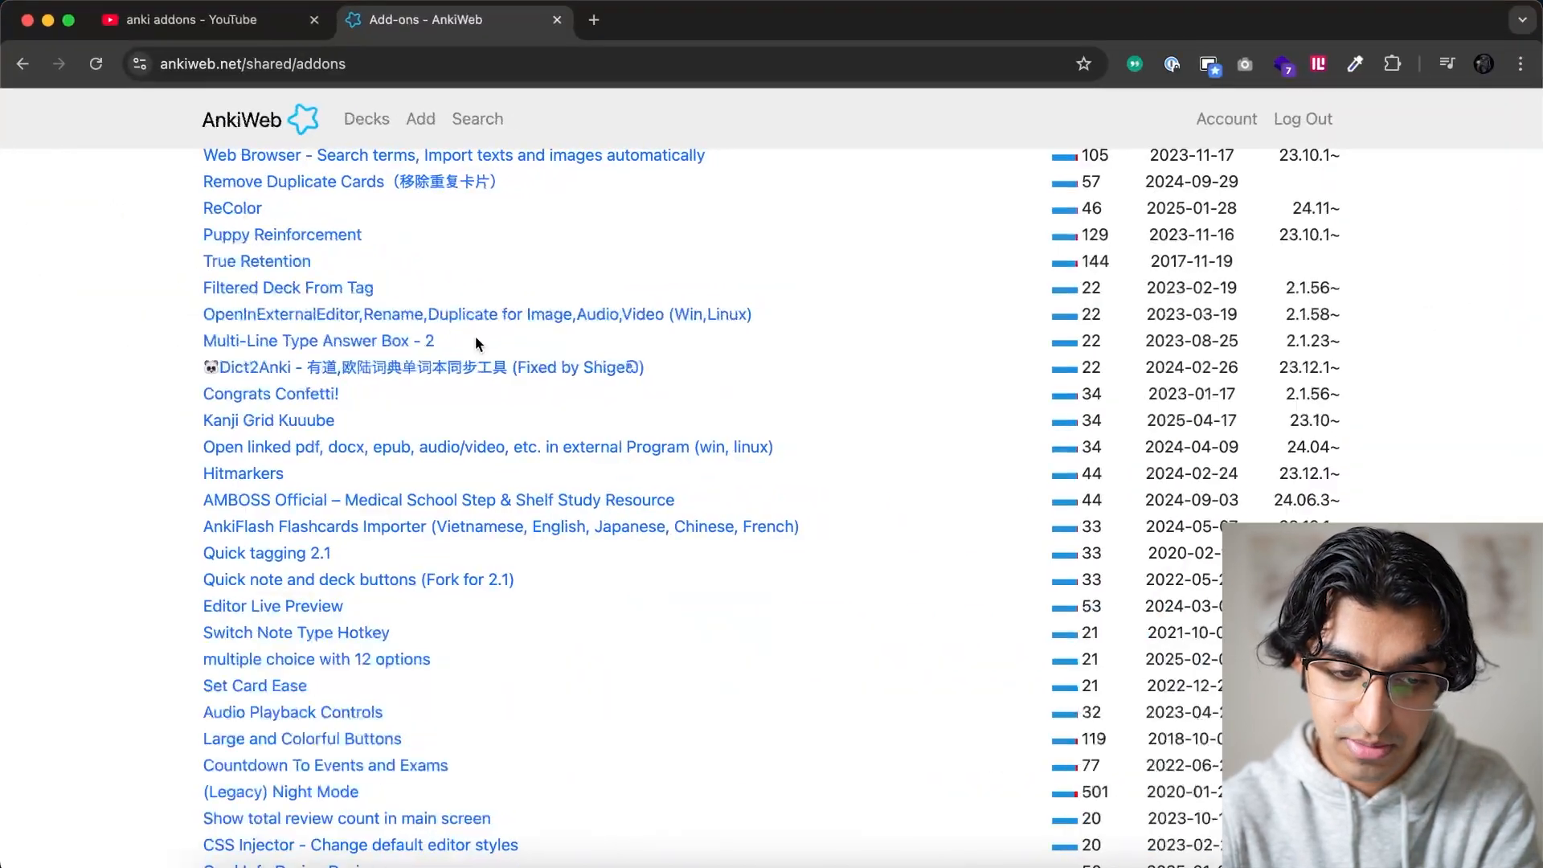
scroll("down", 3)
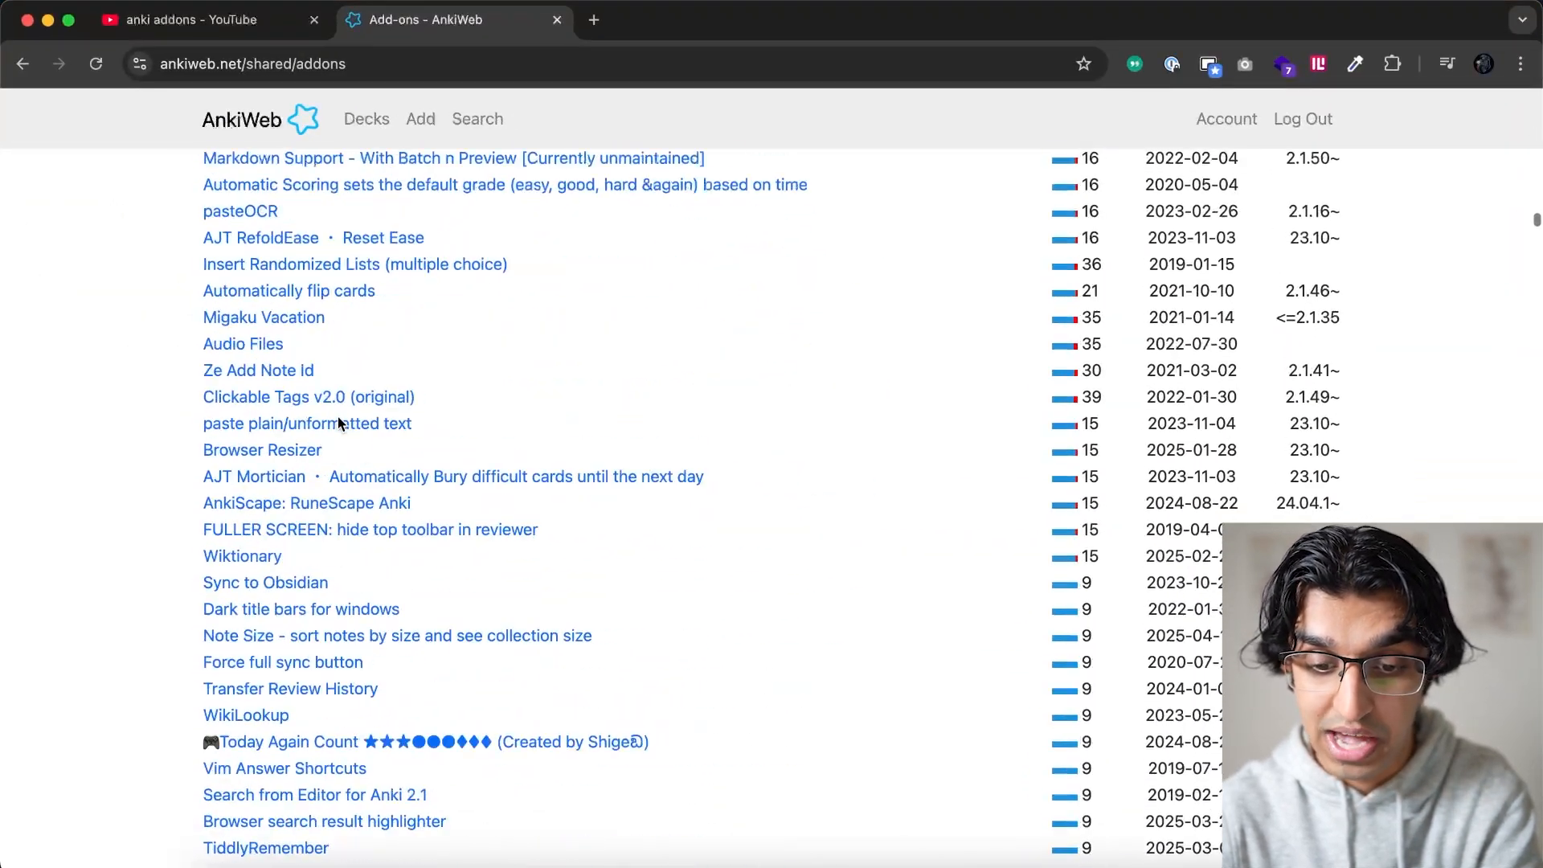
scroll("down", 3)
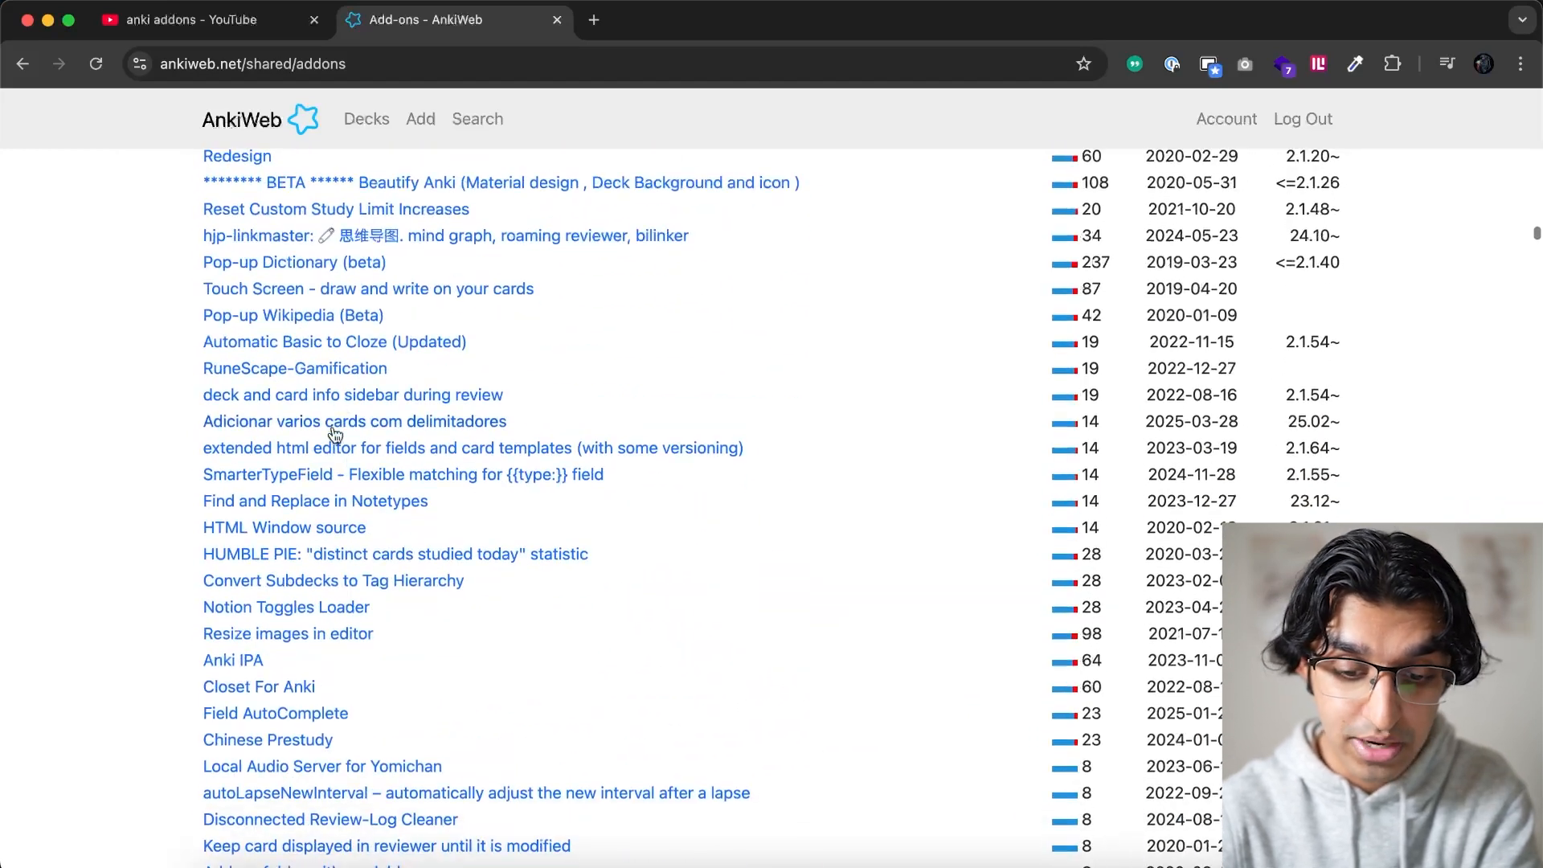
scroll("down", 3)
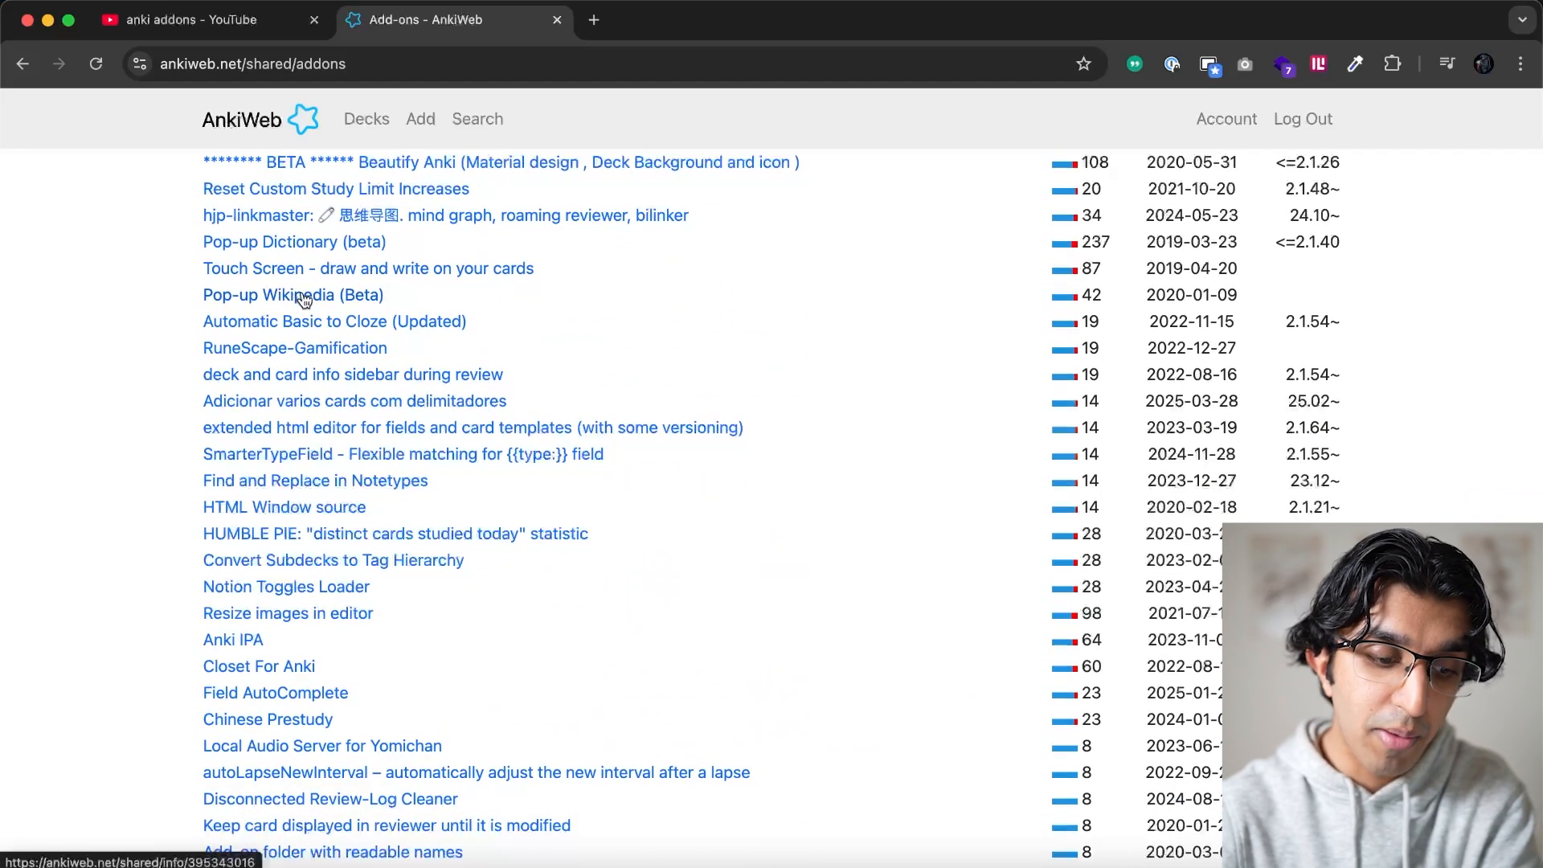
scroll("down", 3)
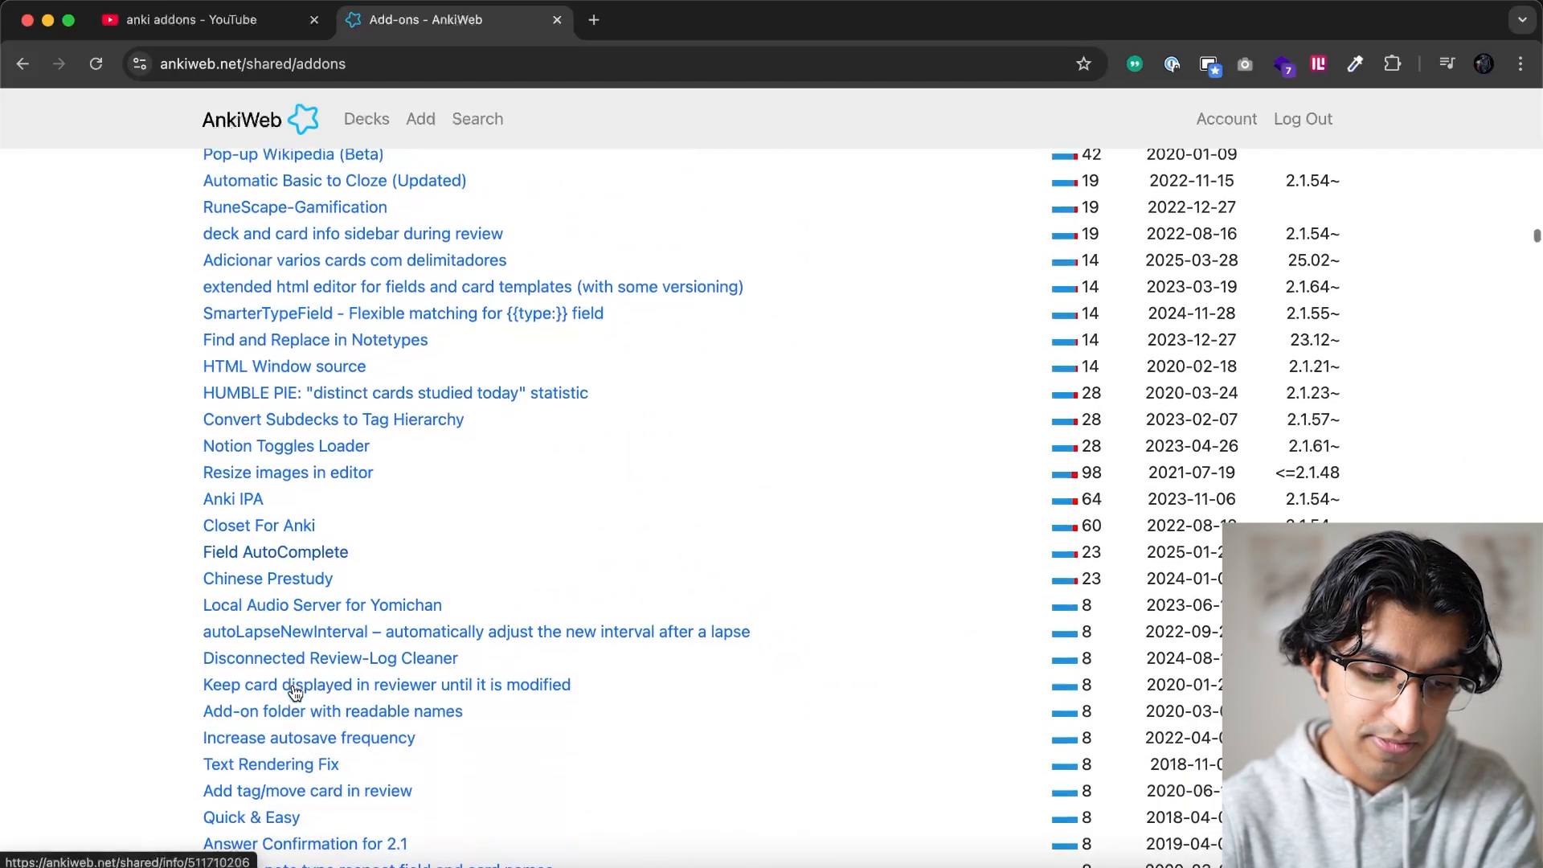
scroll("down", 3)
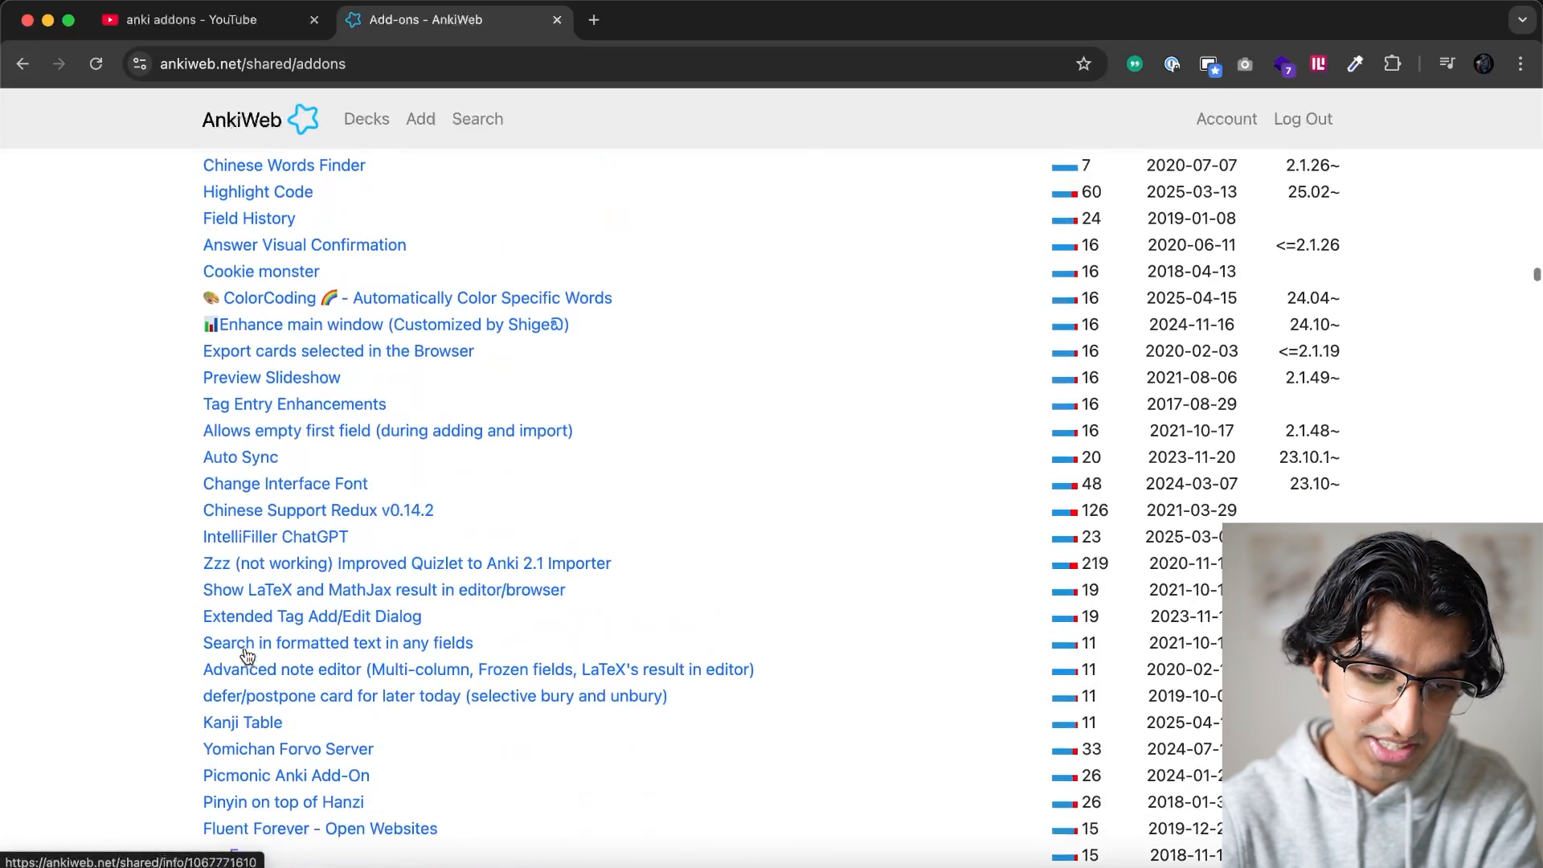
left_click(188, 19)
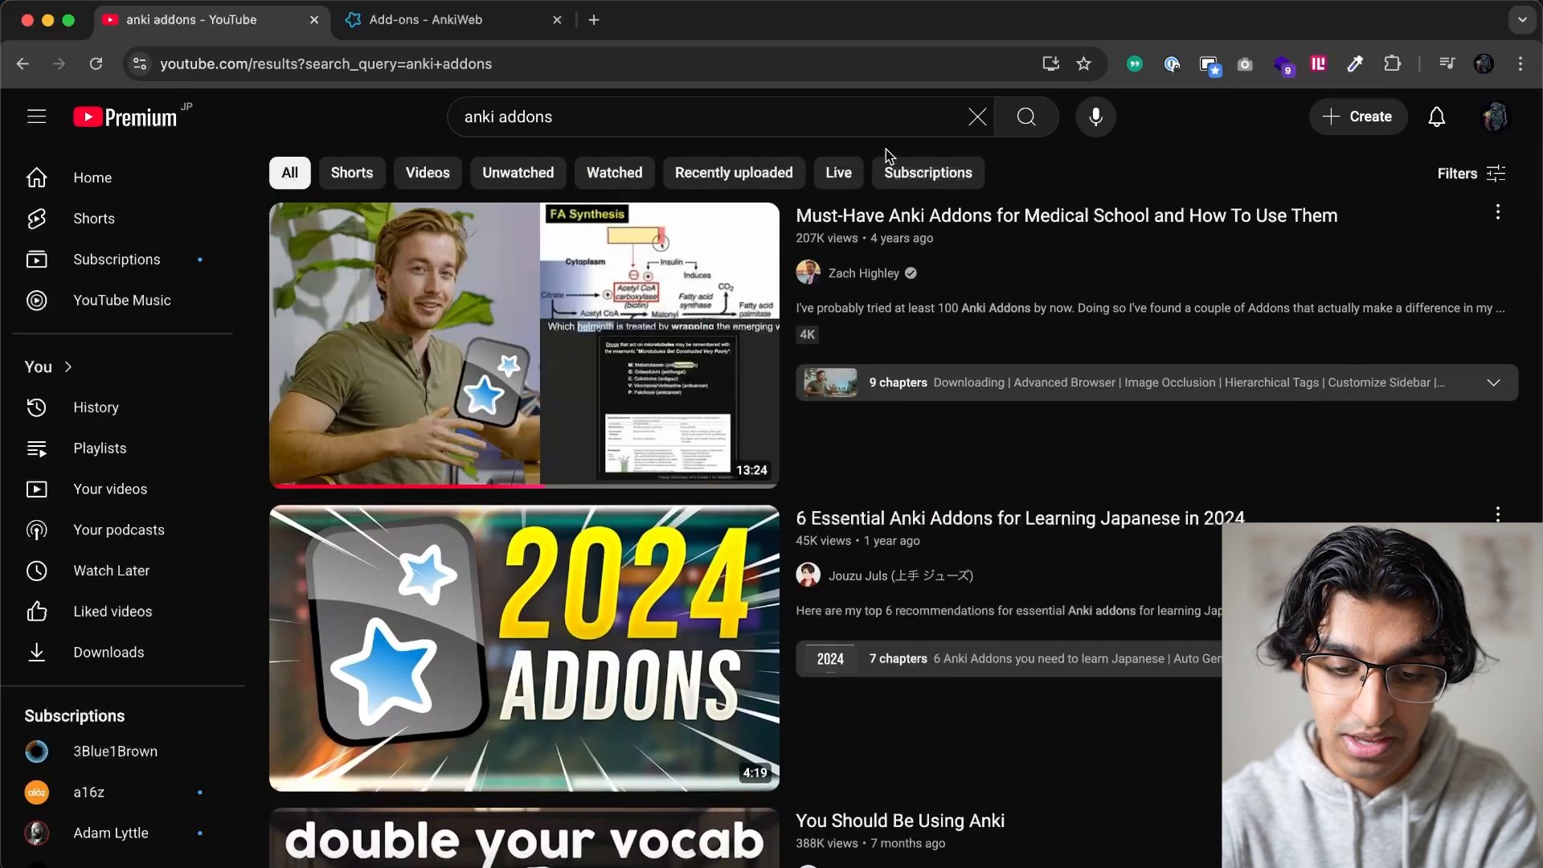
scroll("down", 3)
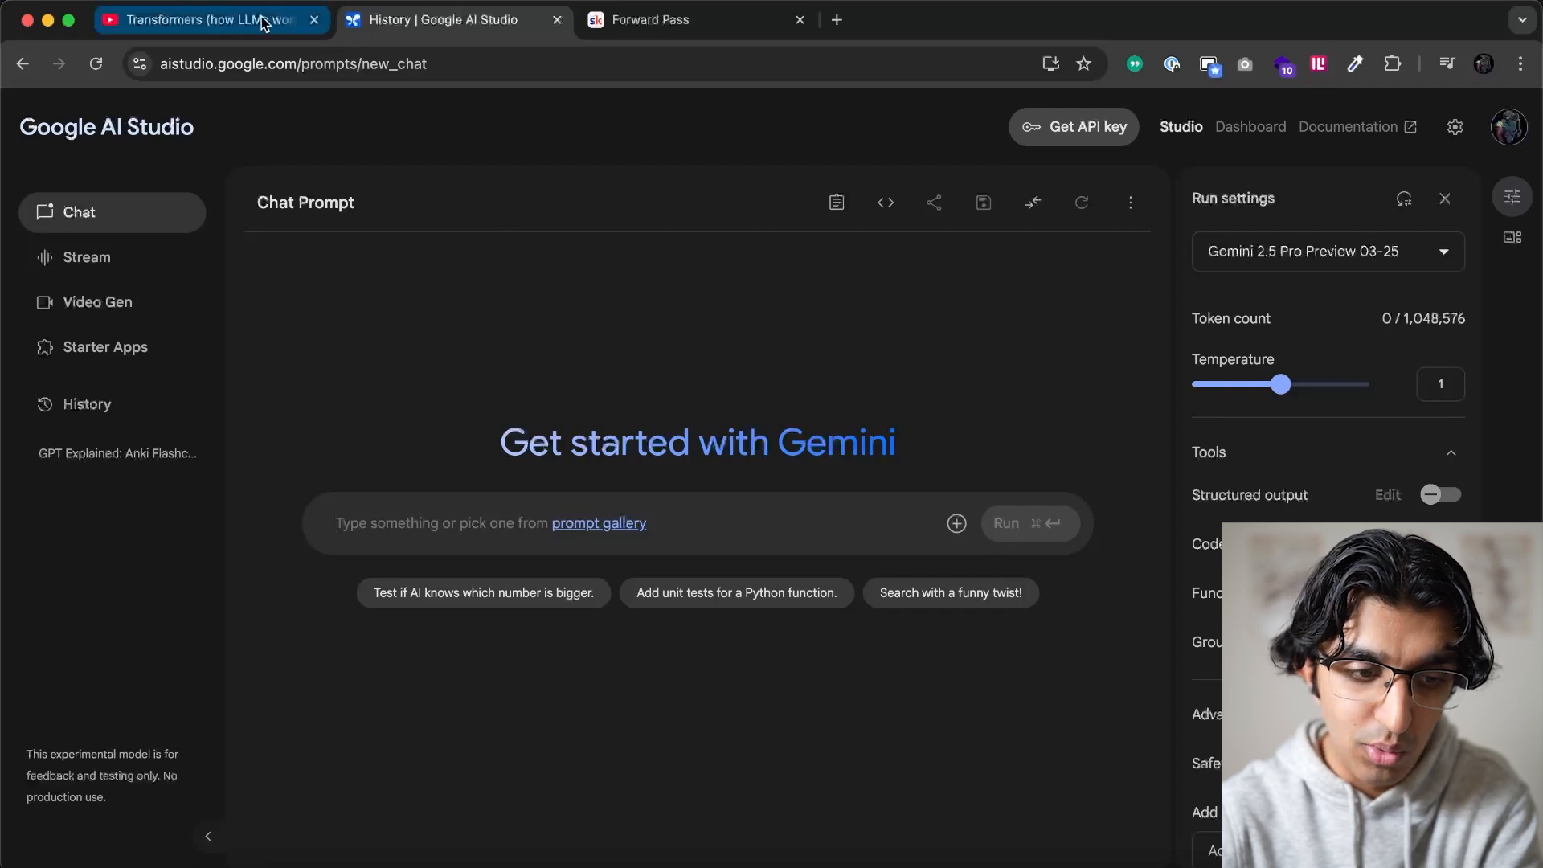
Open the Skool post 'Prompt for Generating Flashcards With Anki' and expand its full text
left_click(203, 20)
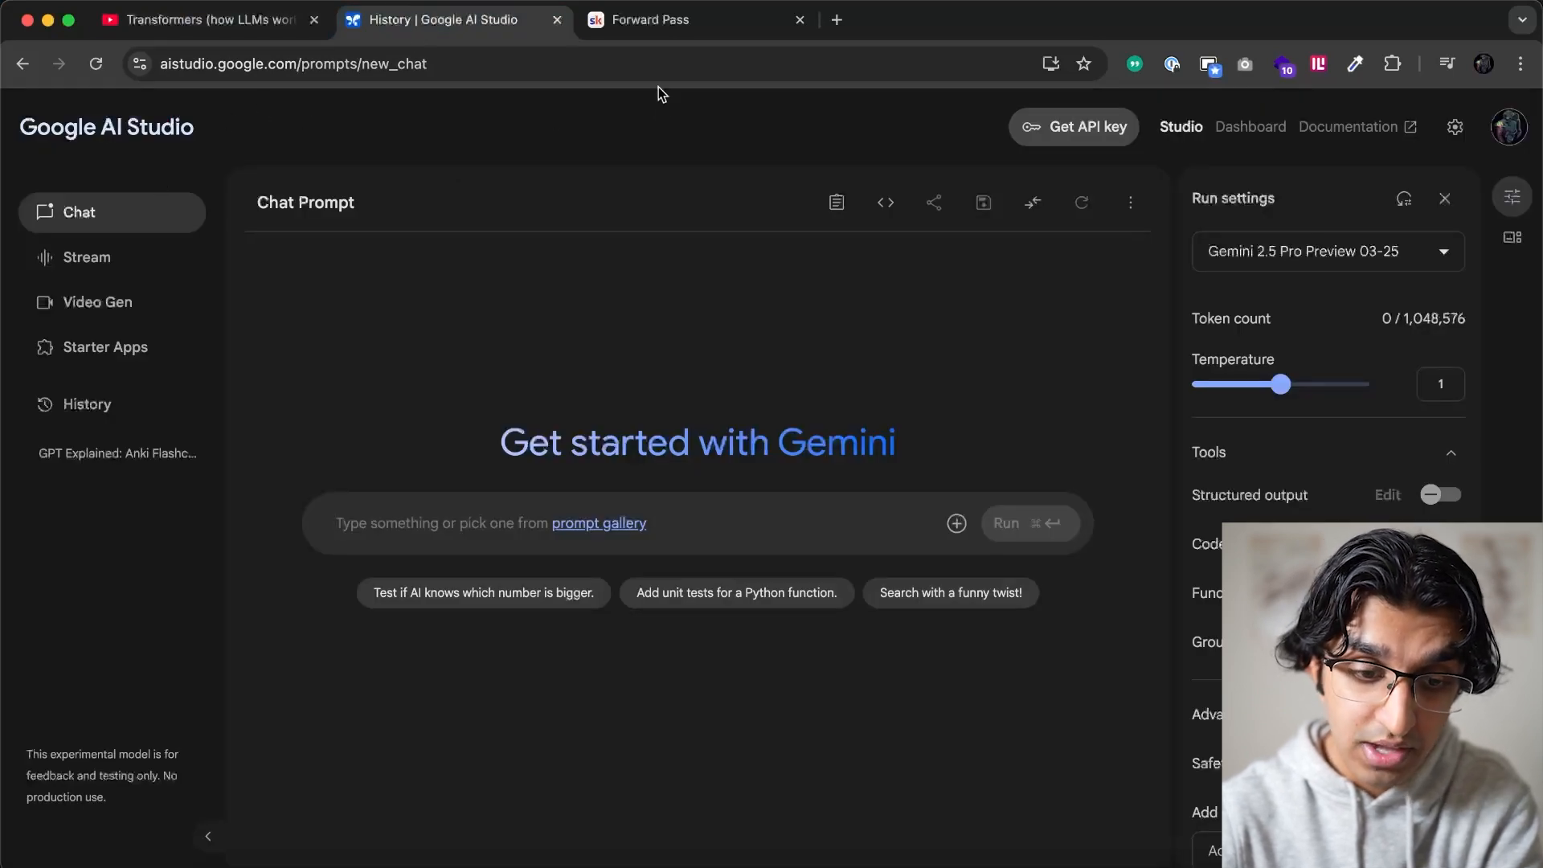
left_click(698, 20)
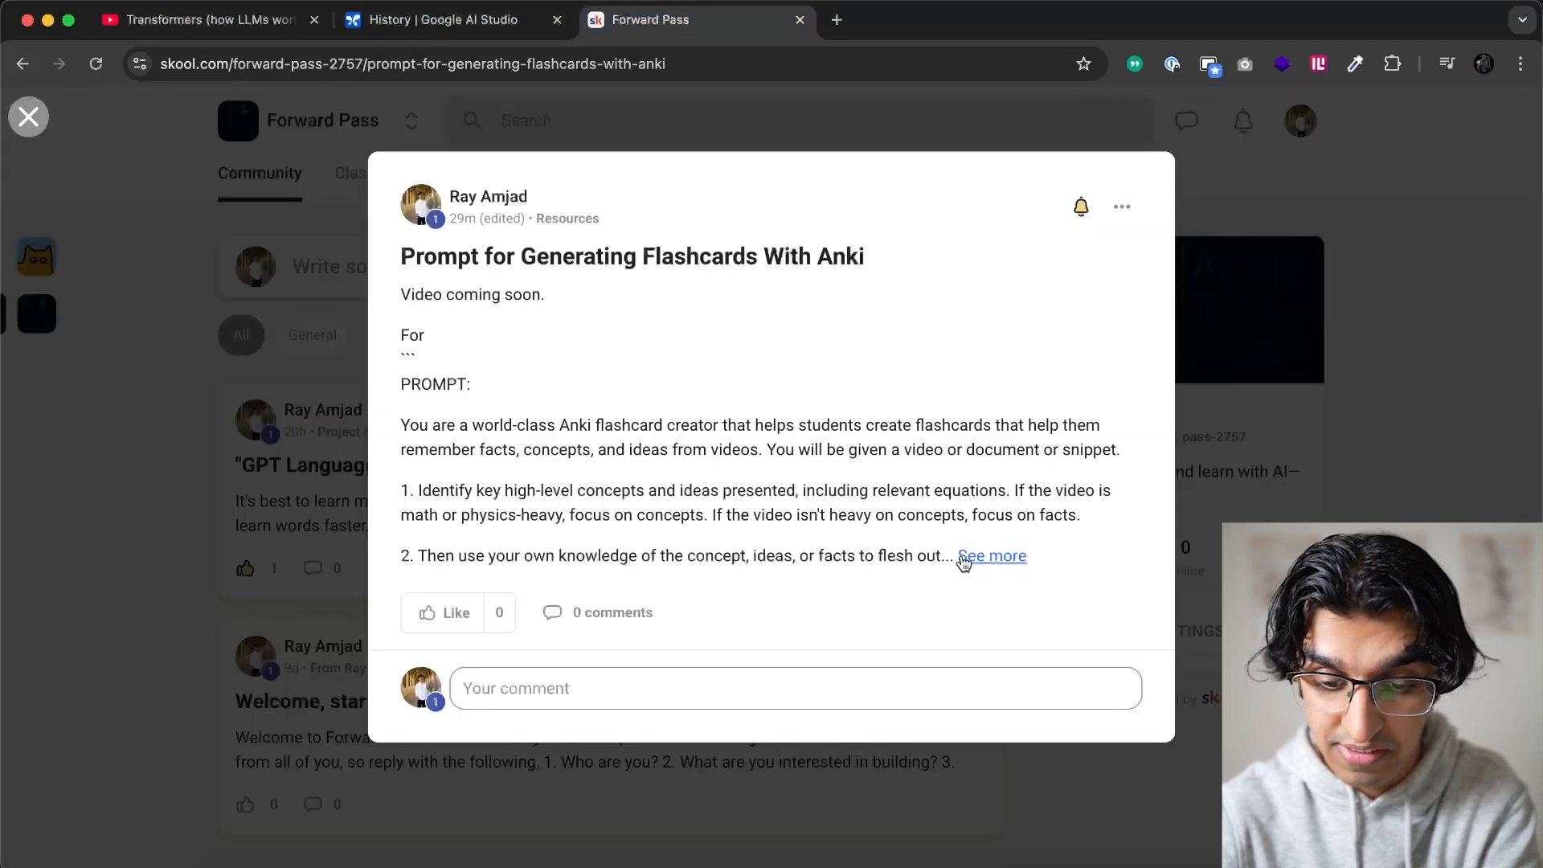
left_click(992, 557)
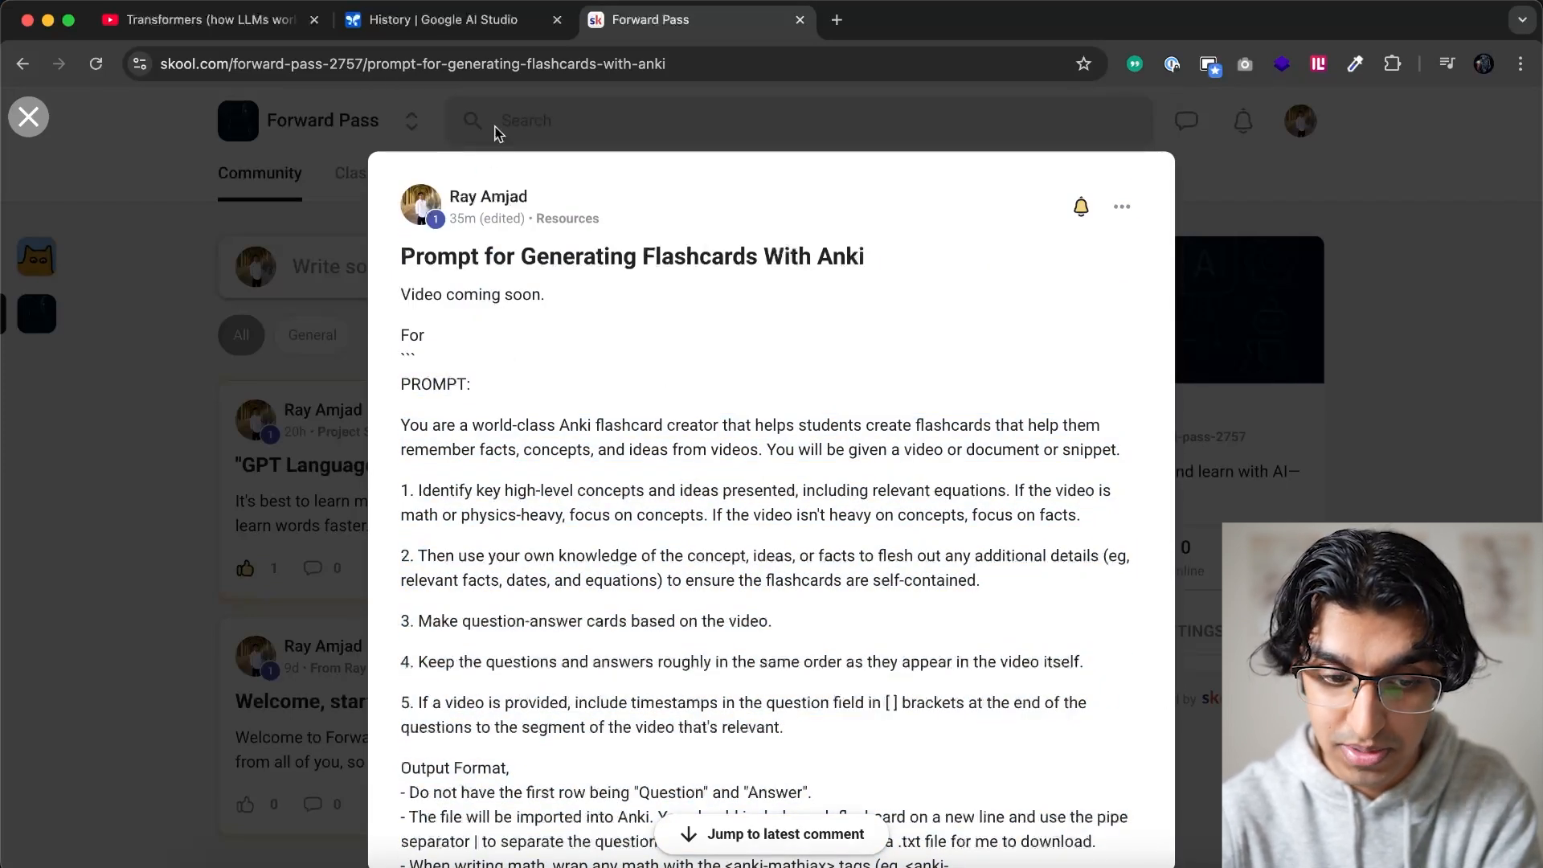
left_click(443, 19)
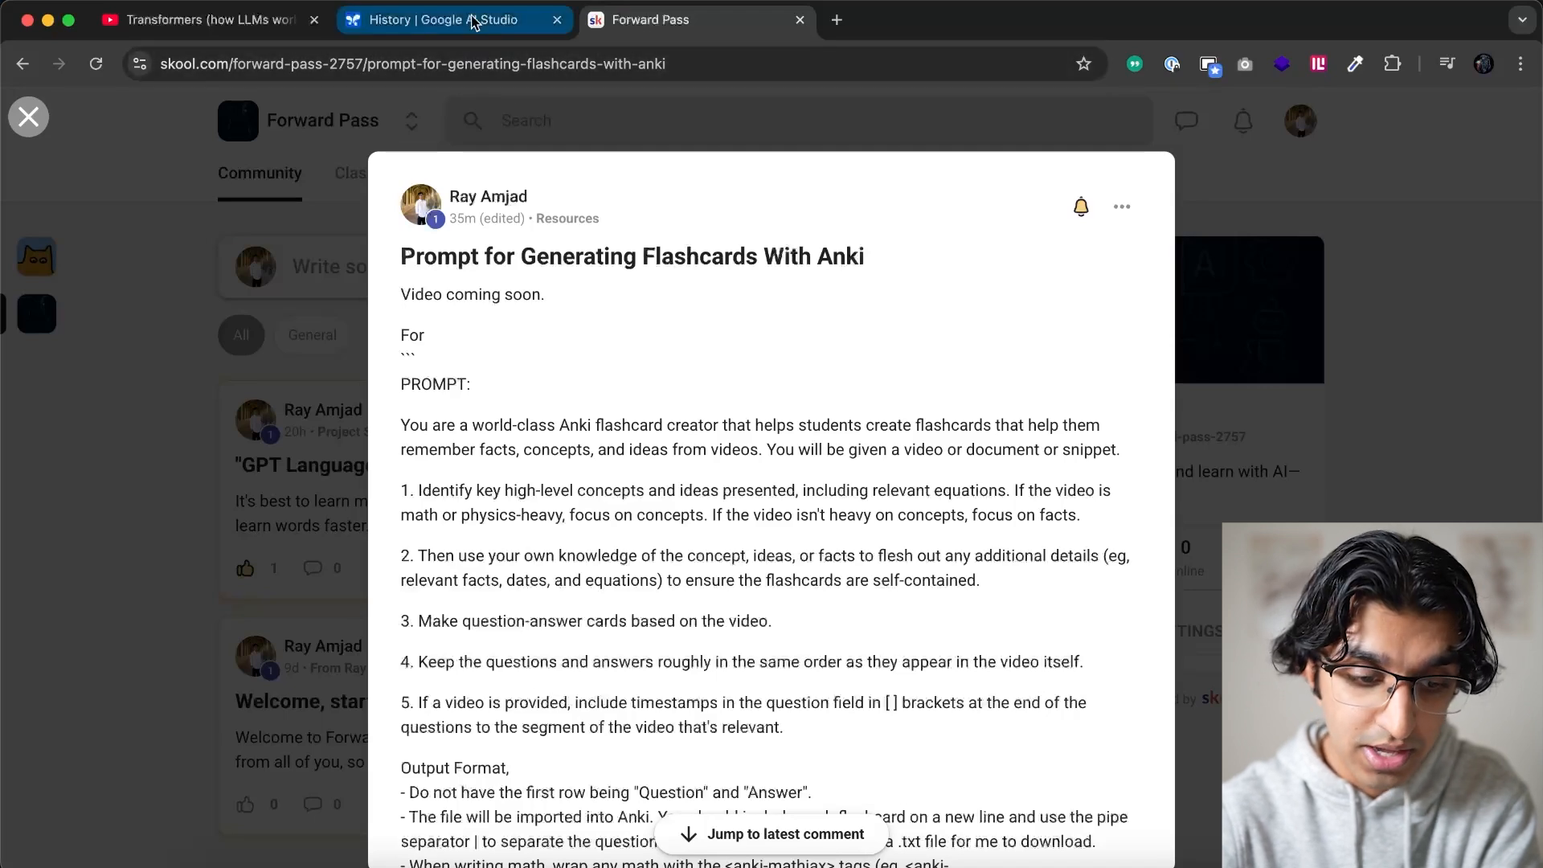
Paste the flashcard prompt into the AI Studio chat and copy the Transformers video URL
left_click(452, 19)
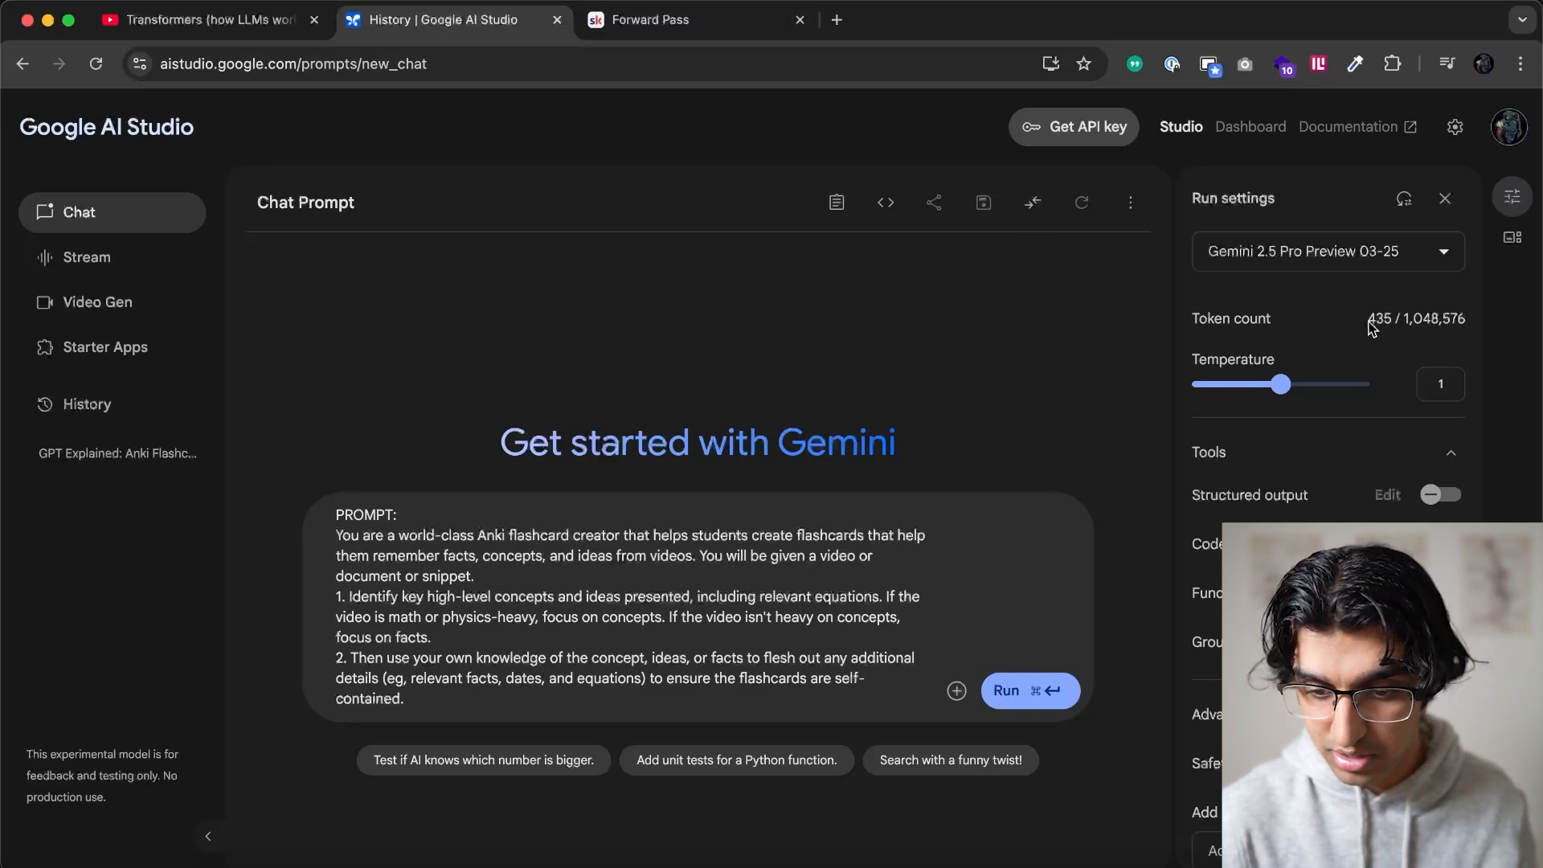
left_click(197, 19)
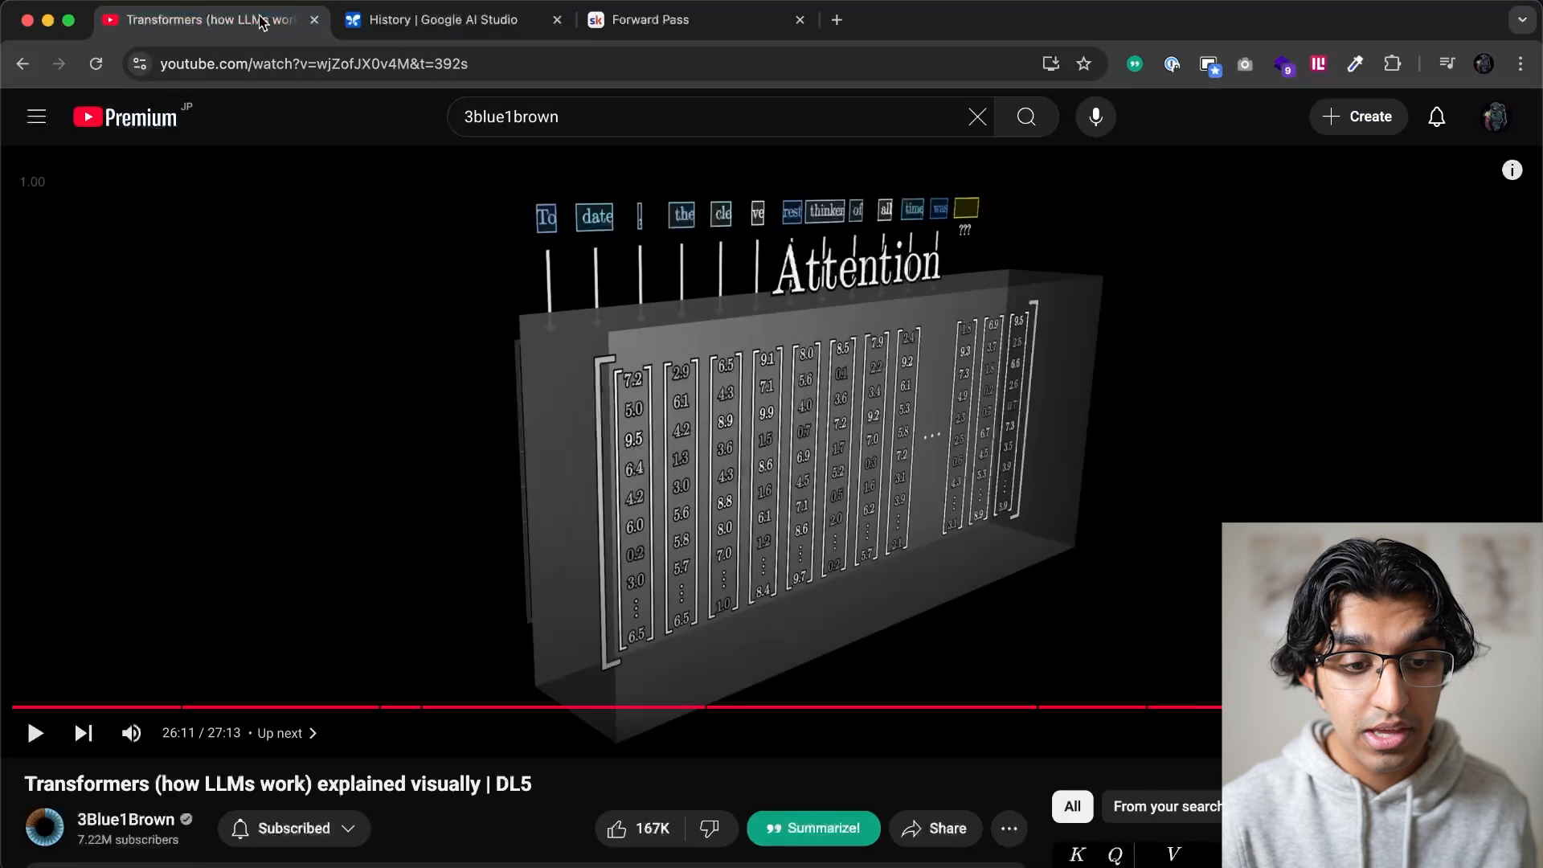
left_click(447, 20)
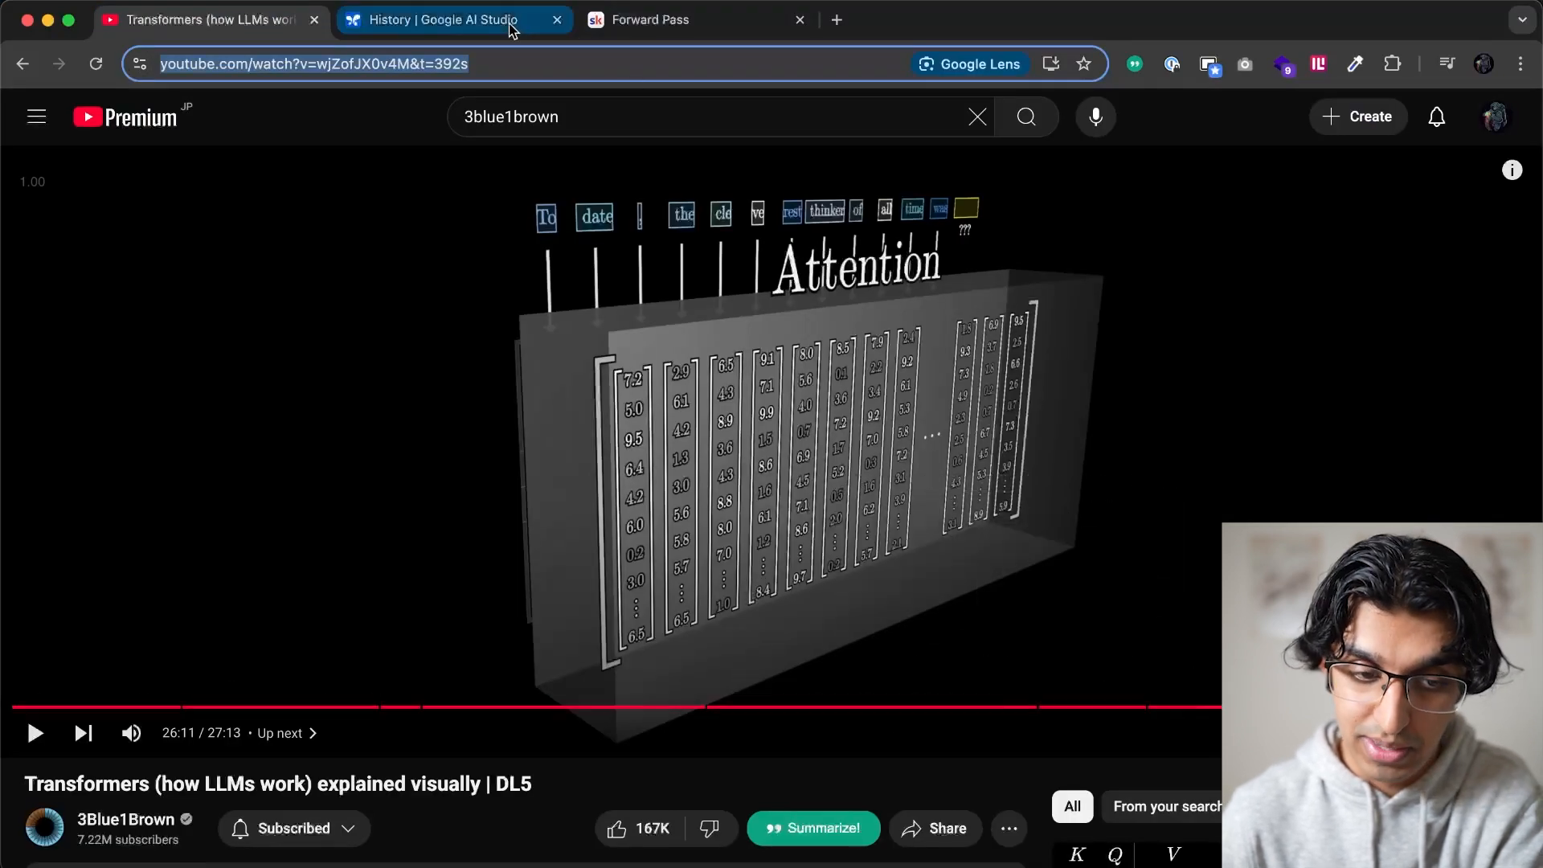
Paste the Transformers video link under MESSAGE: and scroll through the prompt
left_click(443, 19)
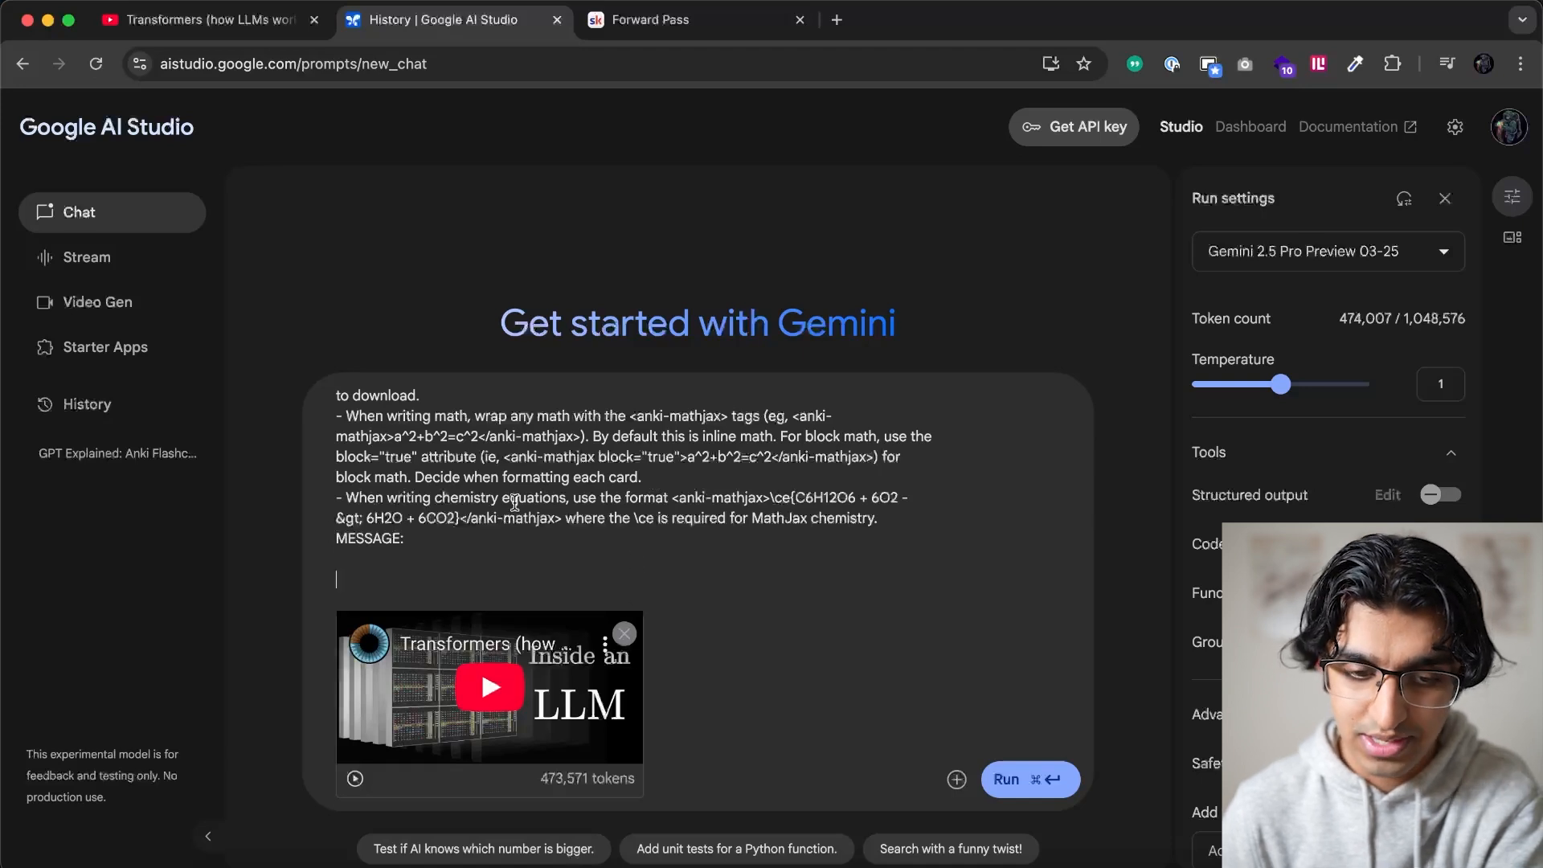
mouse_move(856, 574)
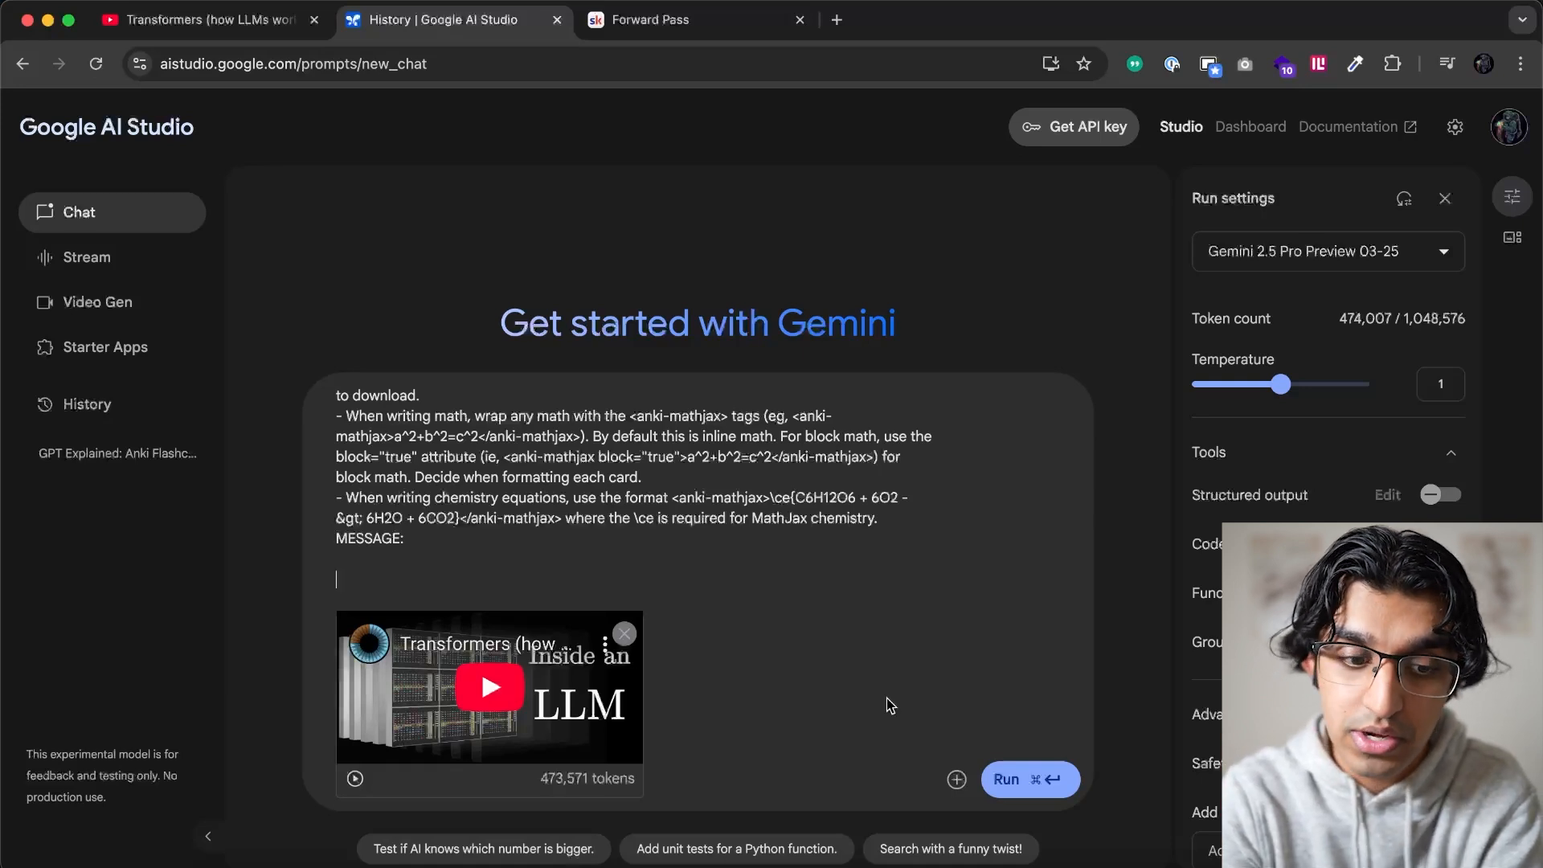
scroll("down", 3)
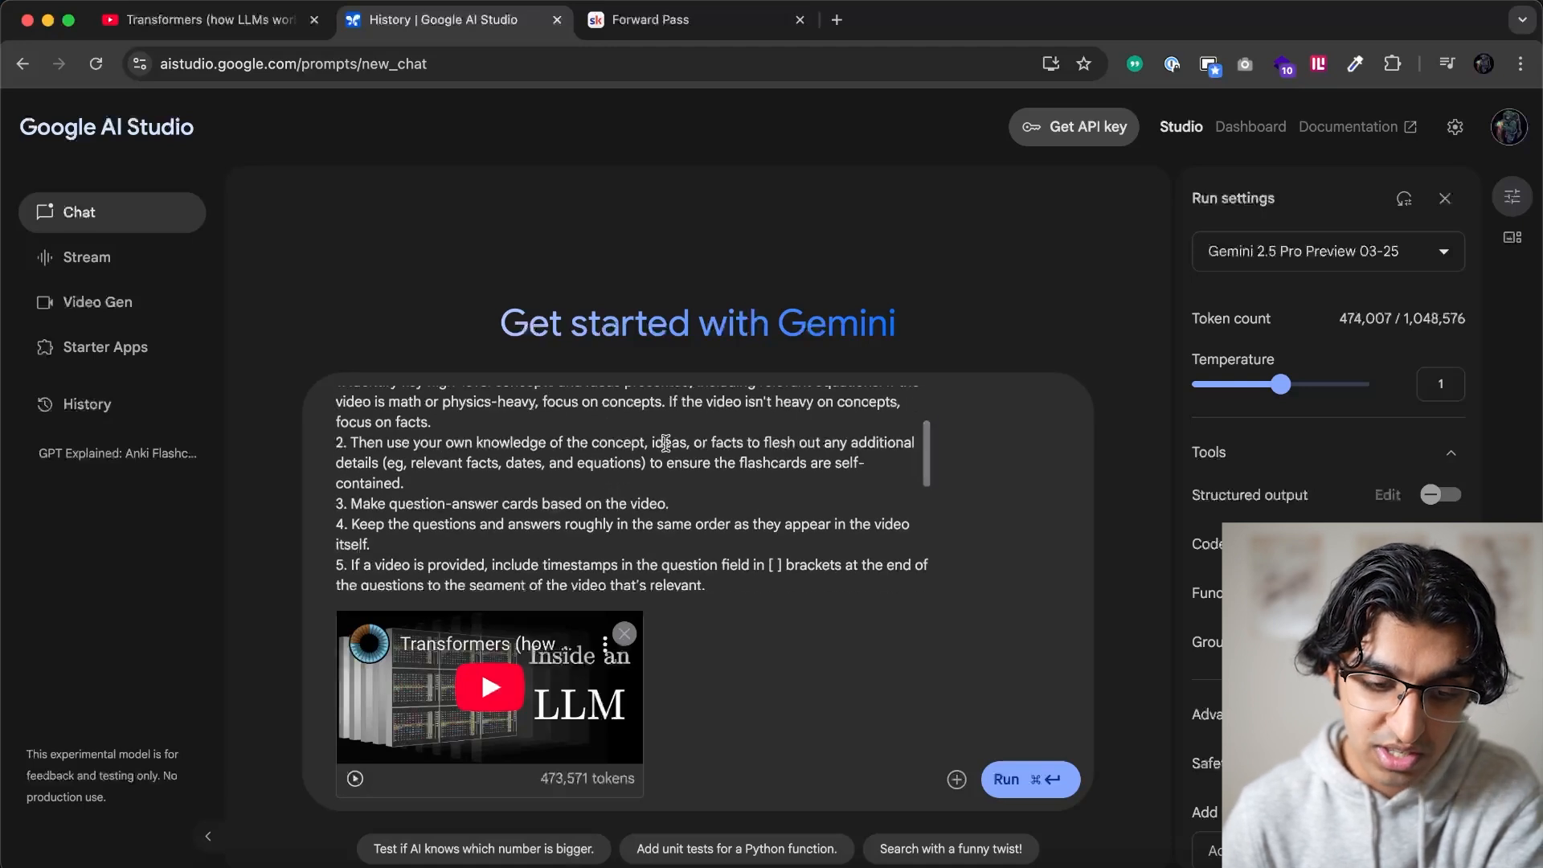
scroll("down", 3)
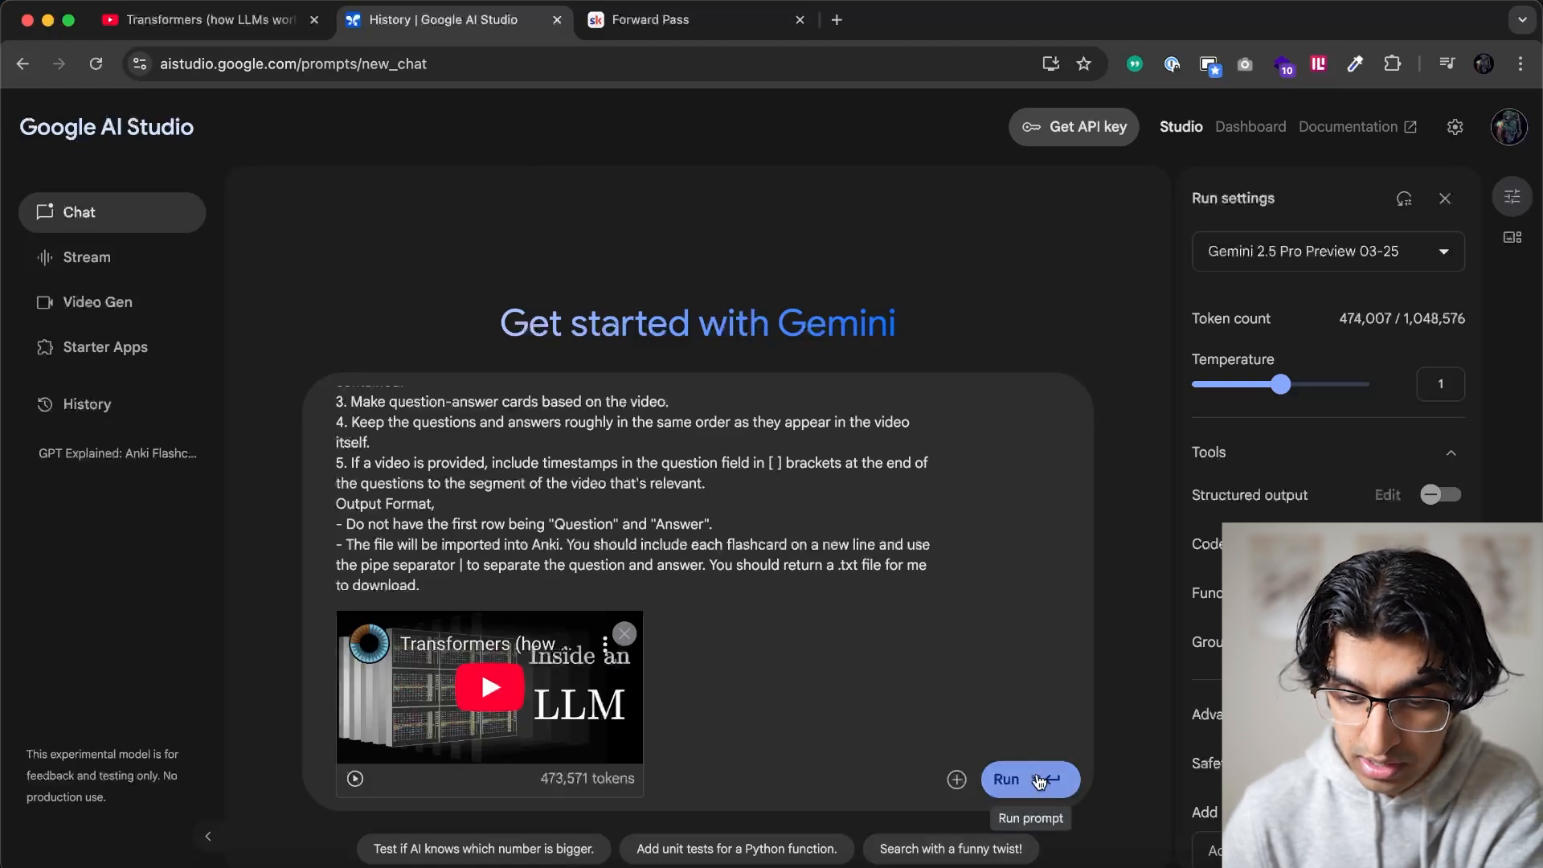
Run the prompt with the video in AI Studio, then return to the Transformers video
left_click(1029, 778)
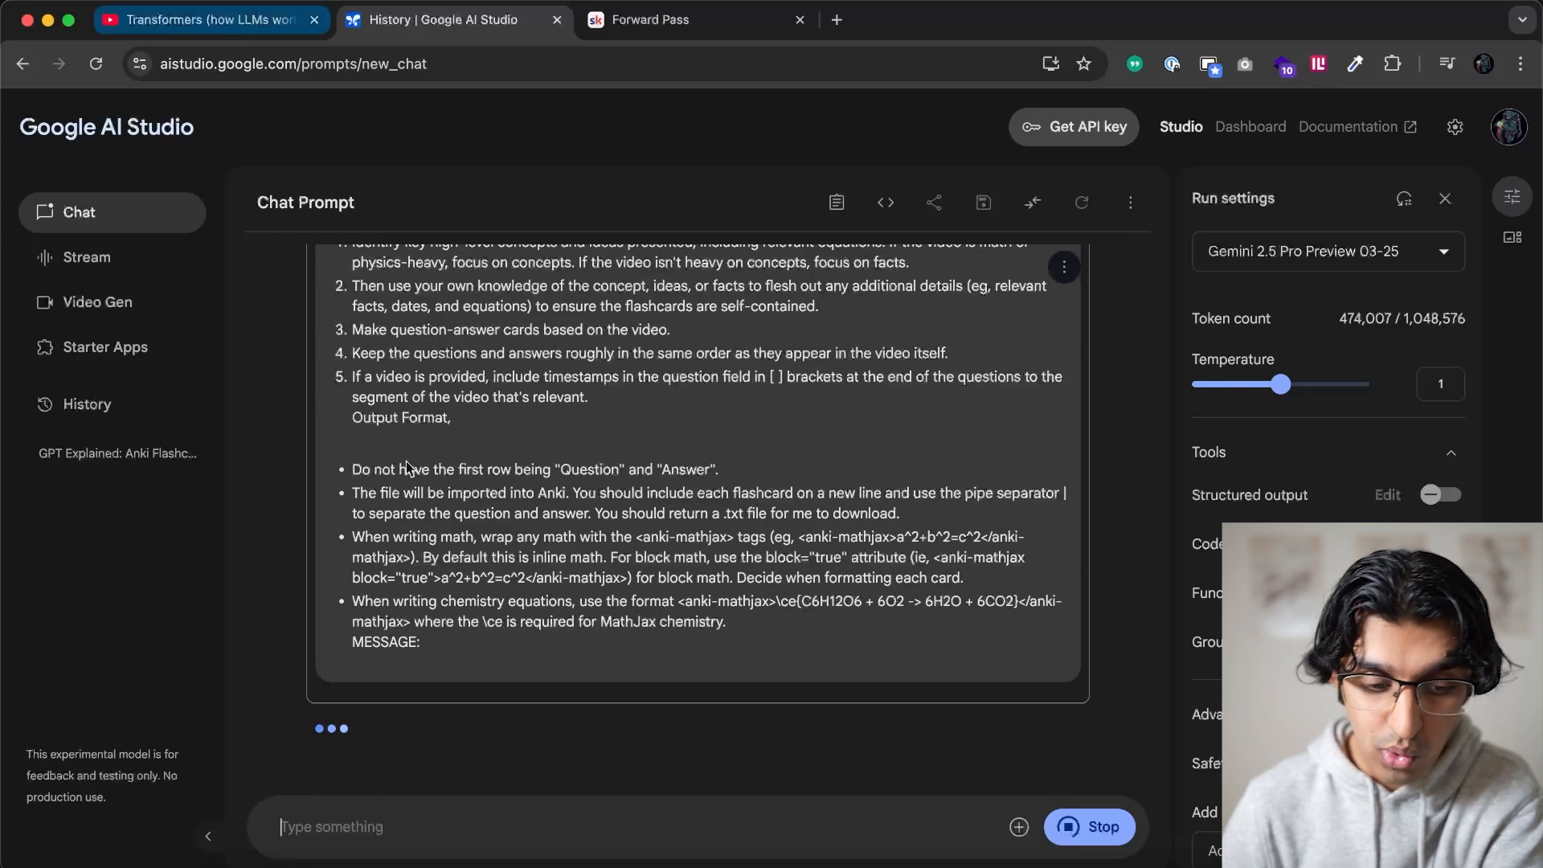
left_click(203, 18)
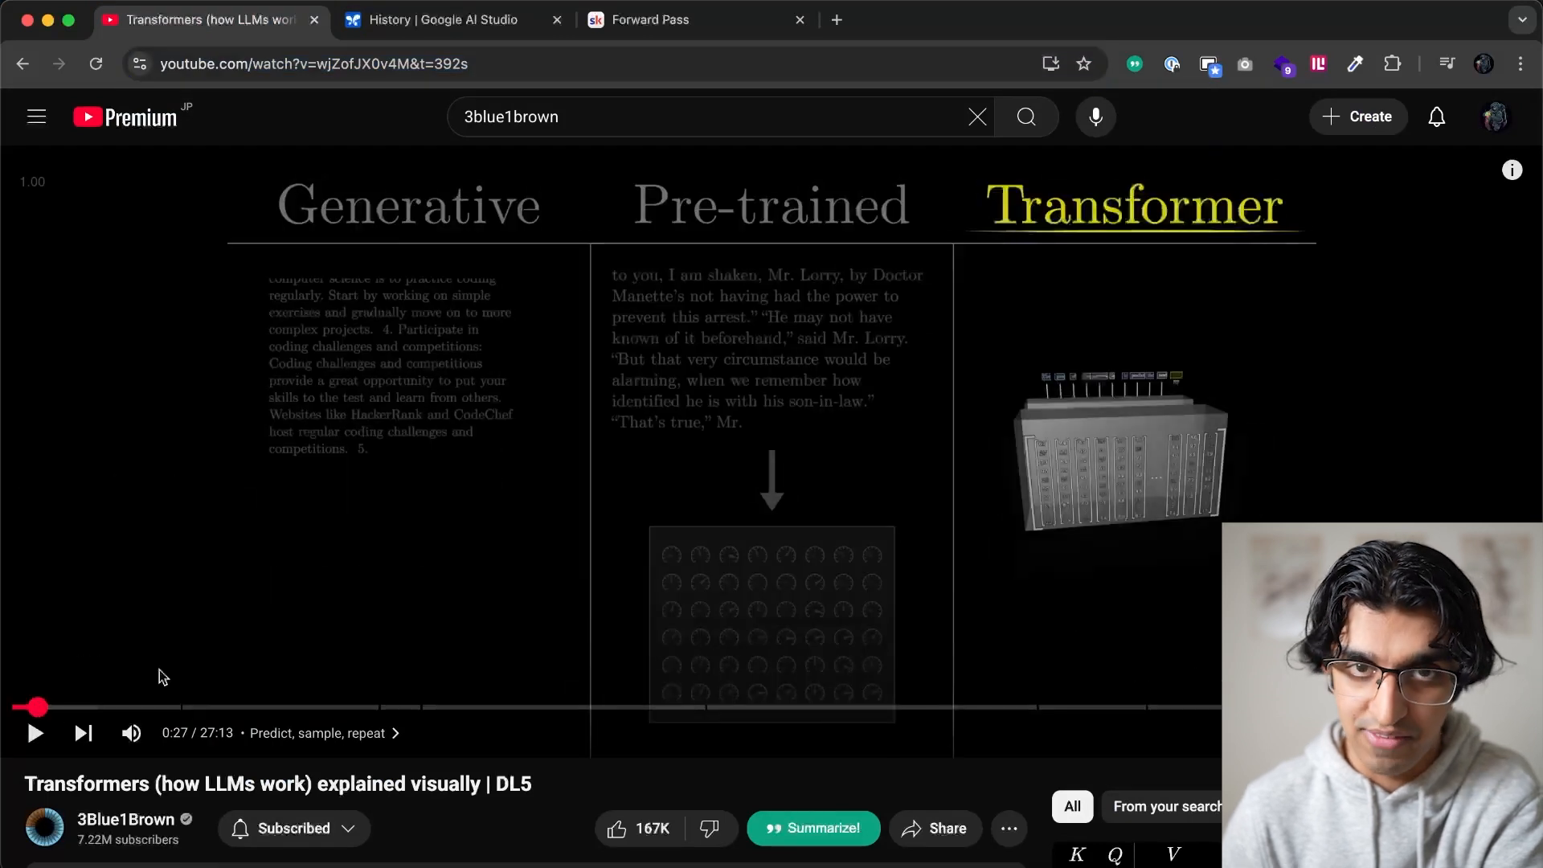
mouse_move(153, 706)
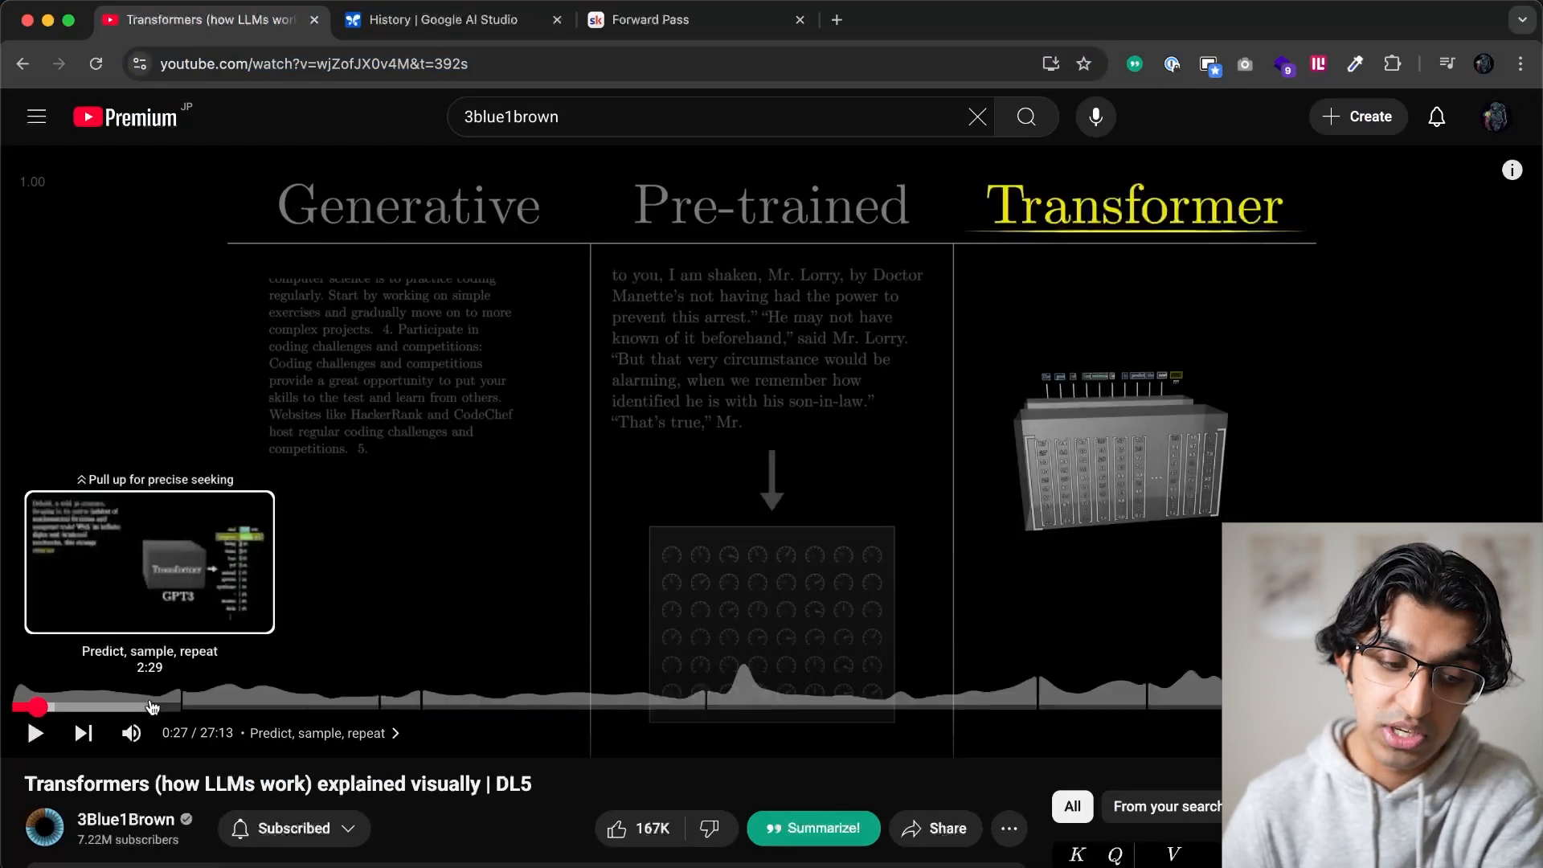
mouse_move(767, 448)
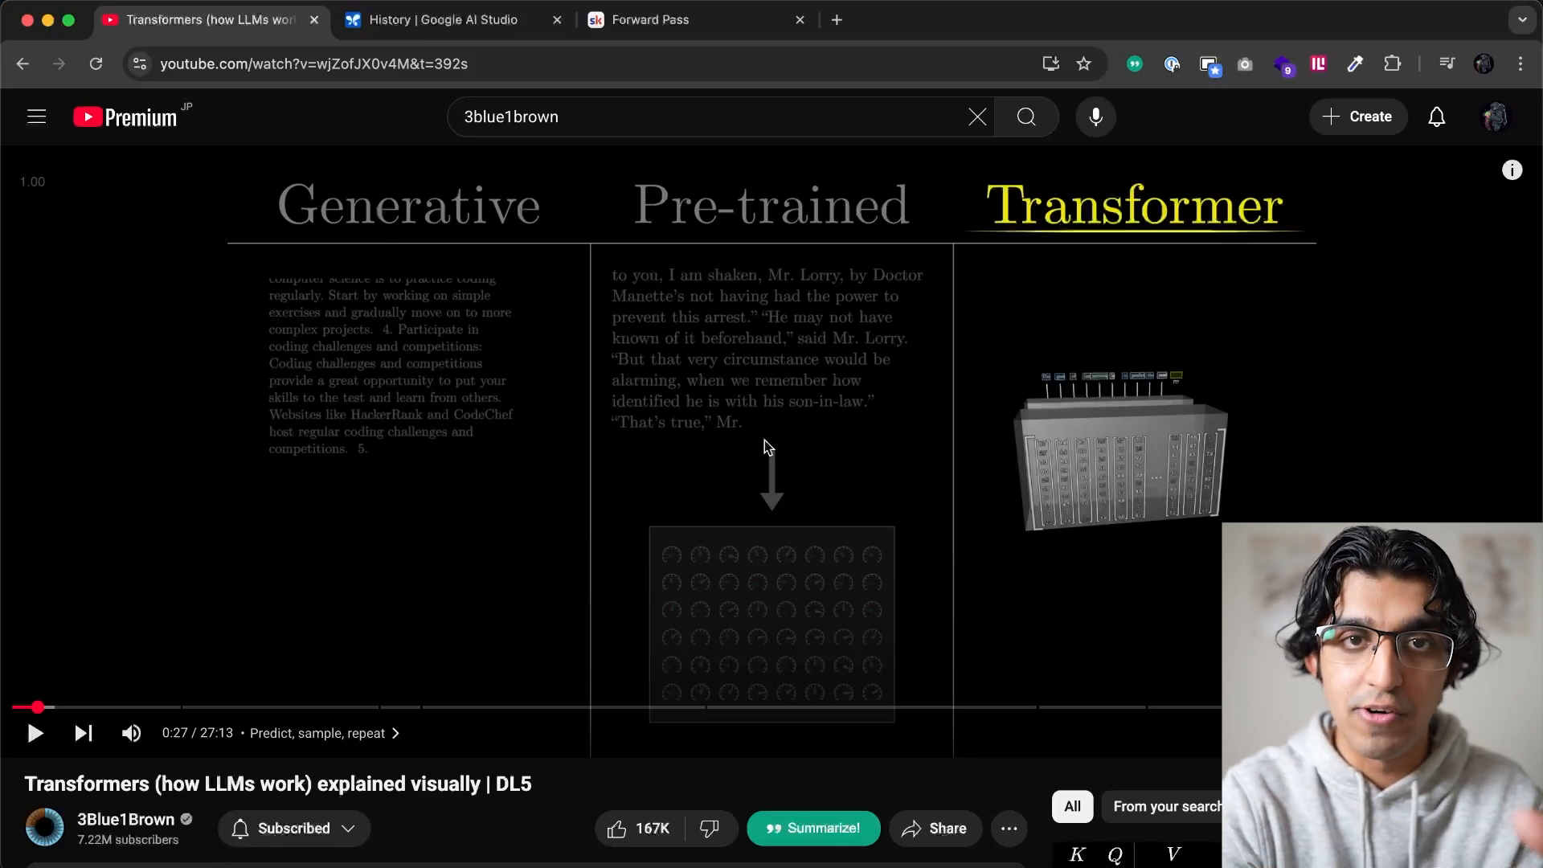
Review Gemini's timestamped question|answer flashcards and open the response's more options menu
left_click(444, 19)
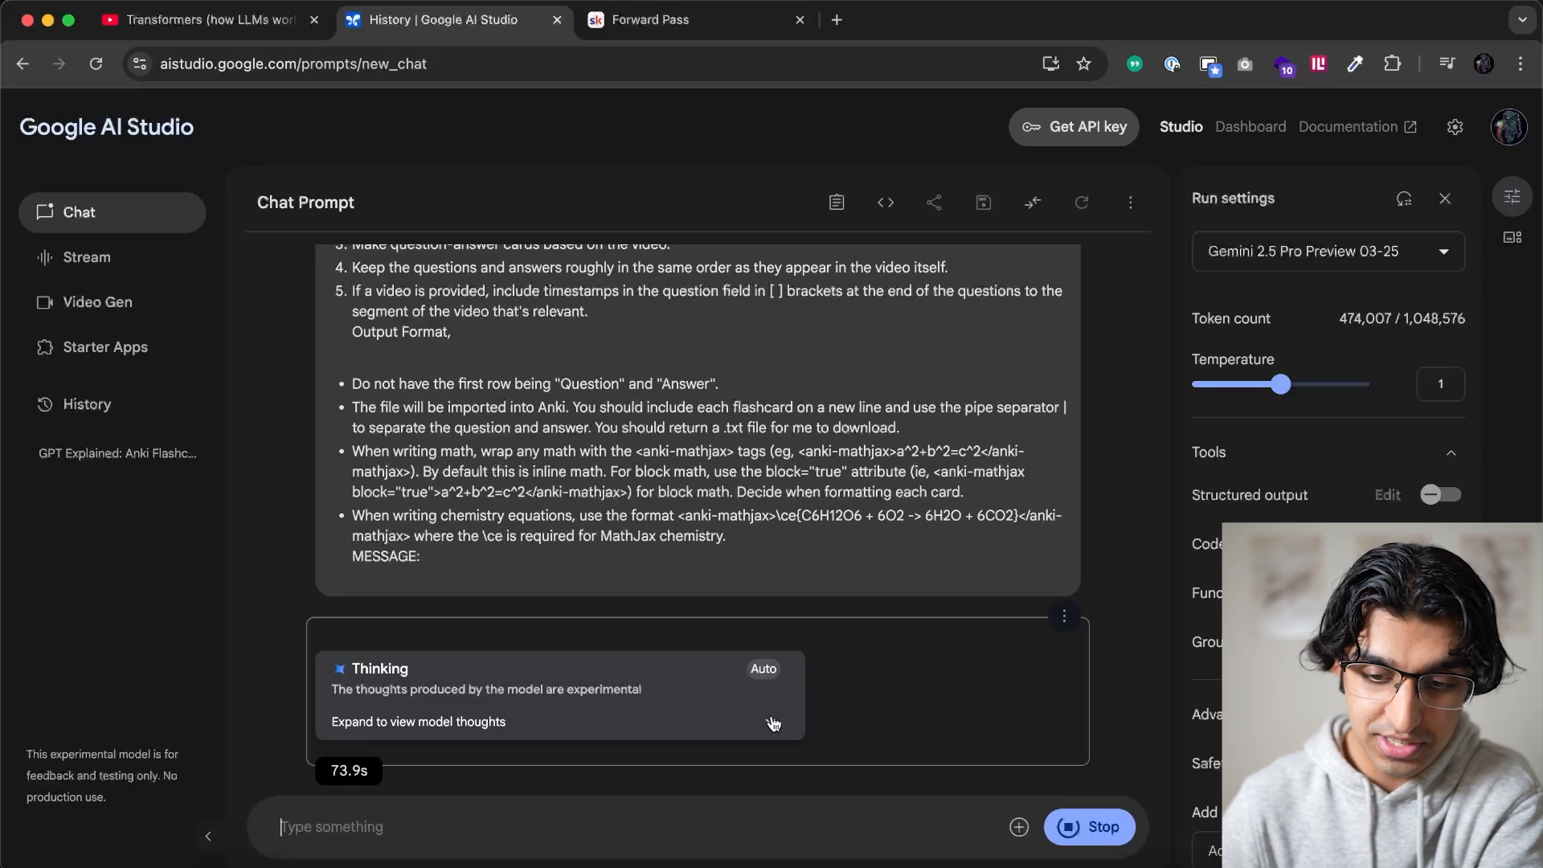
scroll("down", 3)
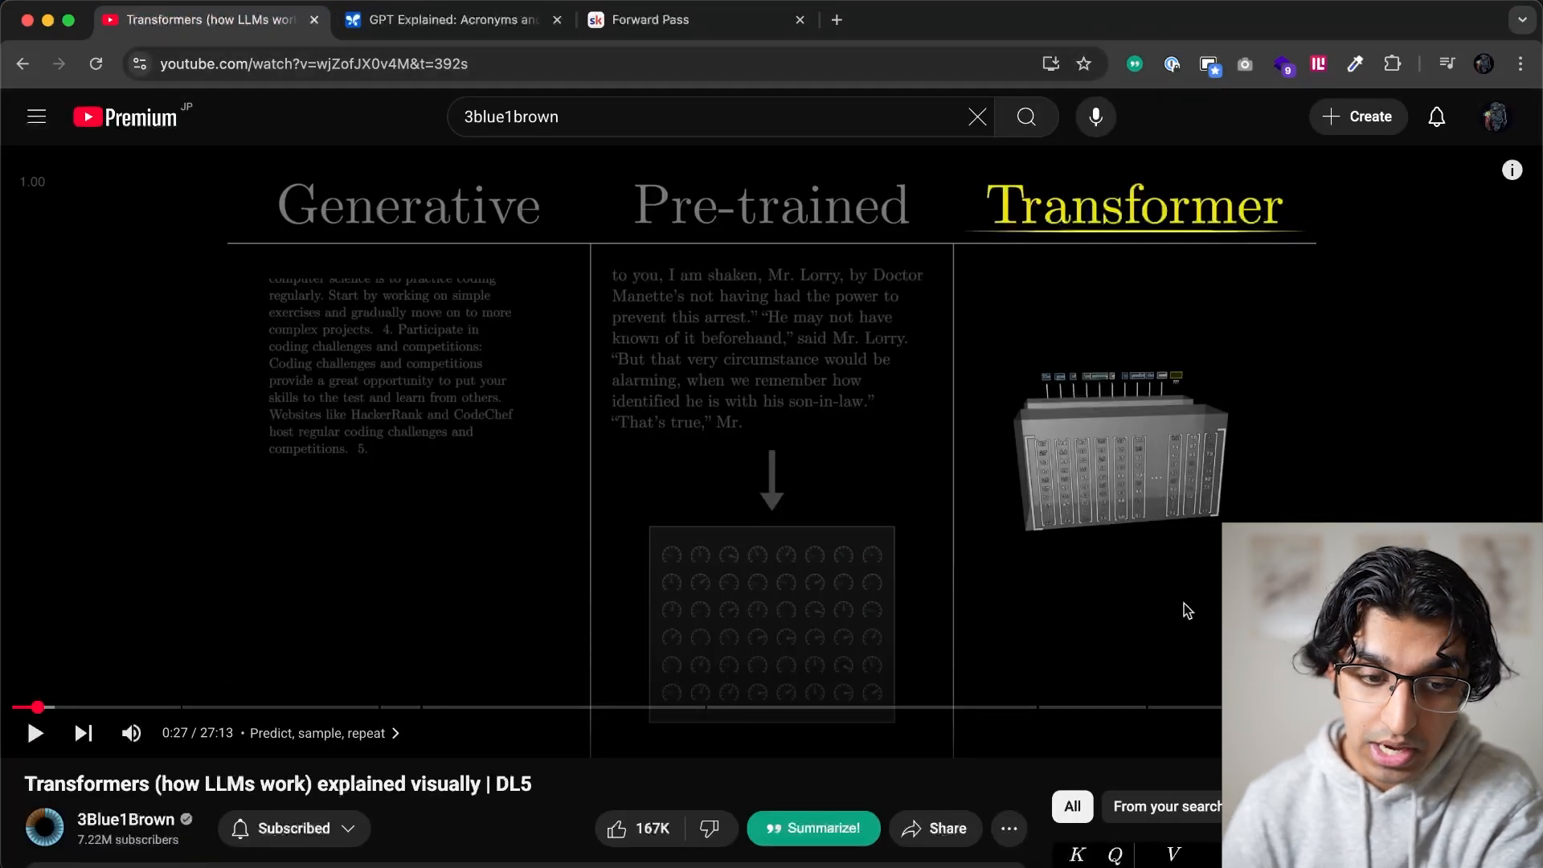
left_click(450, 19)
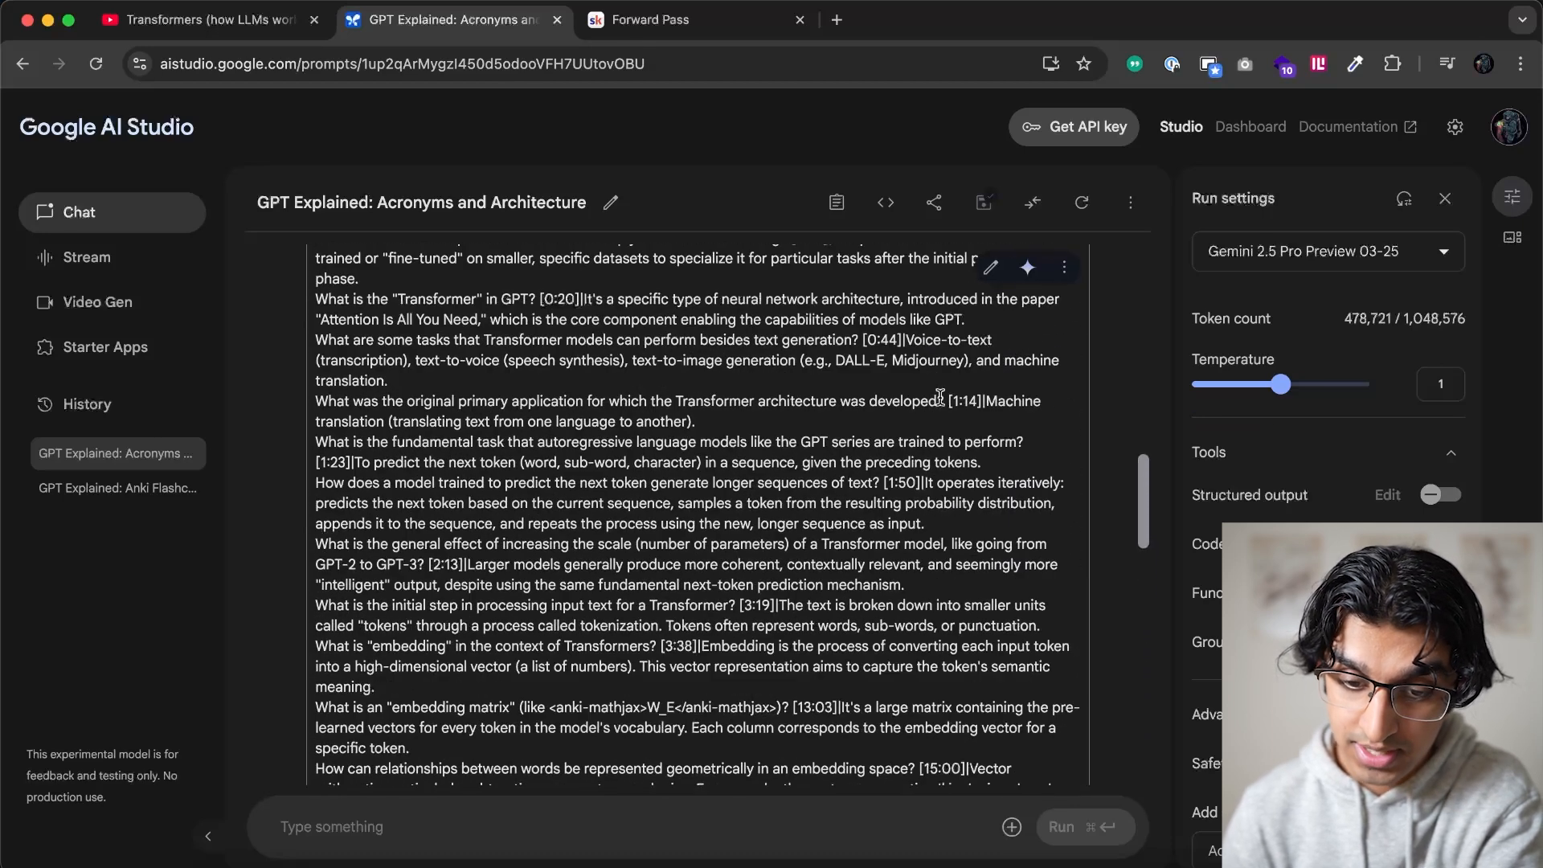
mouse_move(1064, 267)
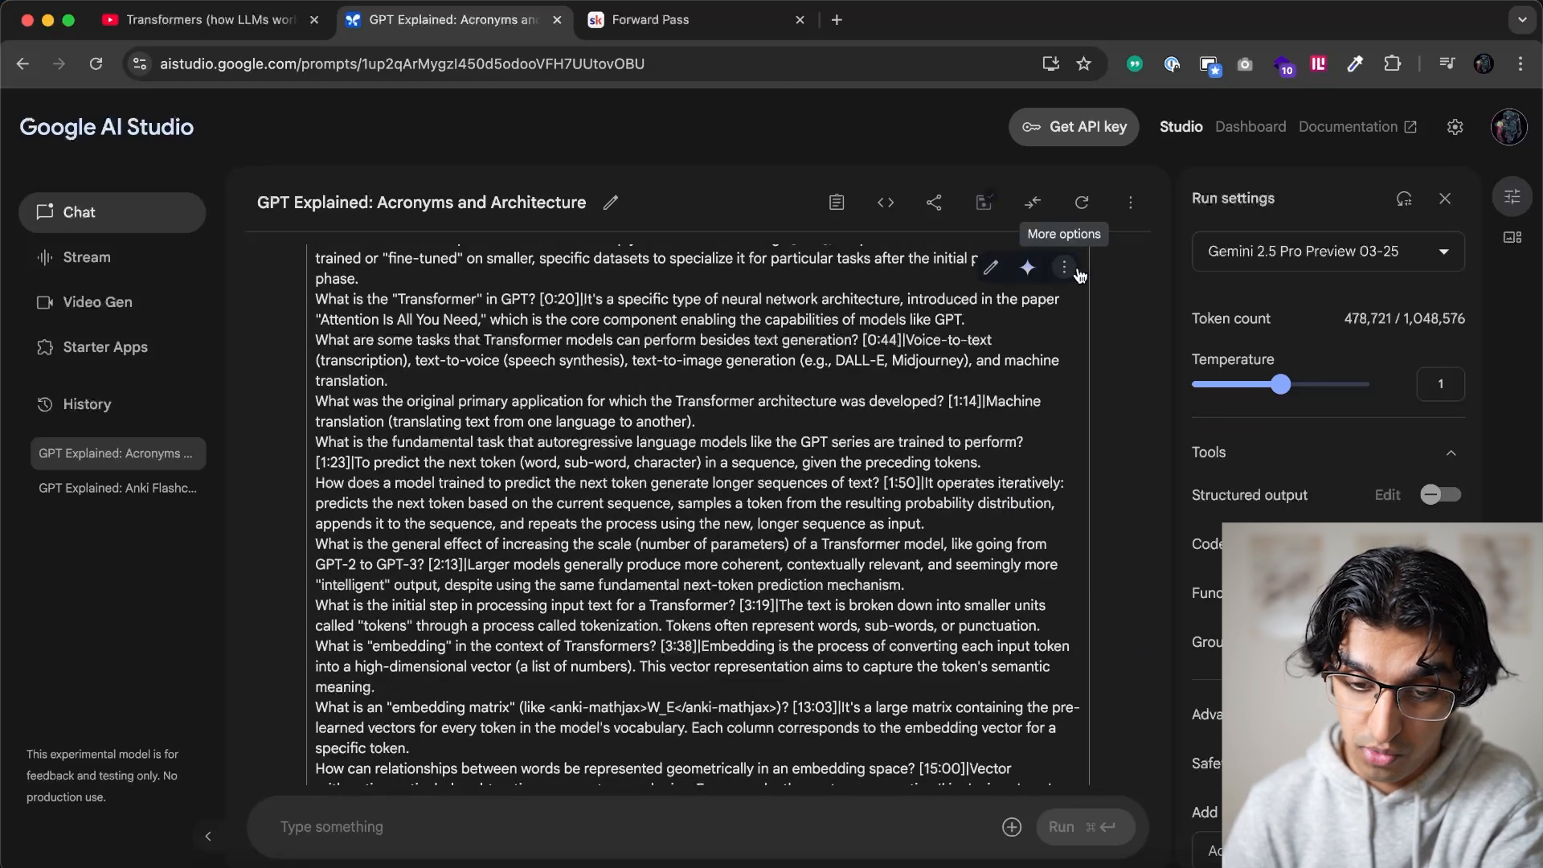
left_click(1129, 411)
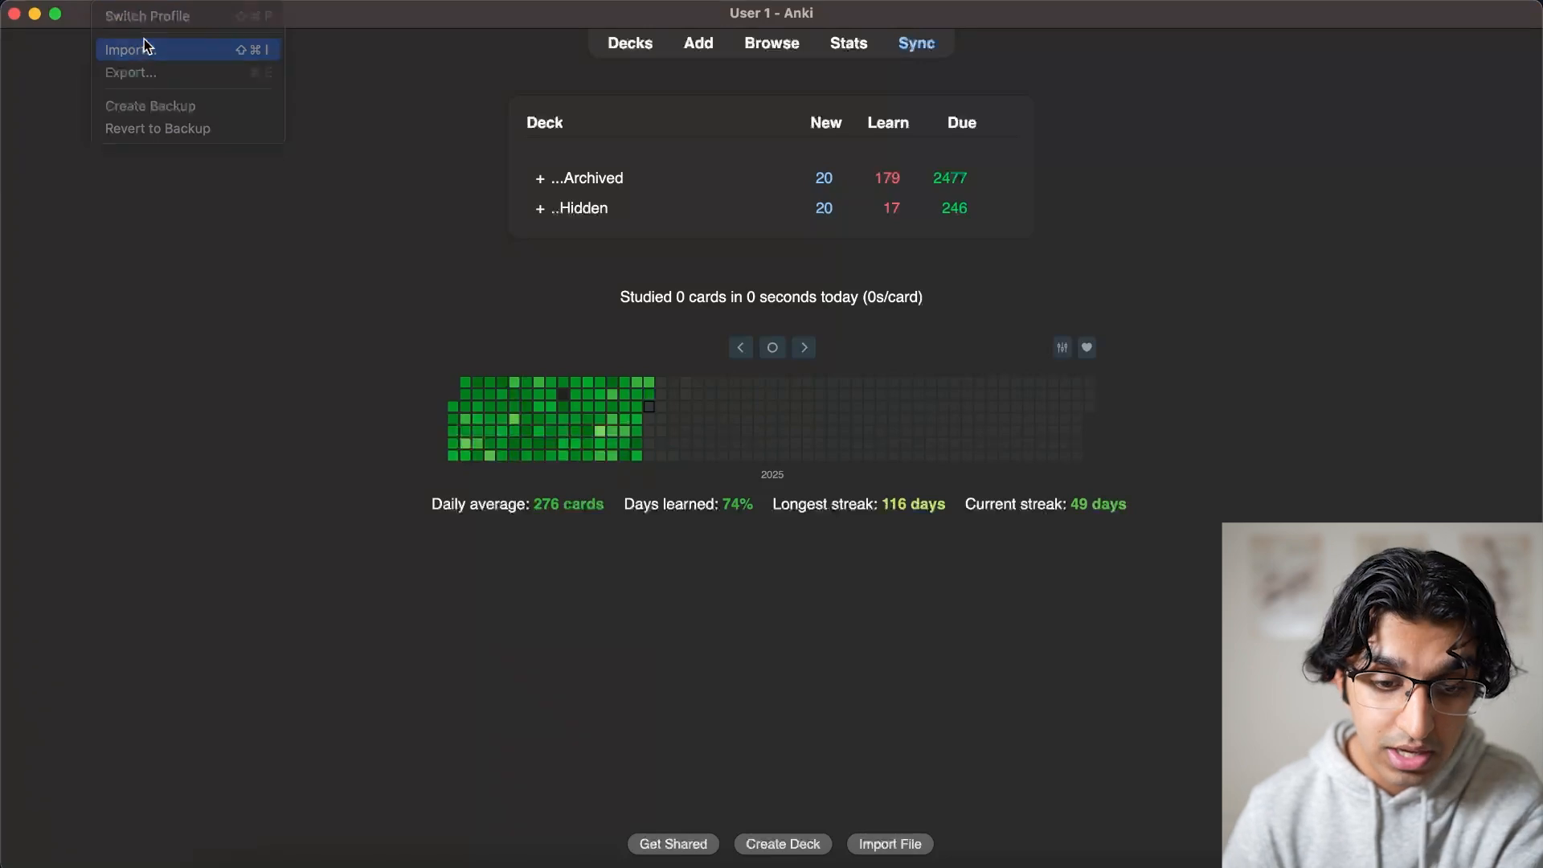
Cancel Anki's import file chooser and copy Gemini's flashcard response to the clipboard
left_click(129, 49)
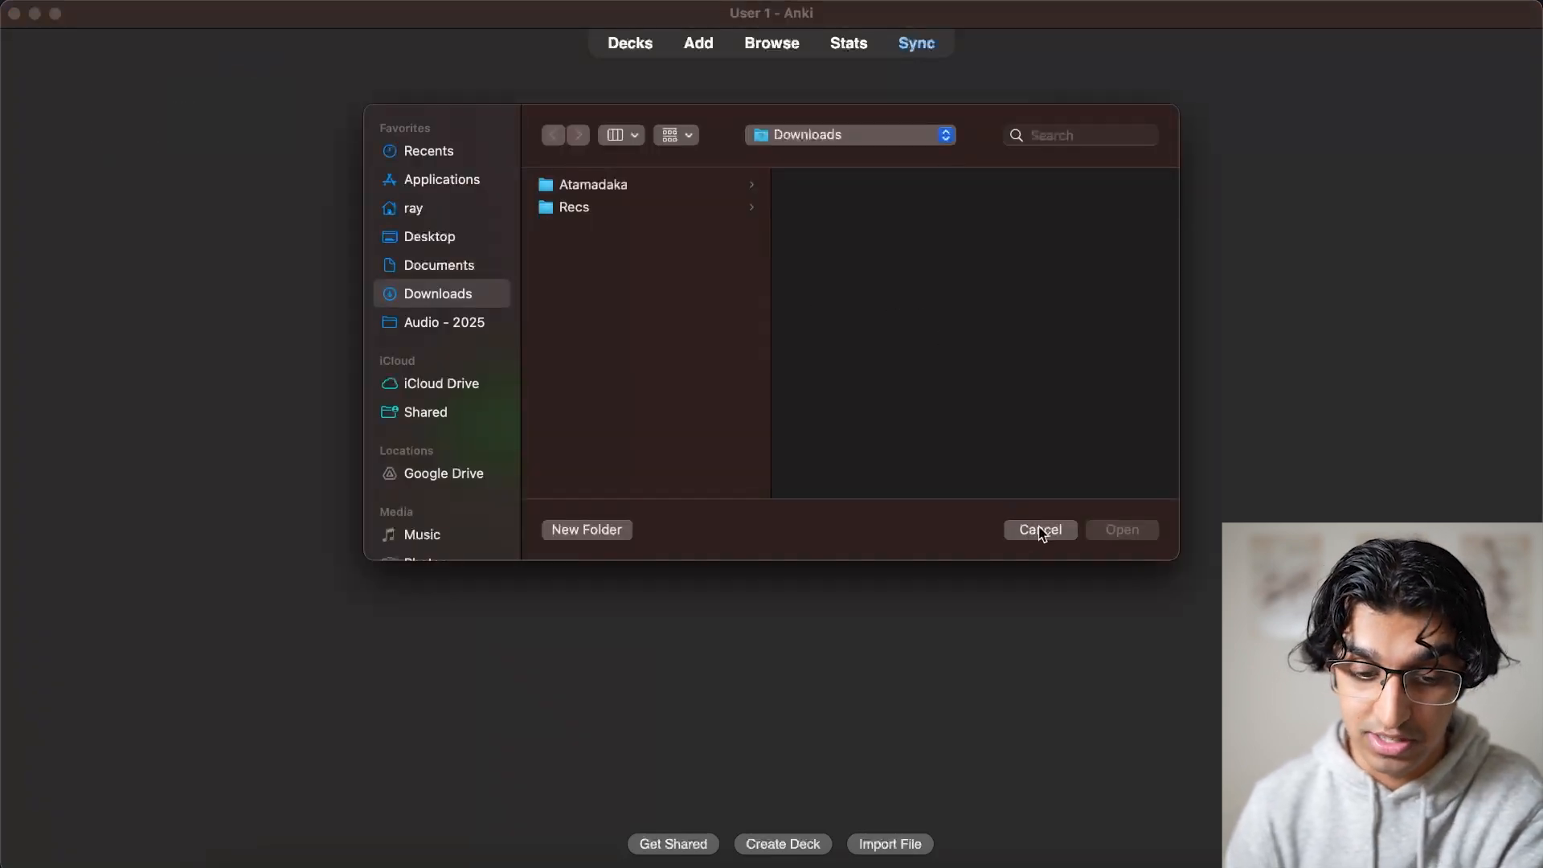
left_click(1039, 530)
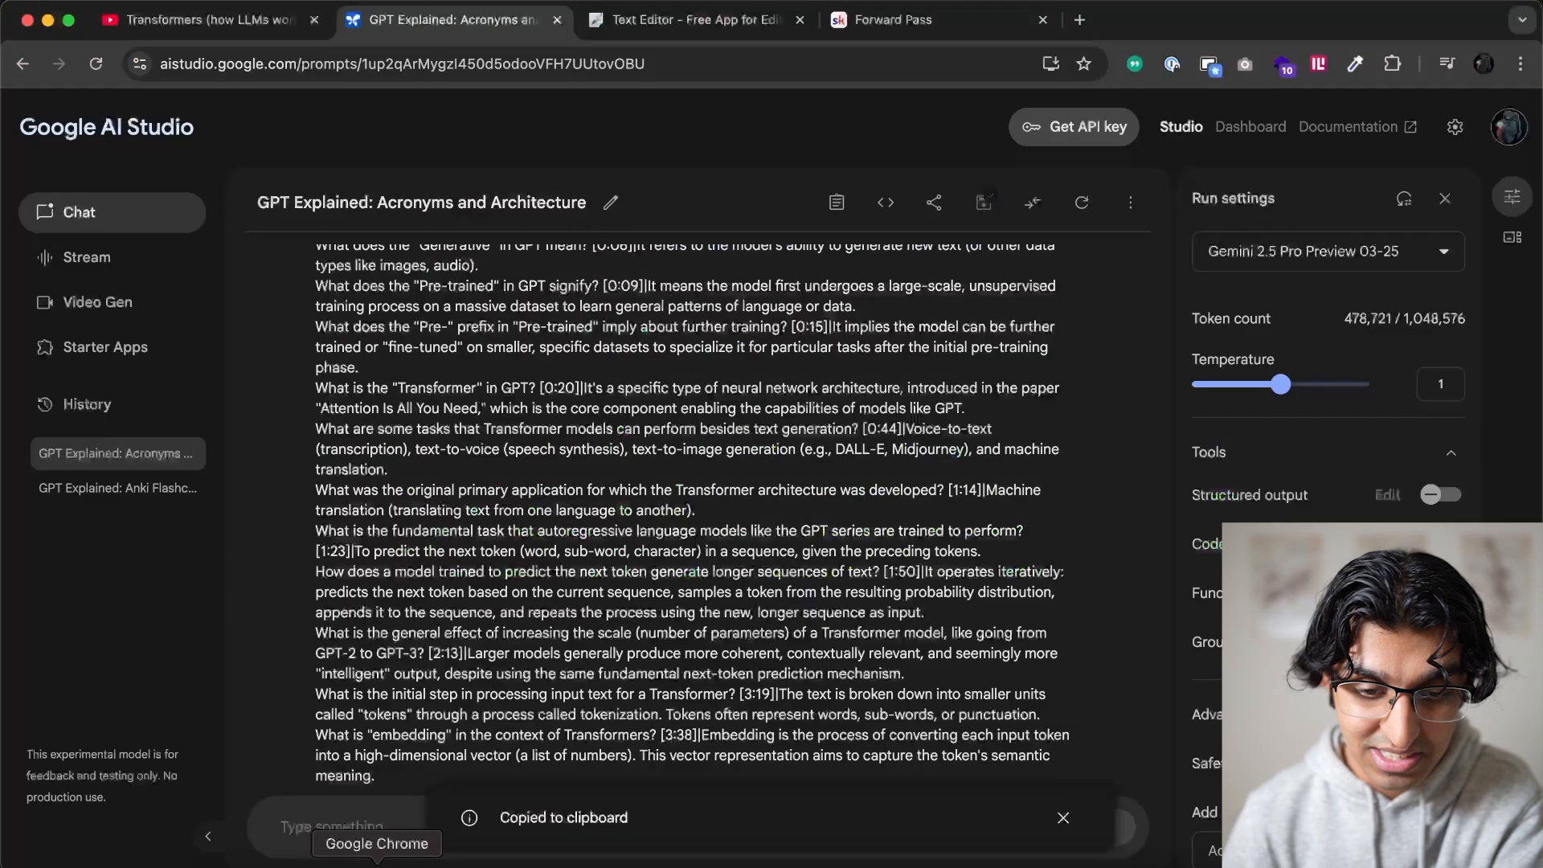
Paste the flashcard list into a new Text Editor file and download it as flashcards.txt
left_click(695, 19)
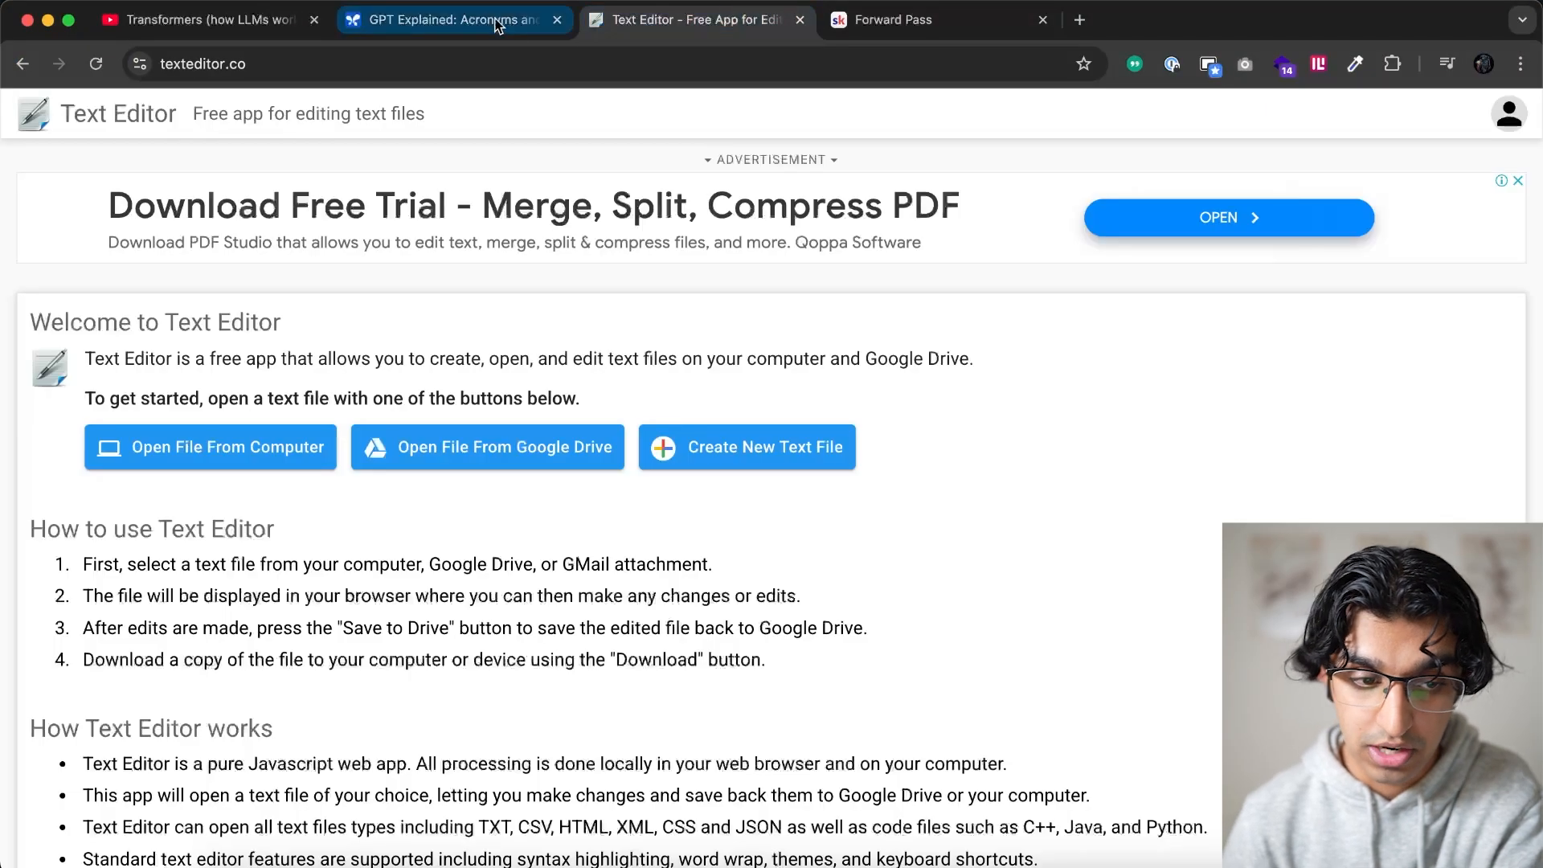
left_click(694, 19)
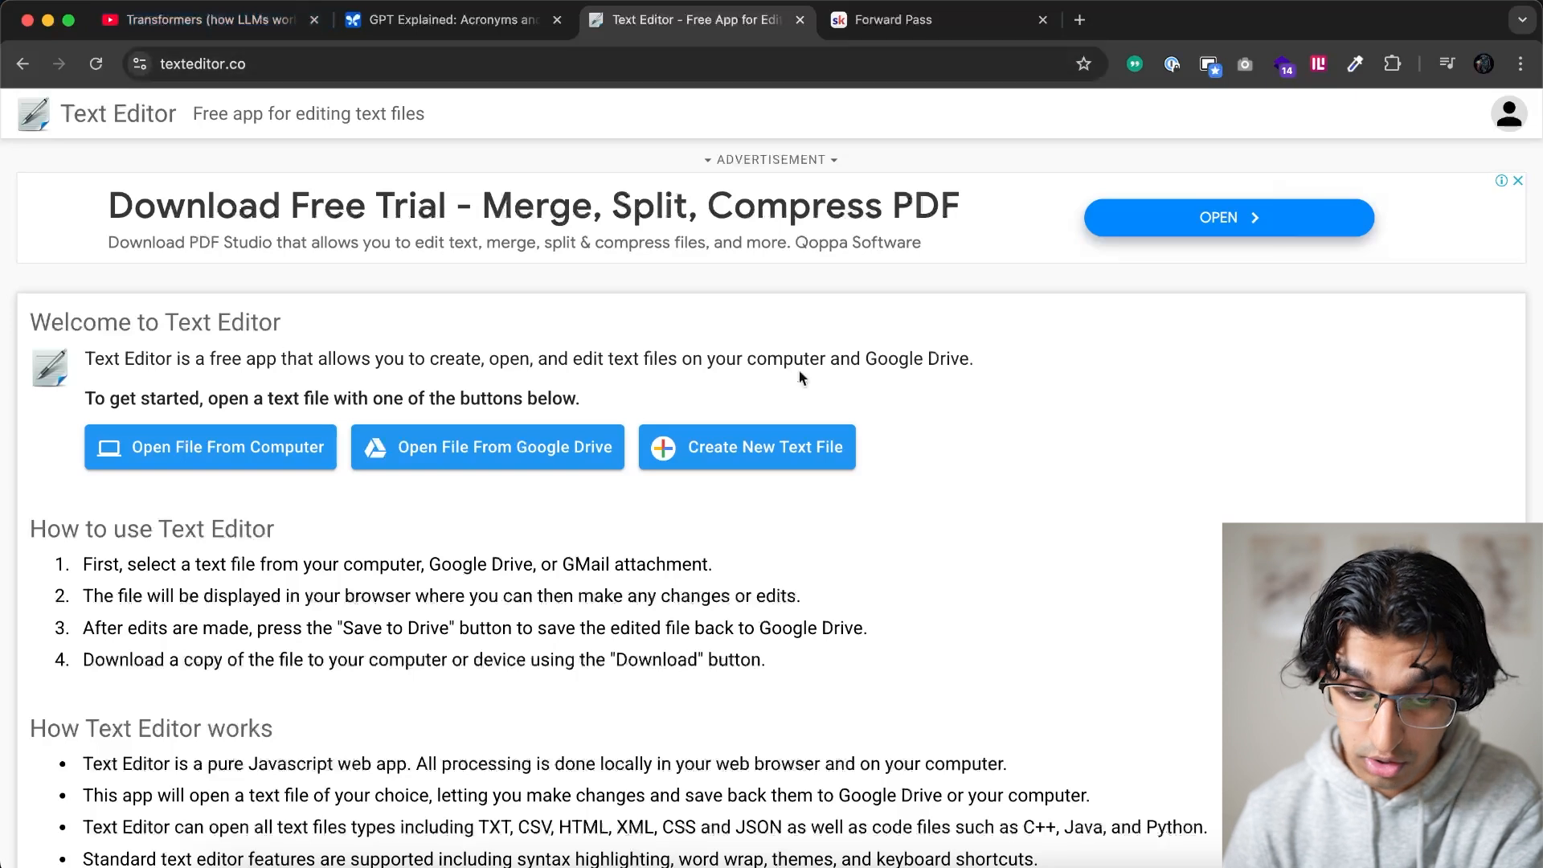
left_click(746, 447)
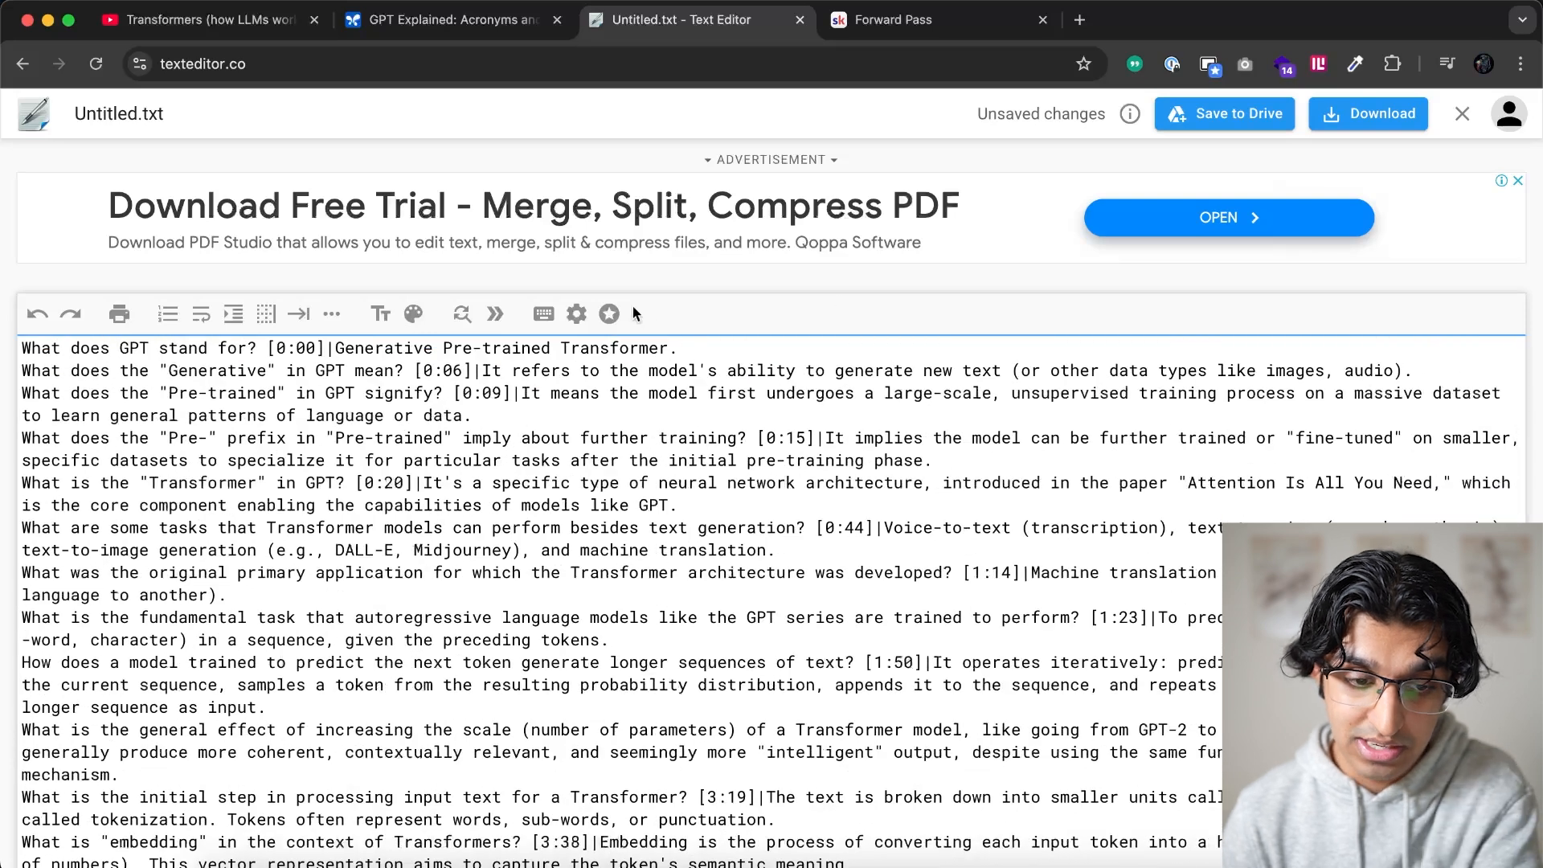
left_click(1367, 113)
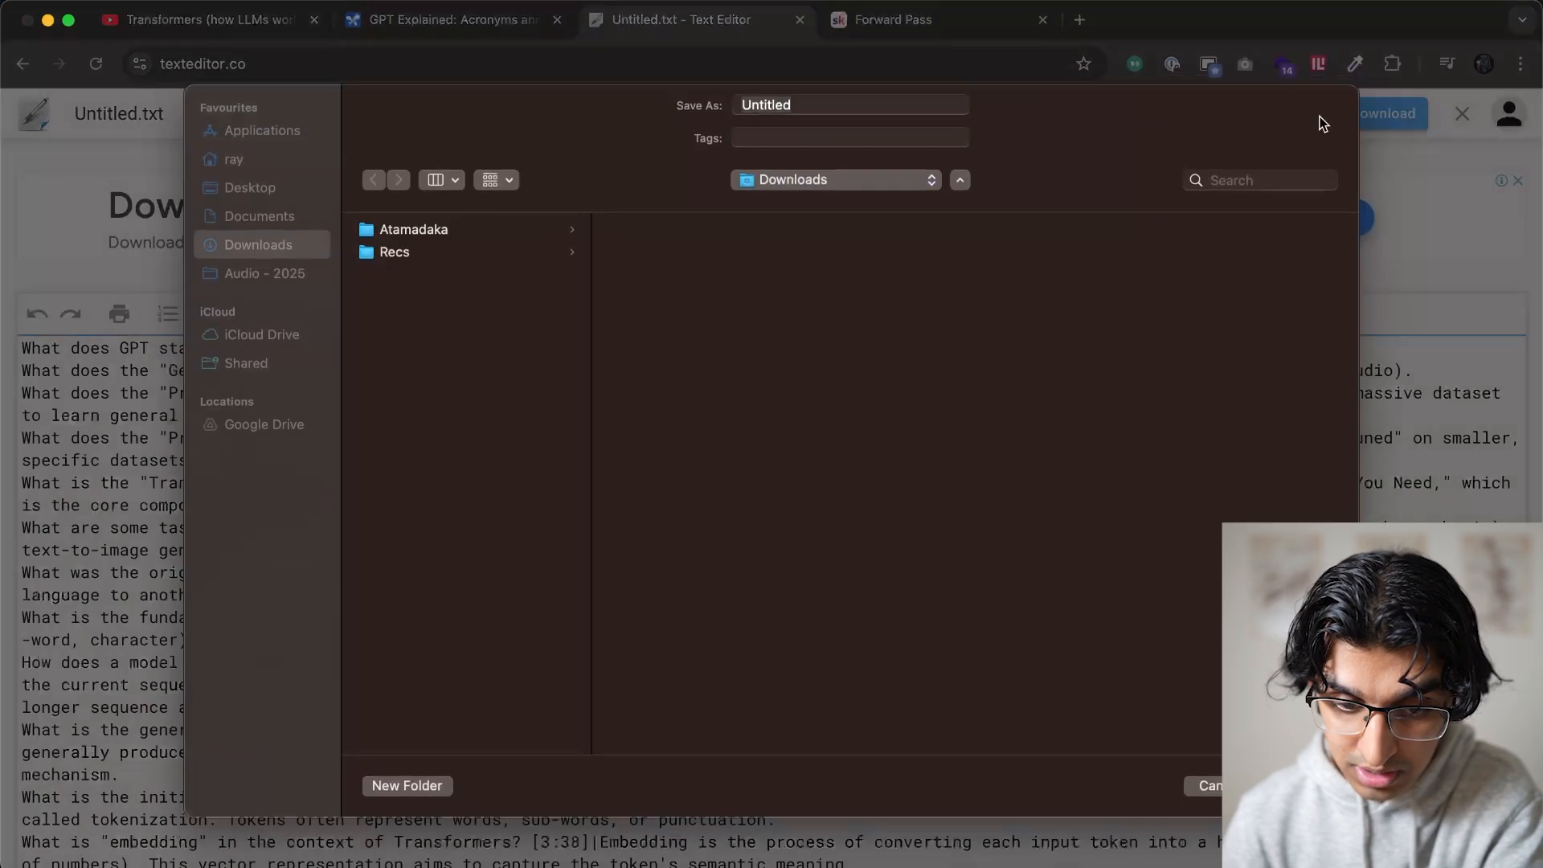
type("flas")
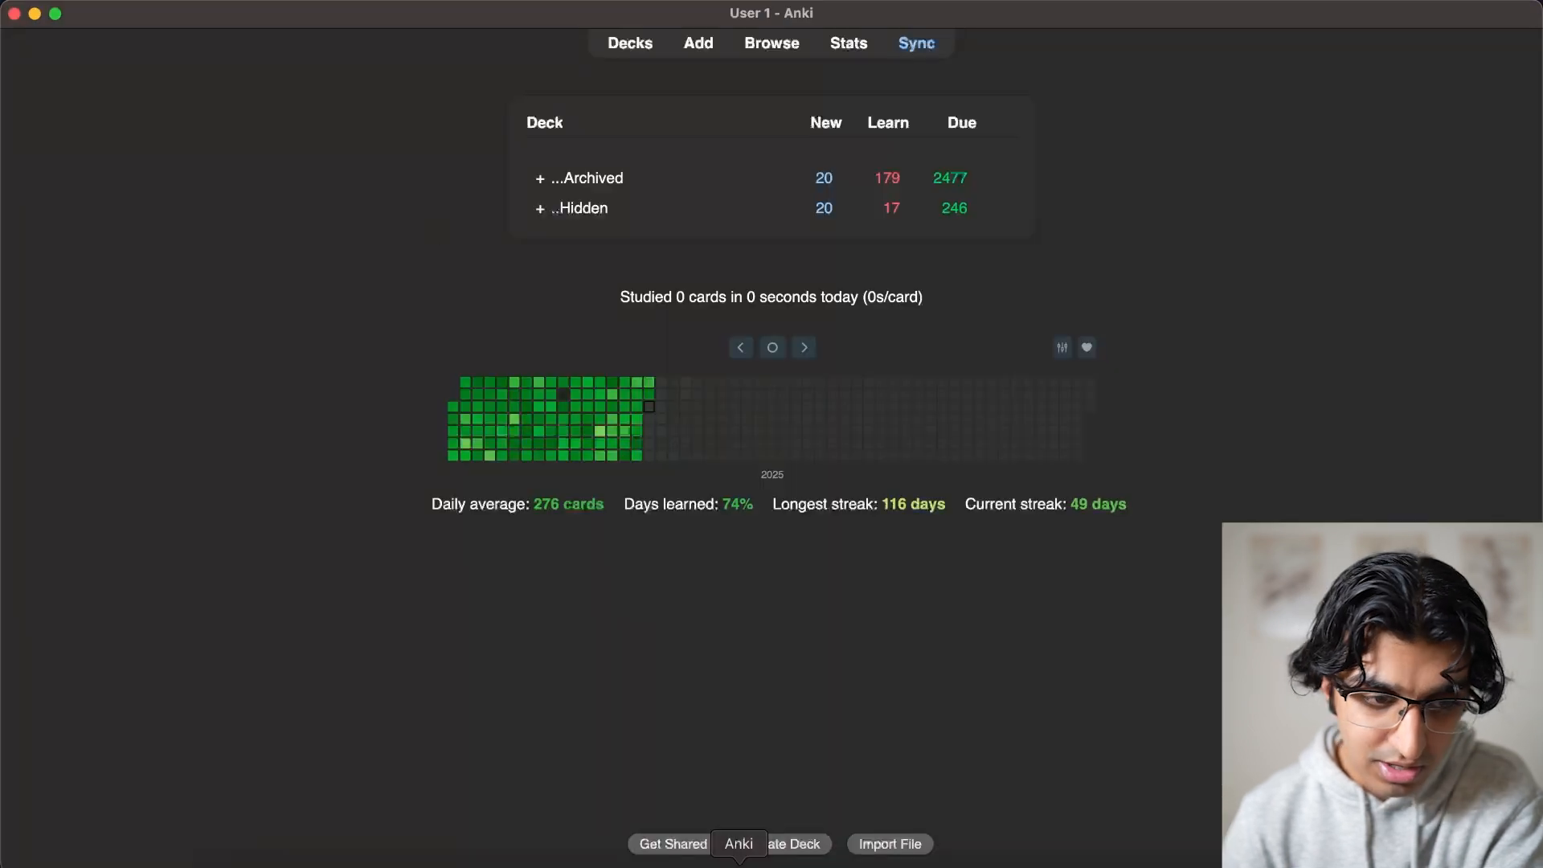
Start importing flashcards.txt into Anki, keeping the Pipe field separator
left_click(738, 843)
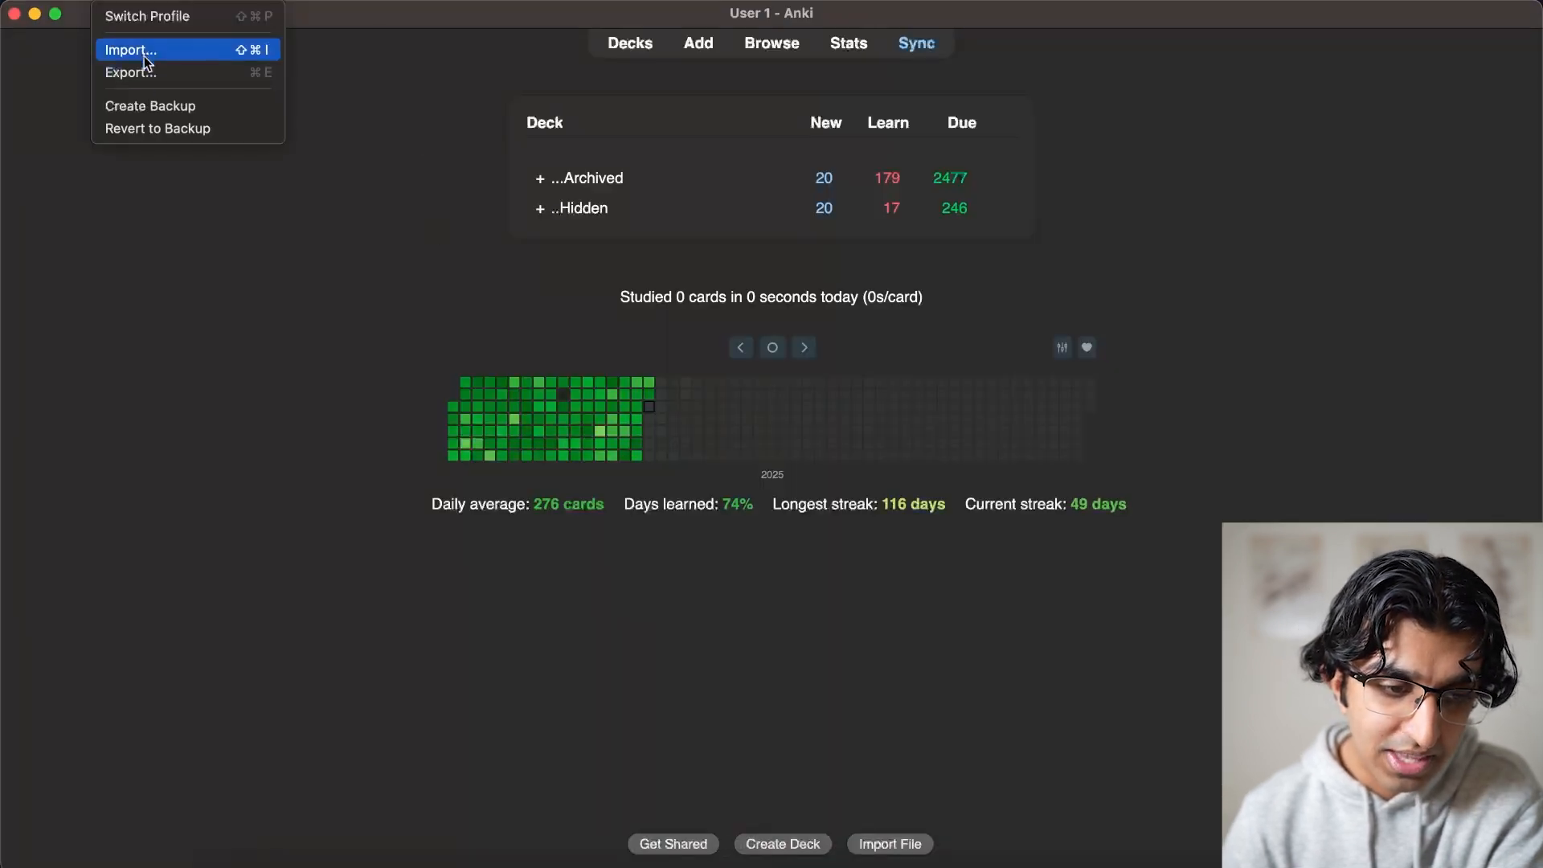
left_click(131, 49)
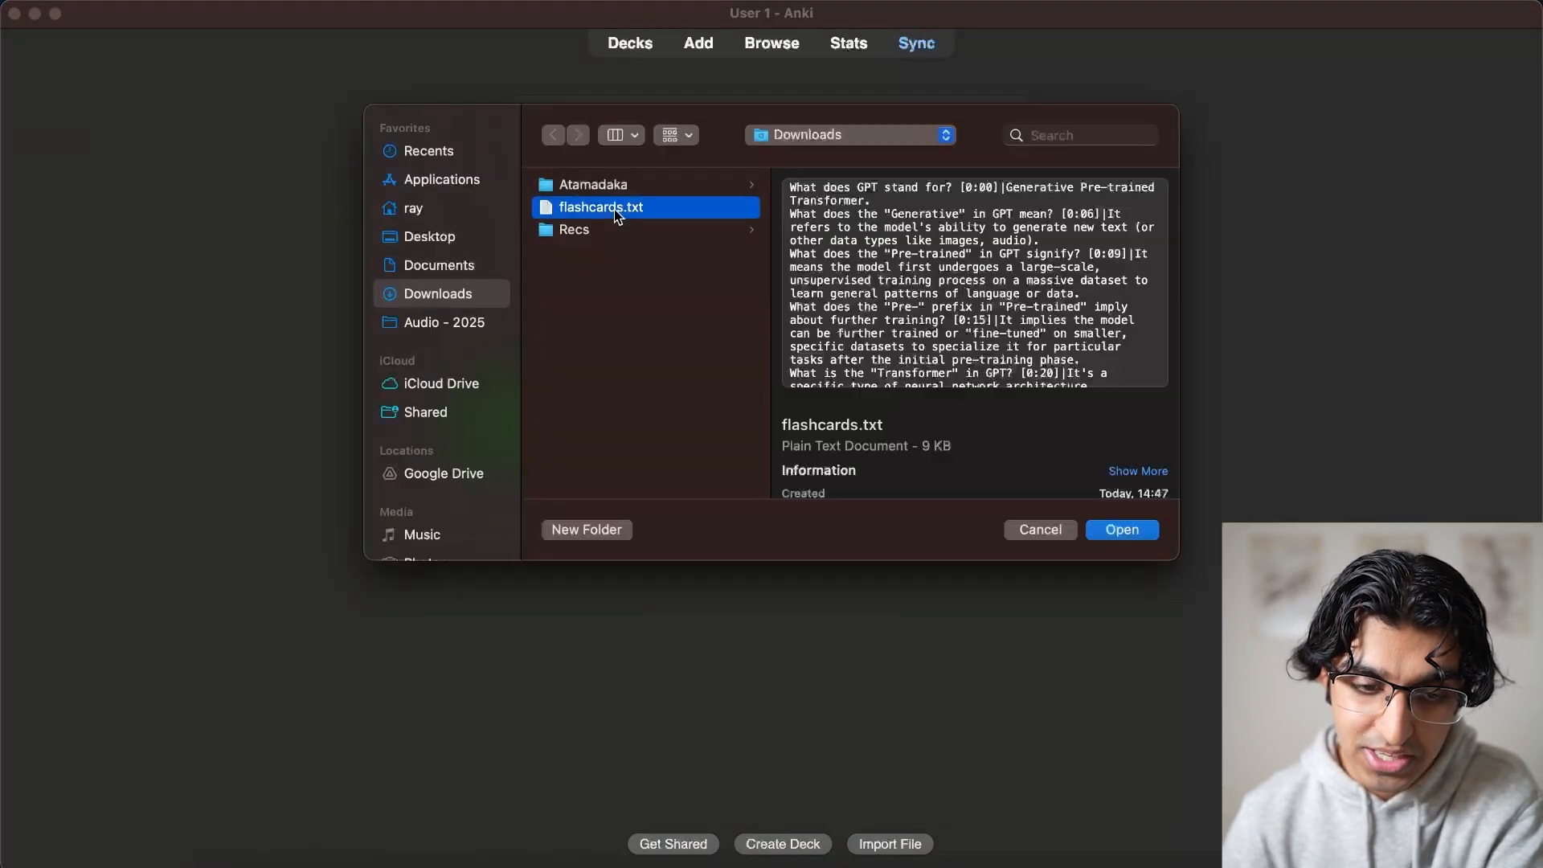
left_click(1119, 530)
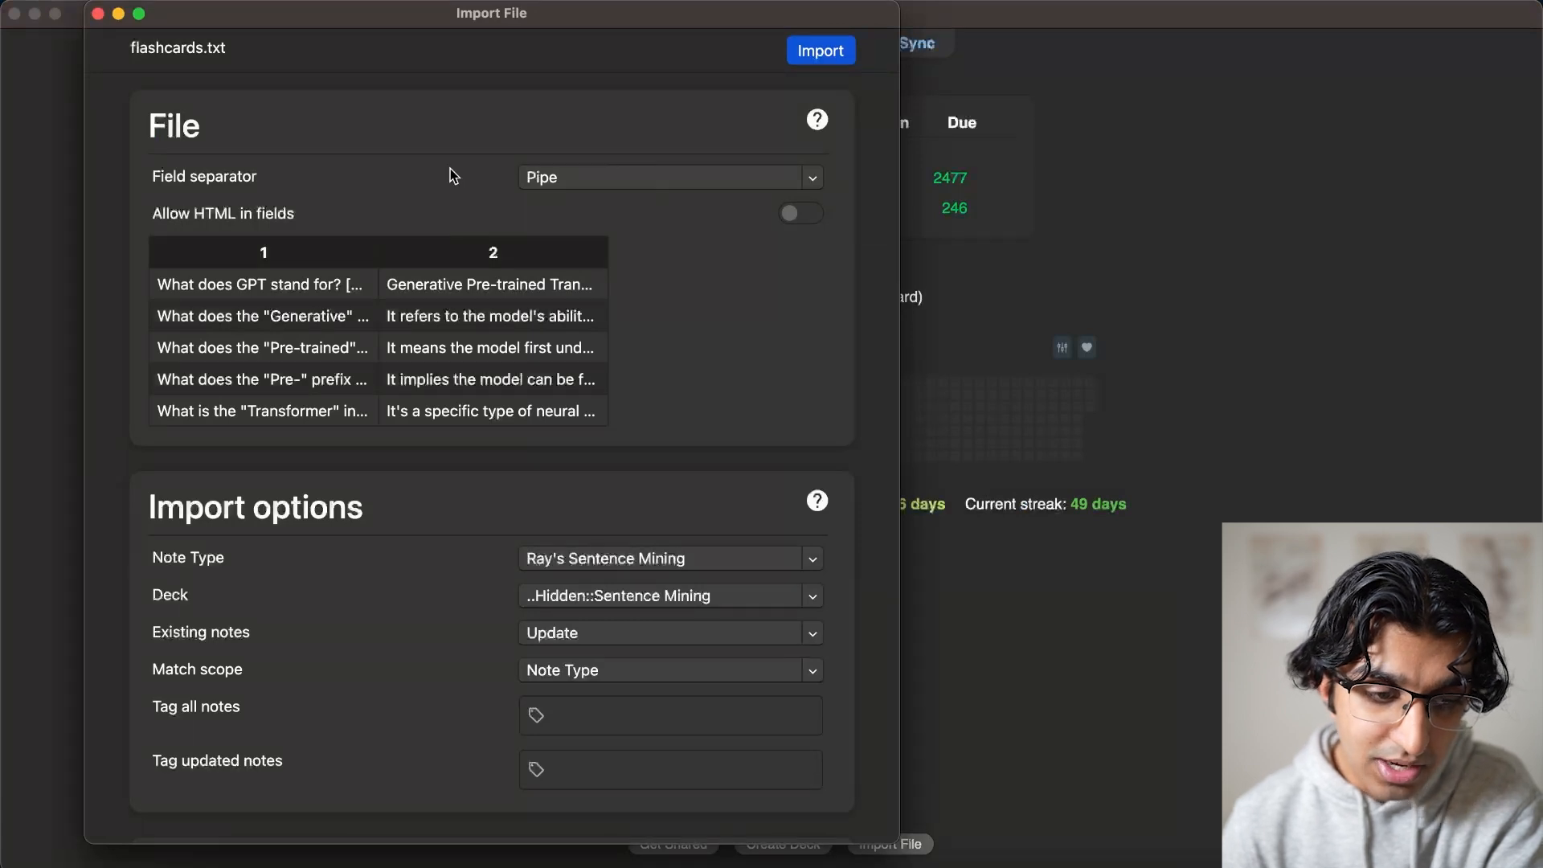
left_click(669, 177)
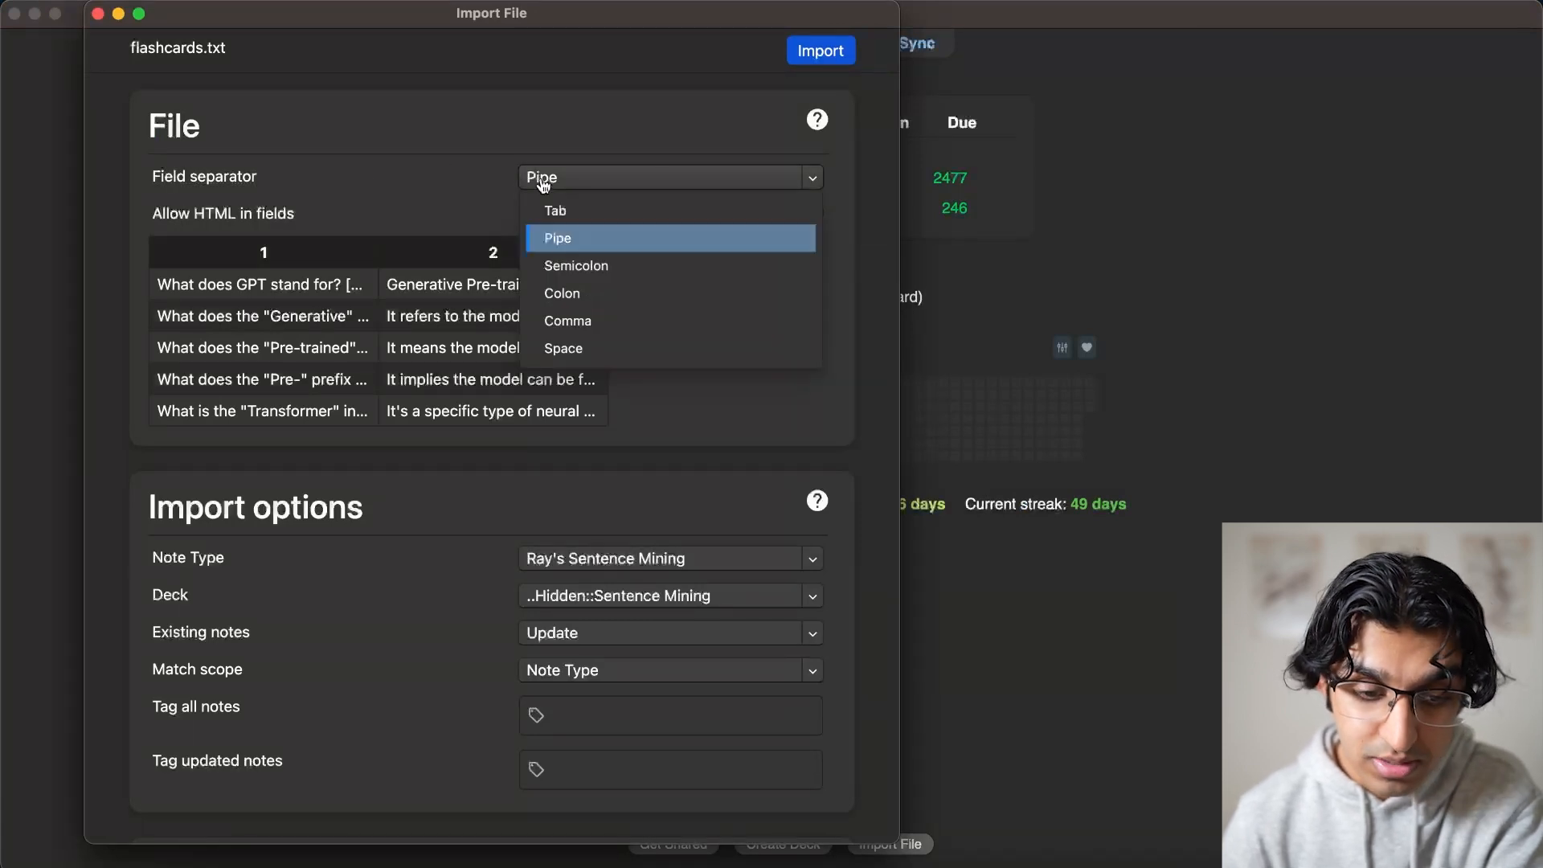
mouse_move(608, 297)
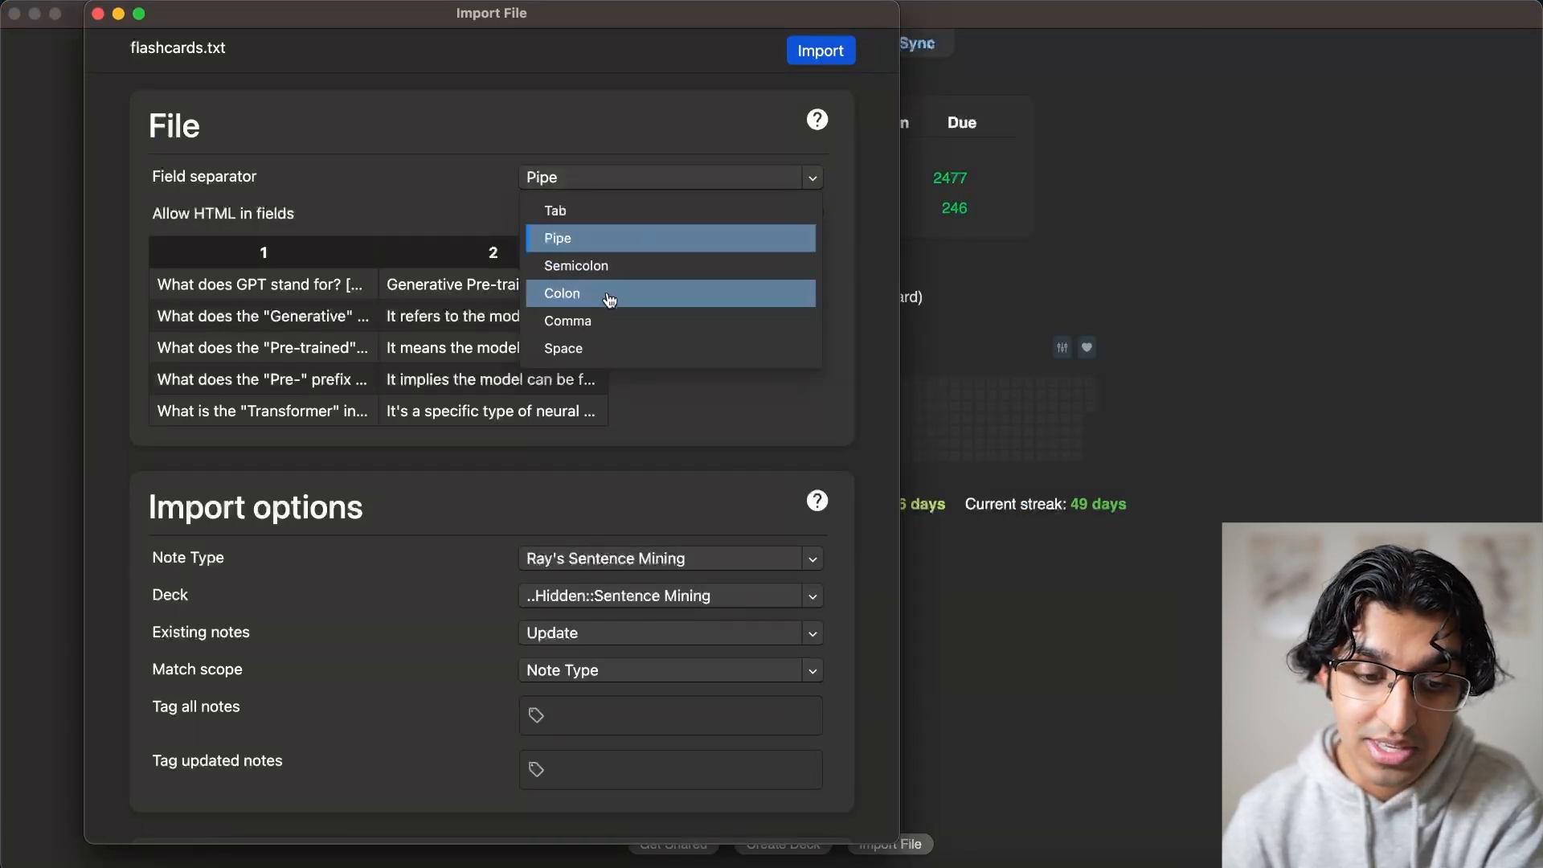
mouse_move(658, 321)
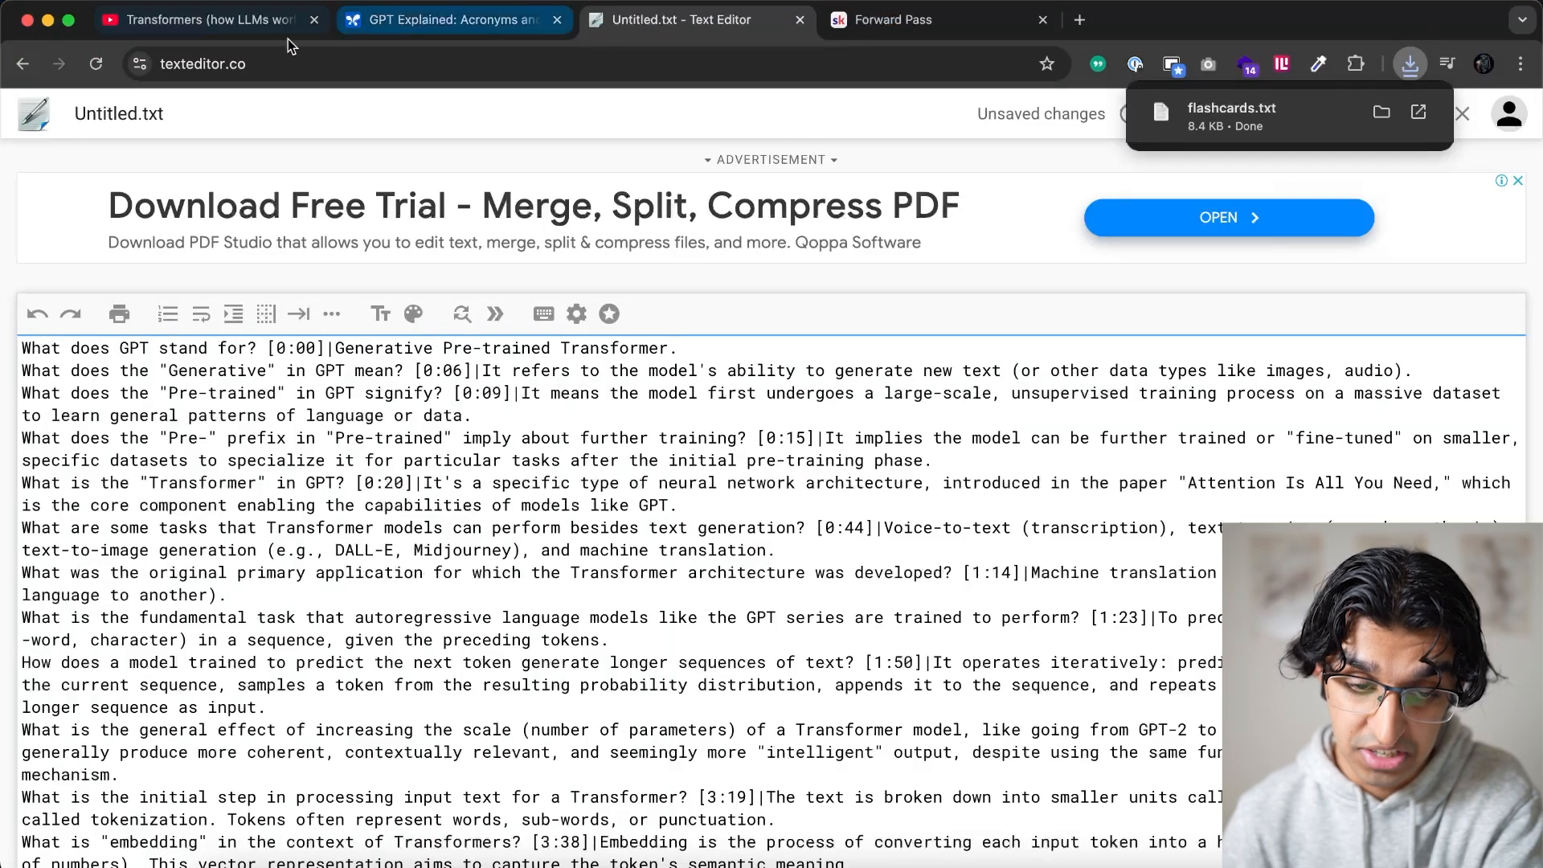
left_click(894, 19)
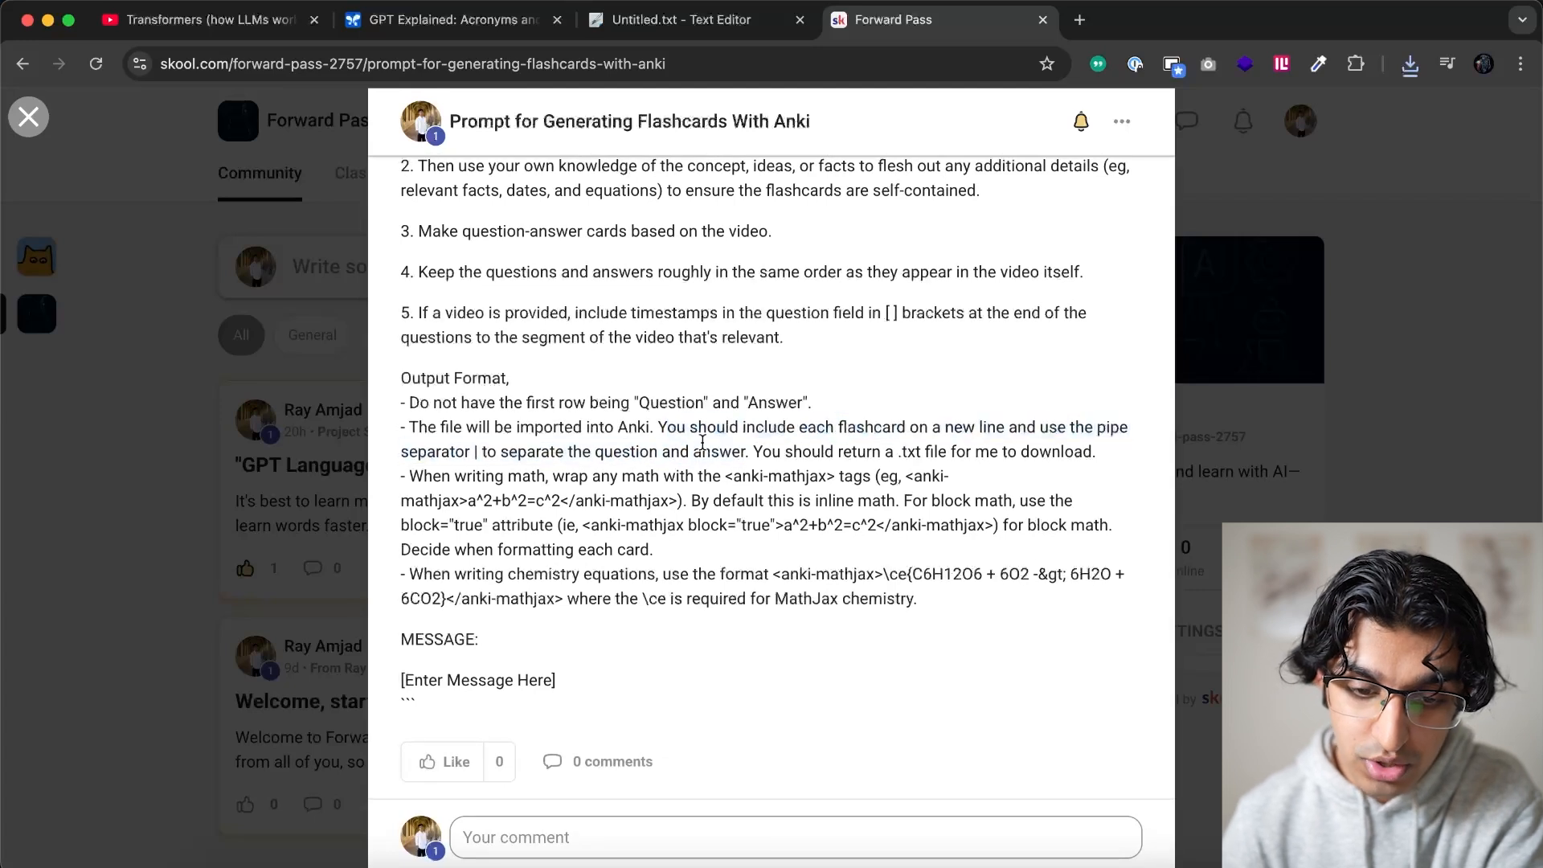
left_click_drag(665, 426, 664, 451)
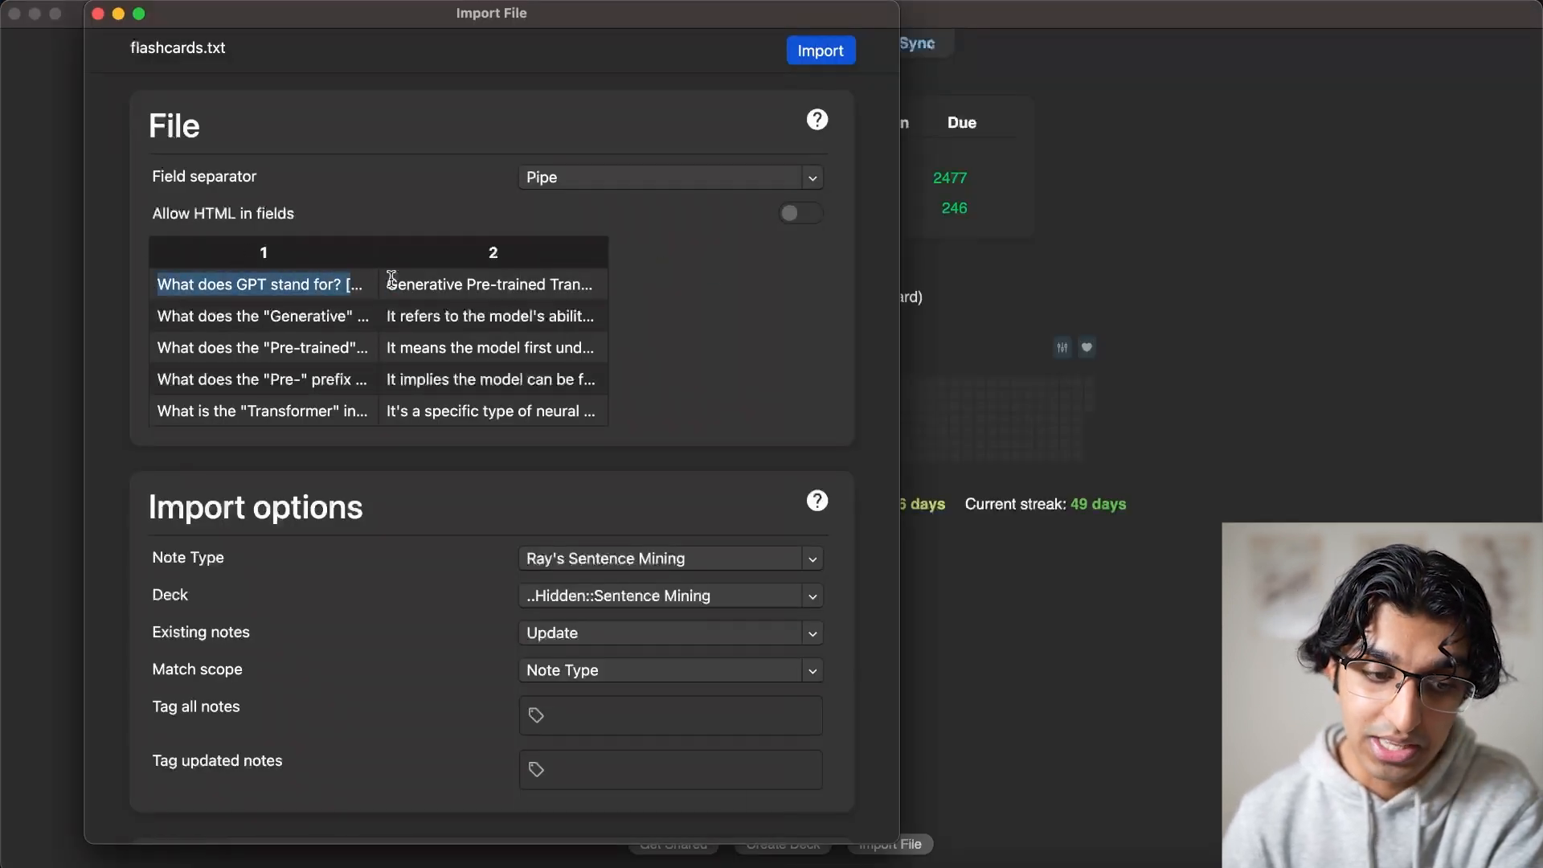
Import the notes as Basic into the Default deck, tagged llm and 3blue1brown
left_click(671, 558)
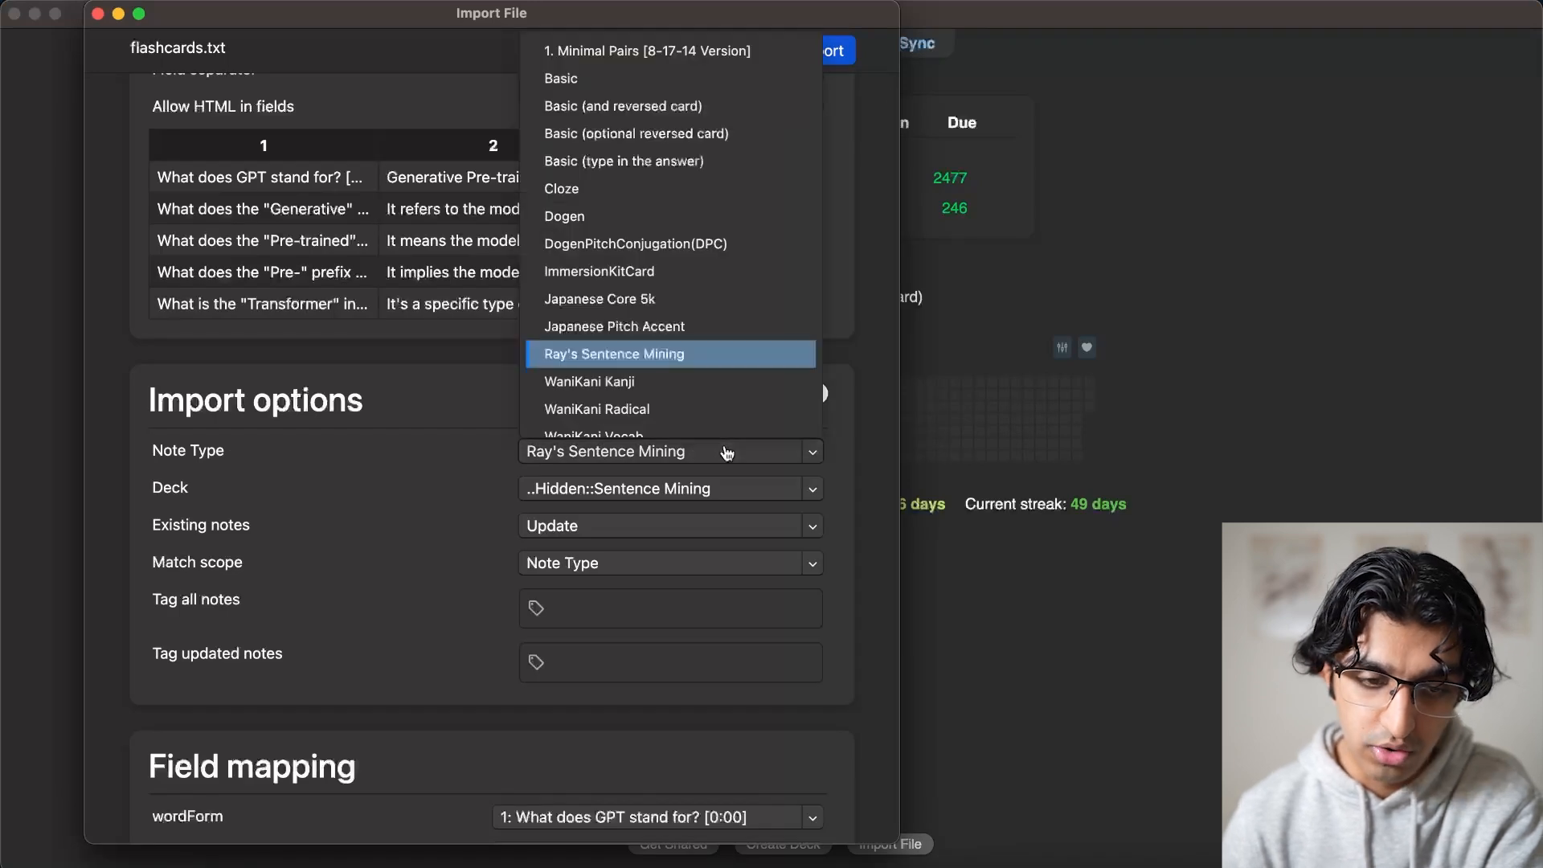
left_click(561, 78)
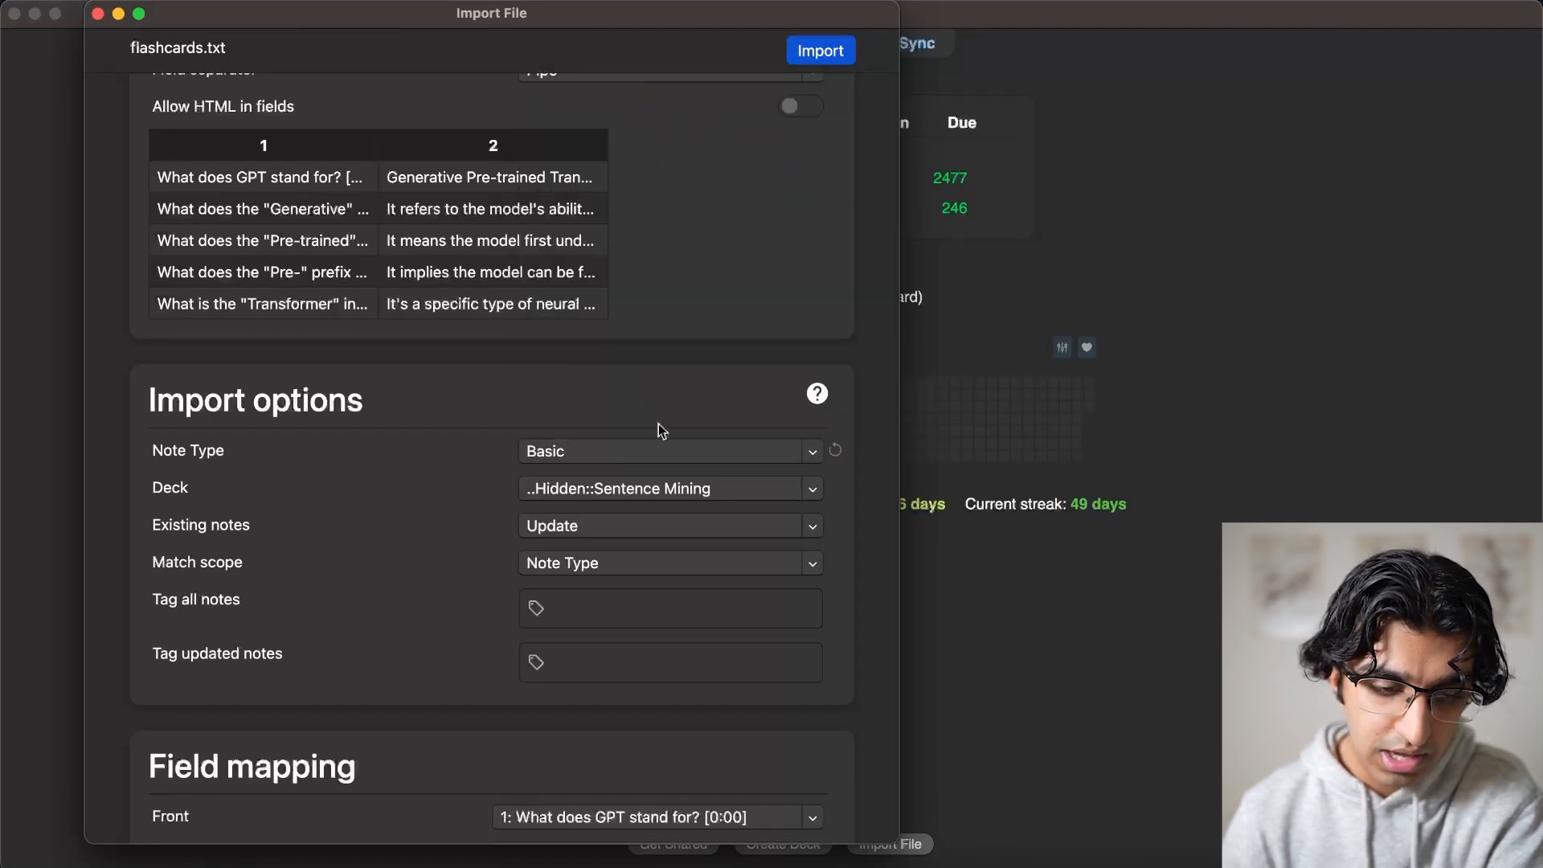
left_click(670, 488)
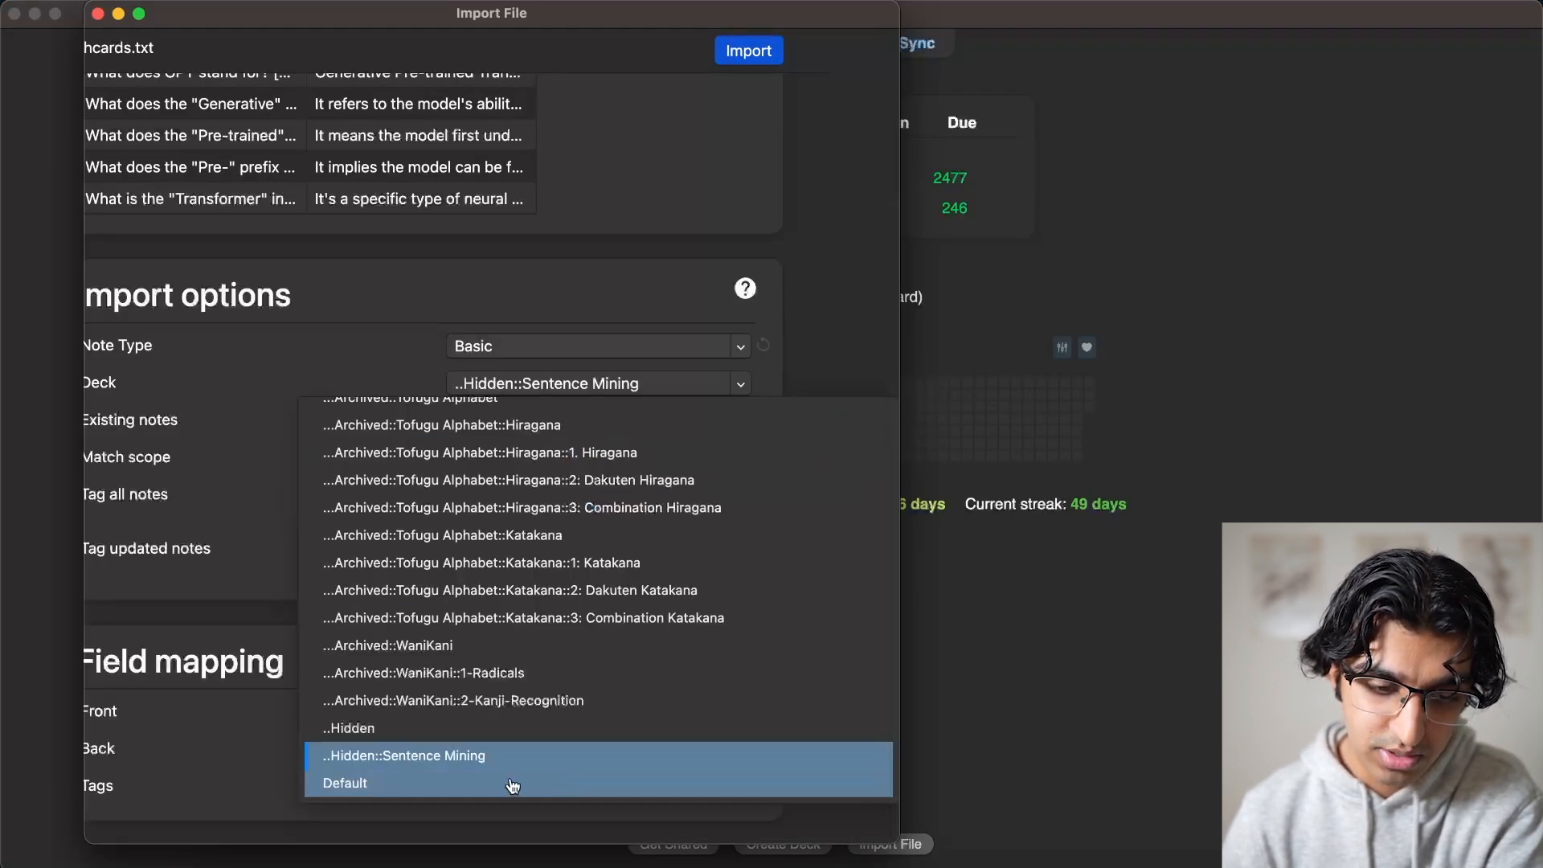
left_click(344, 782)
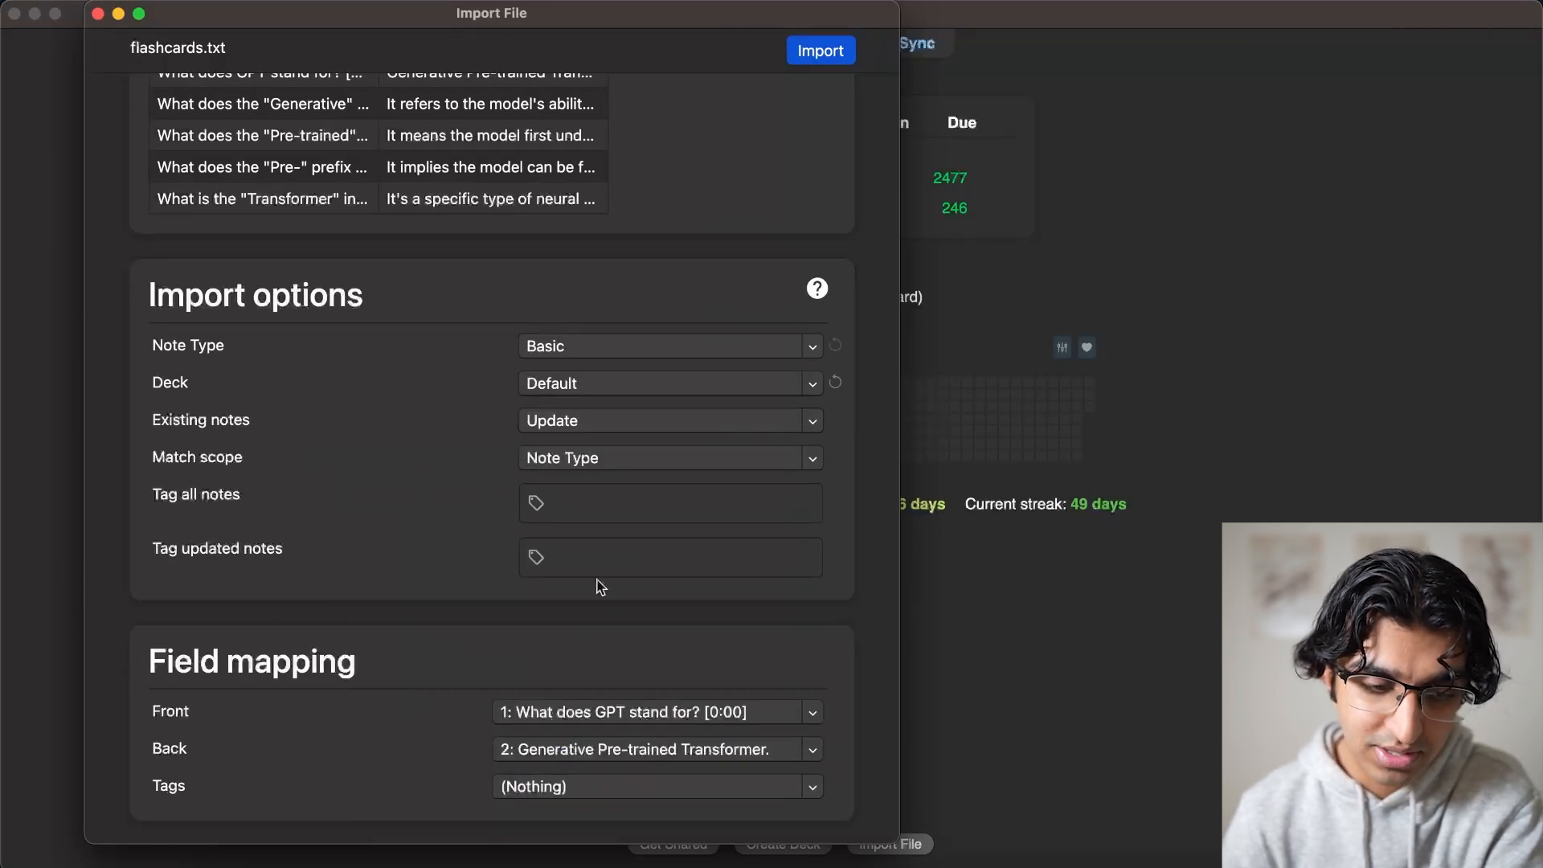
left_click(670, 503)
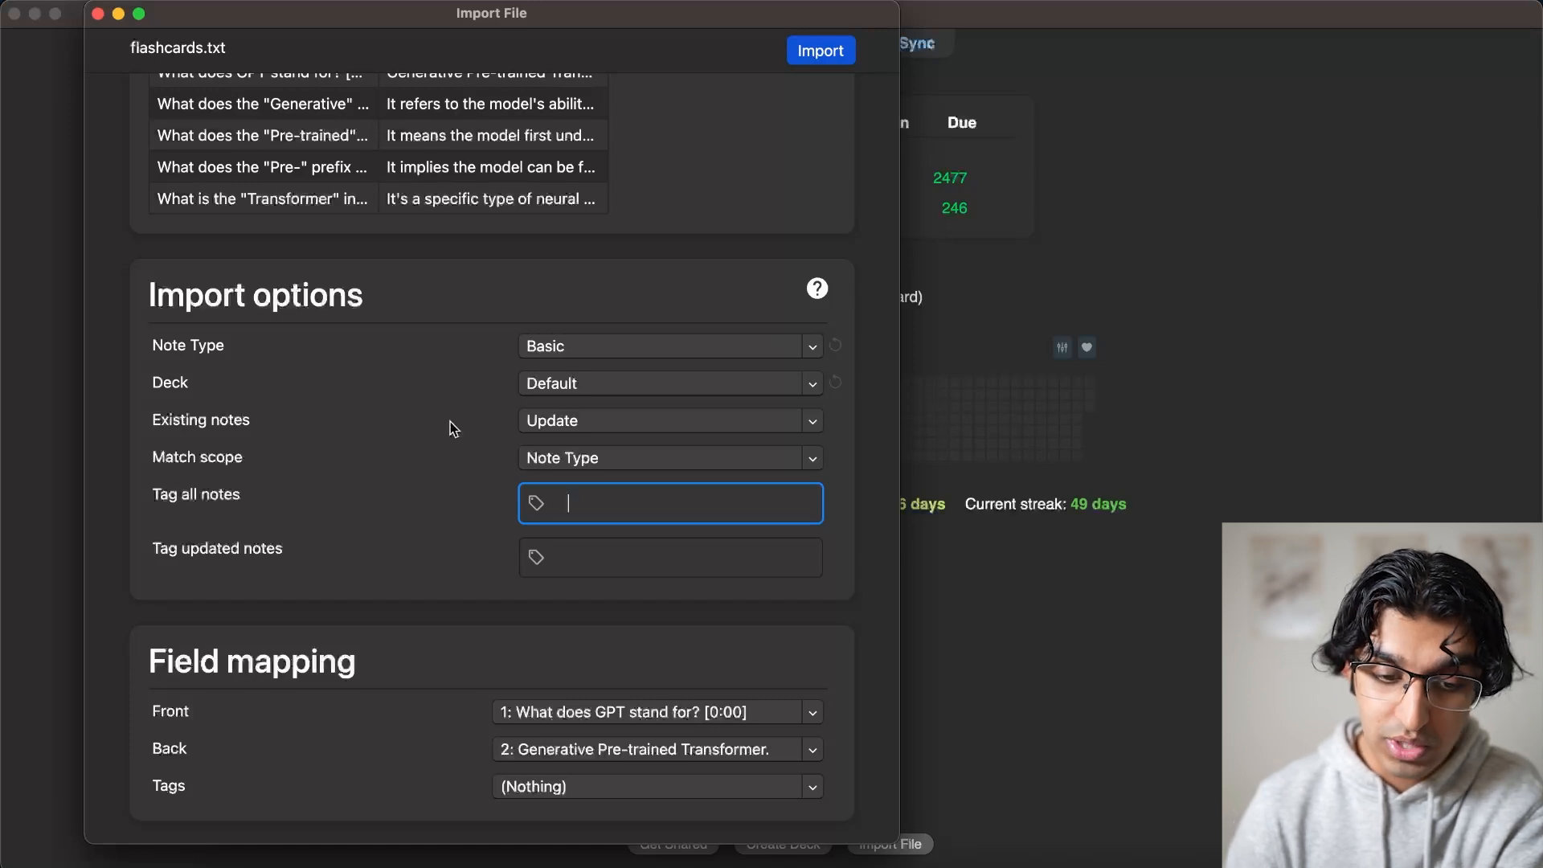
type("llm,3")
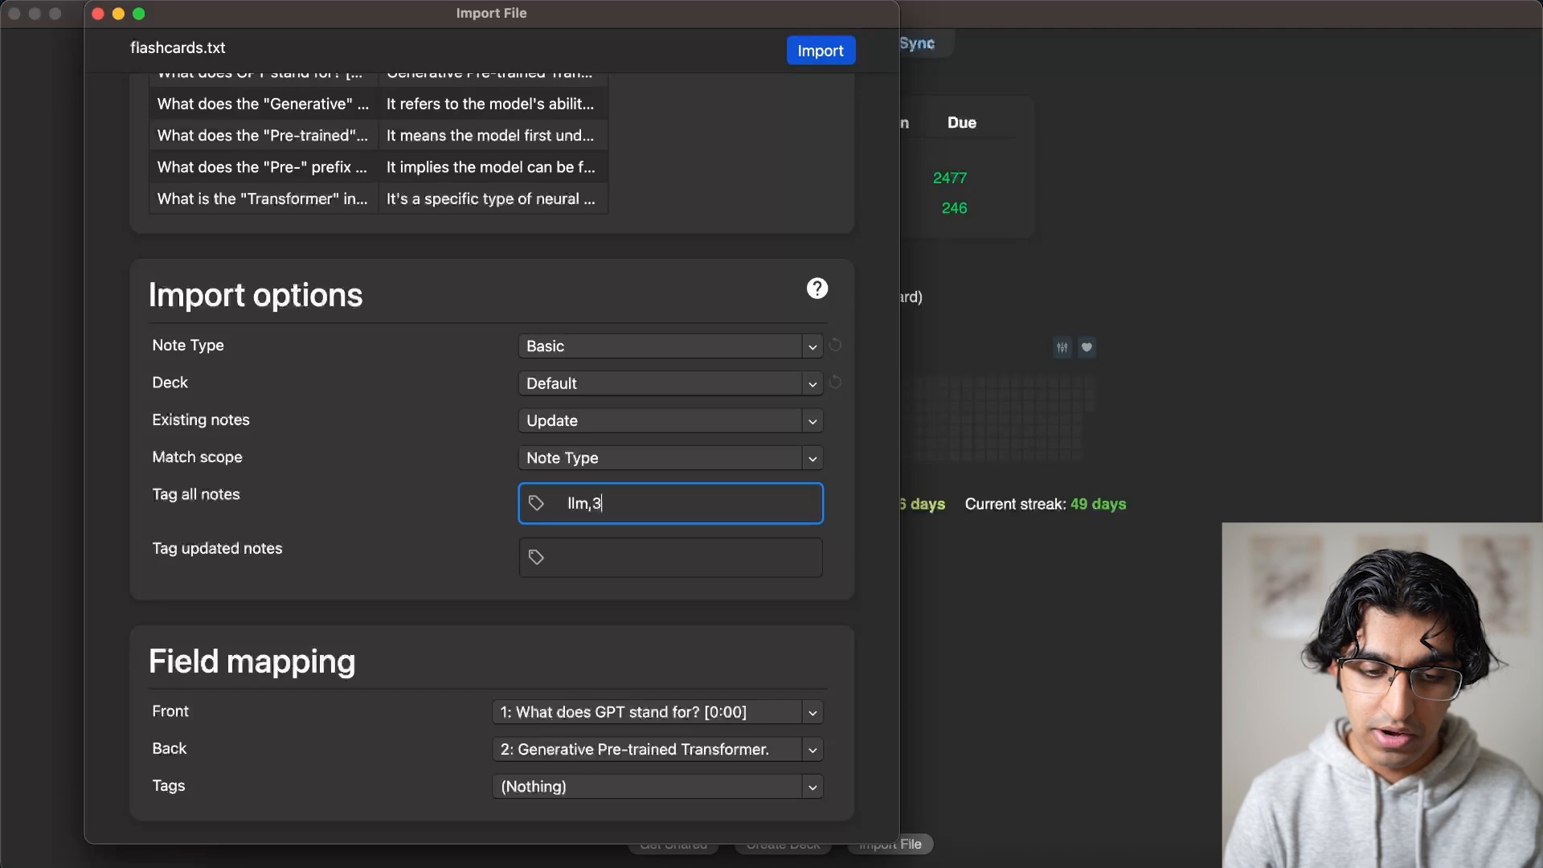
type("blue1brown")
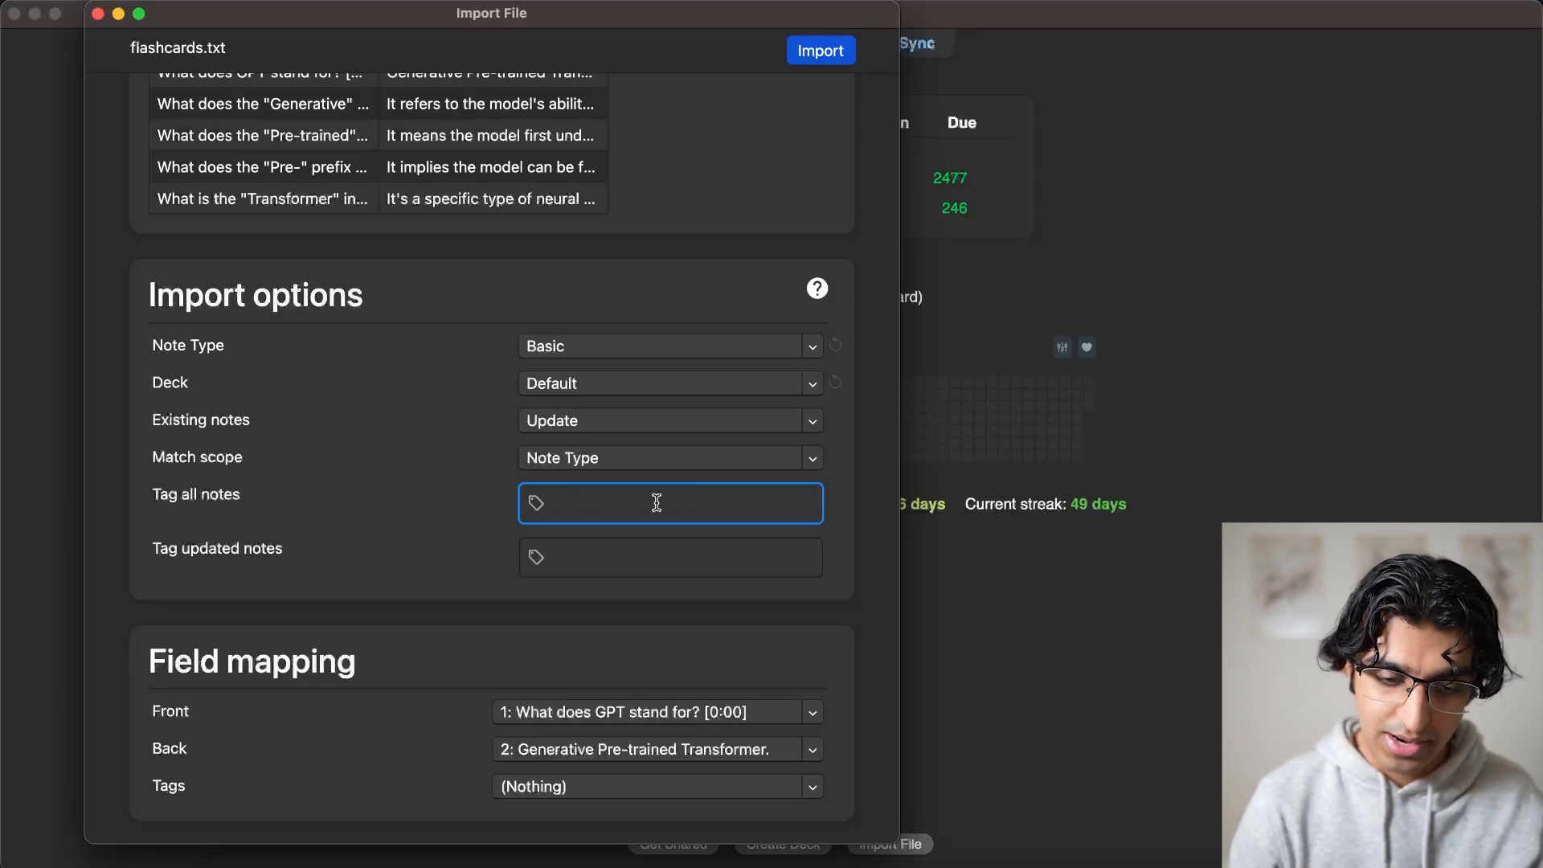
type("llm")
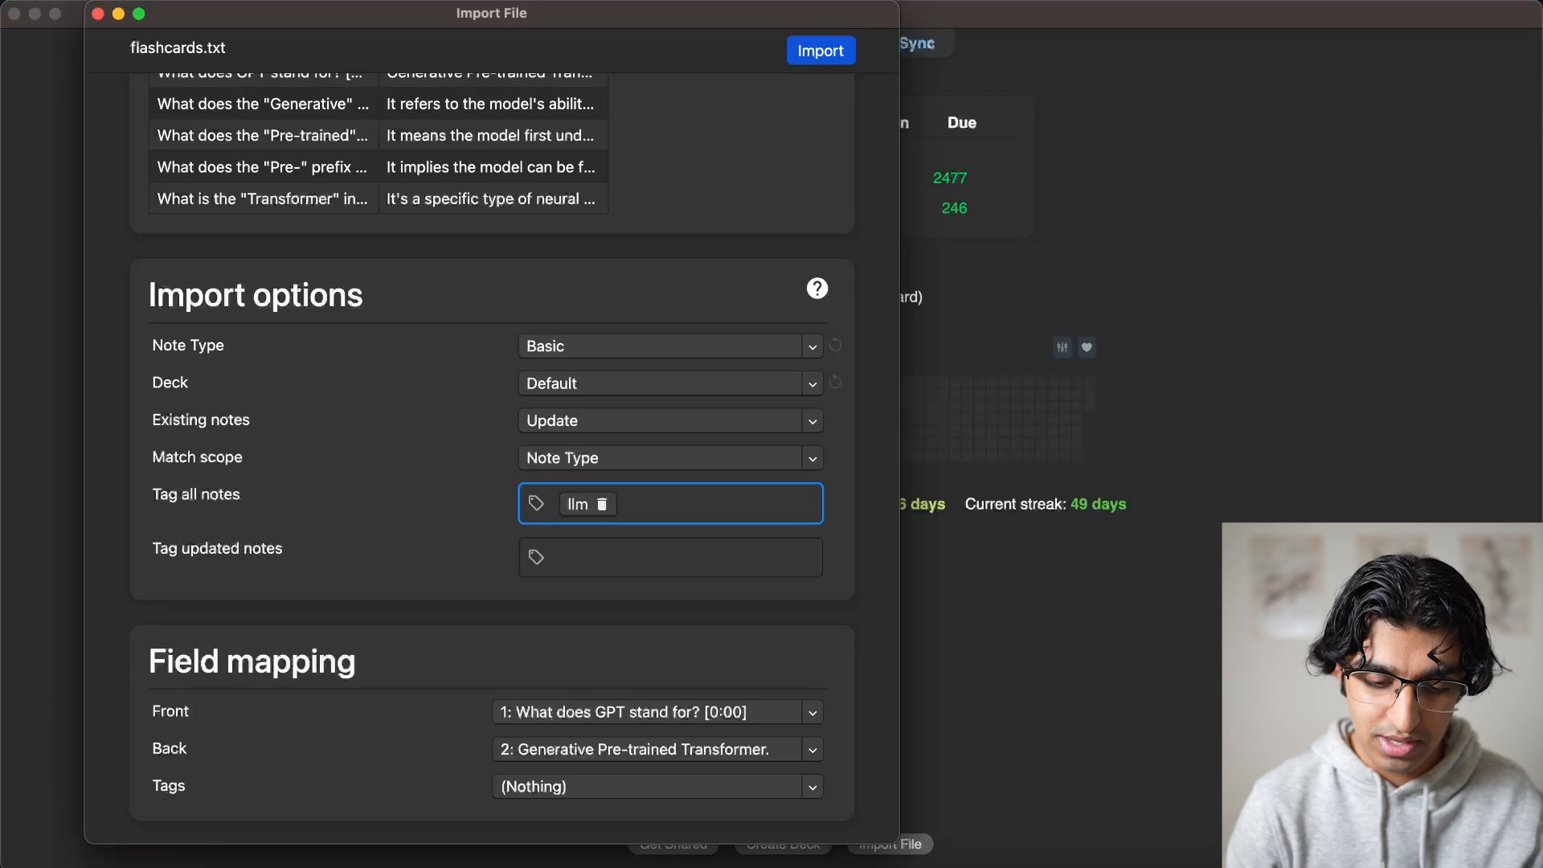
type("3blue1brown")
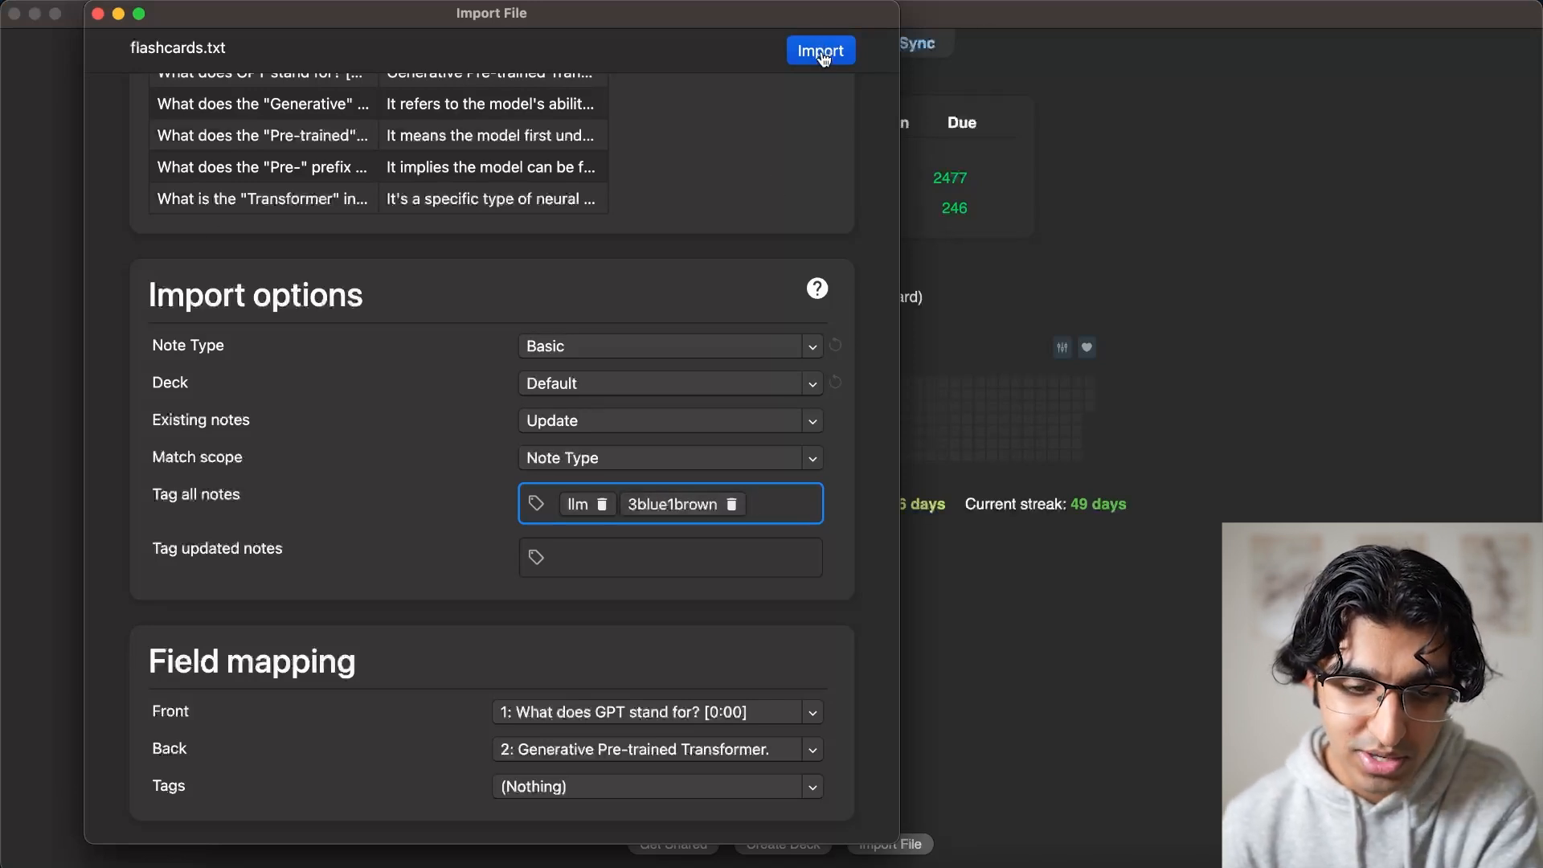
left_click(820, 49)
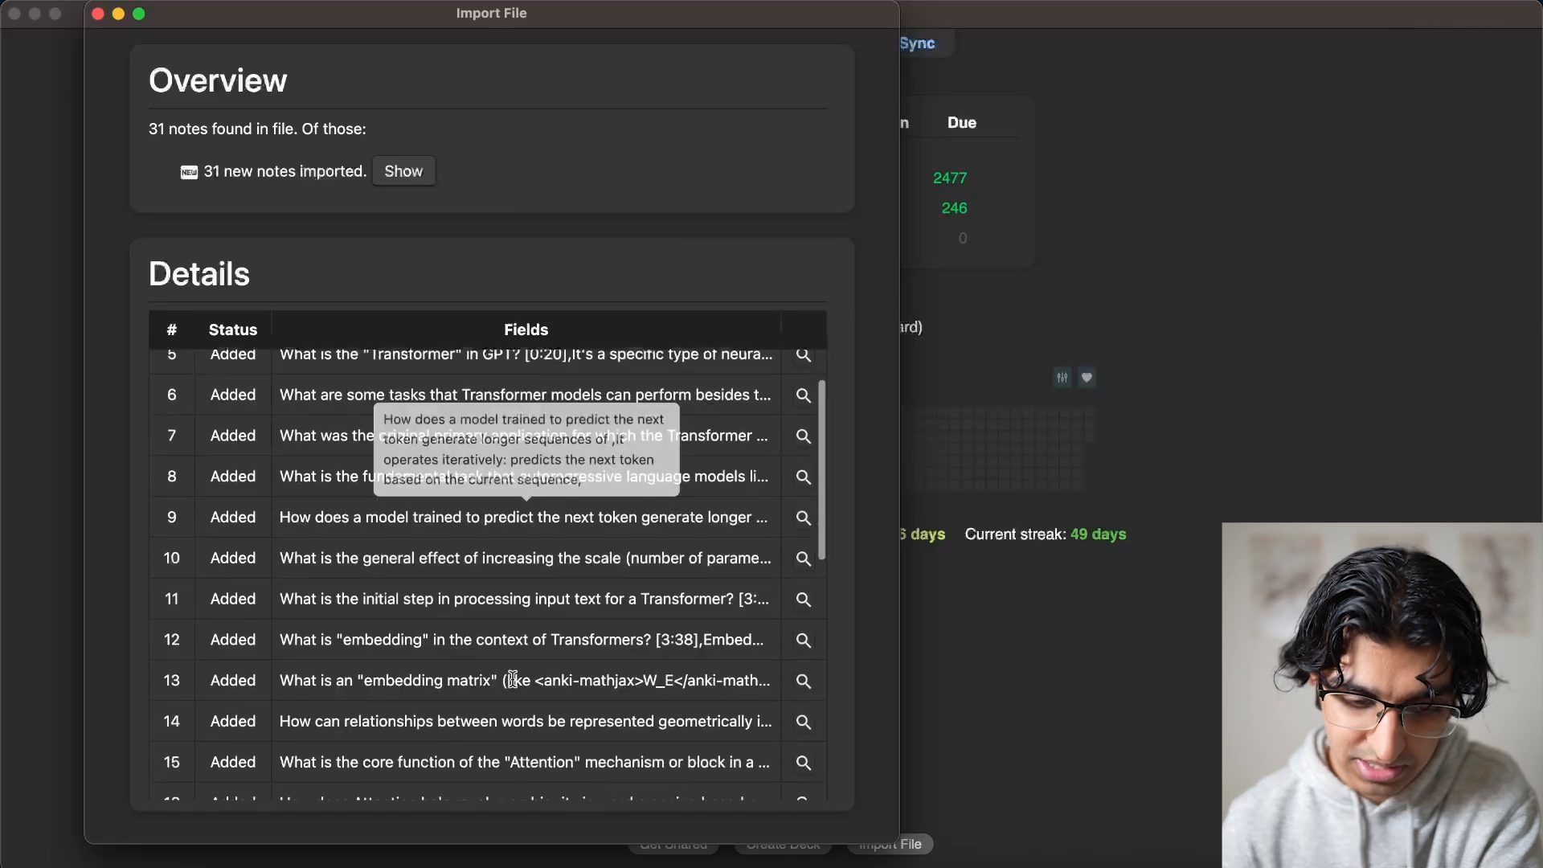
Show the 31 imported notes with their tags in Anki's Browse window
left_click(403, 170)
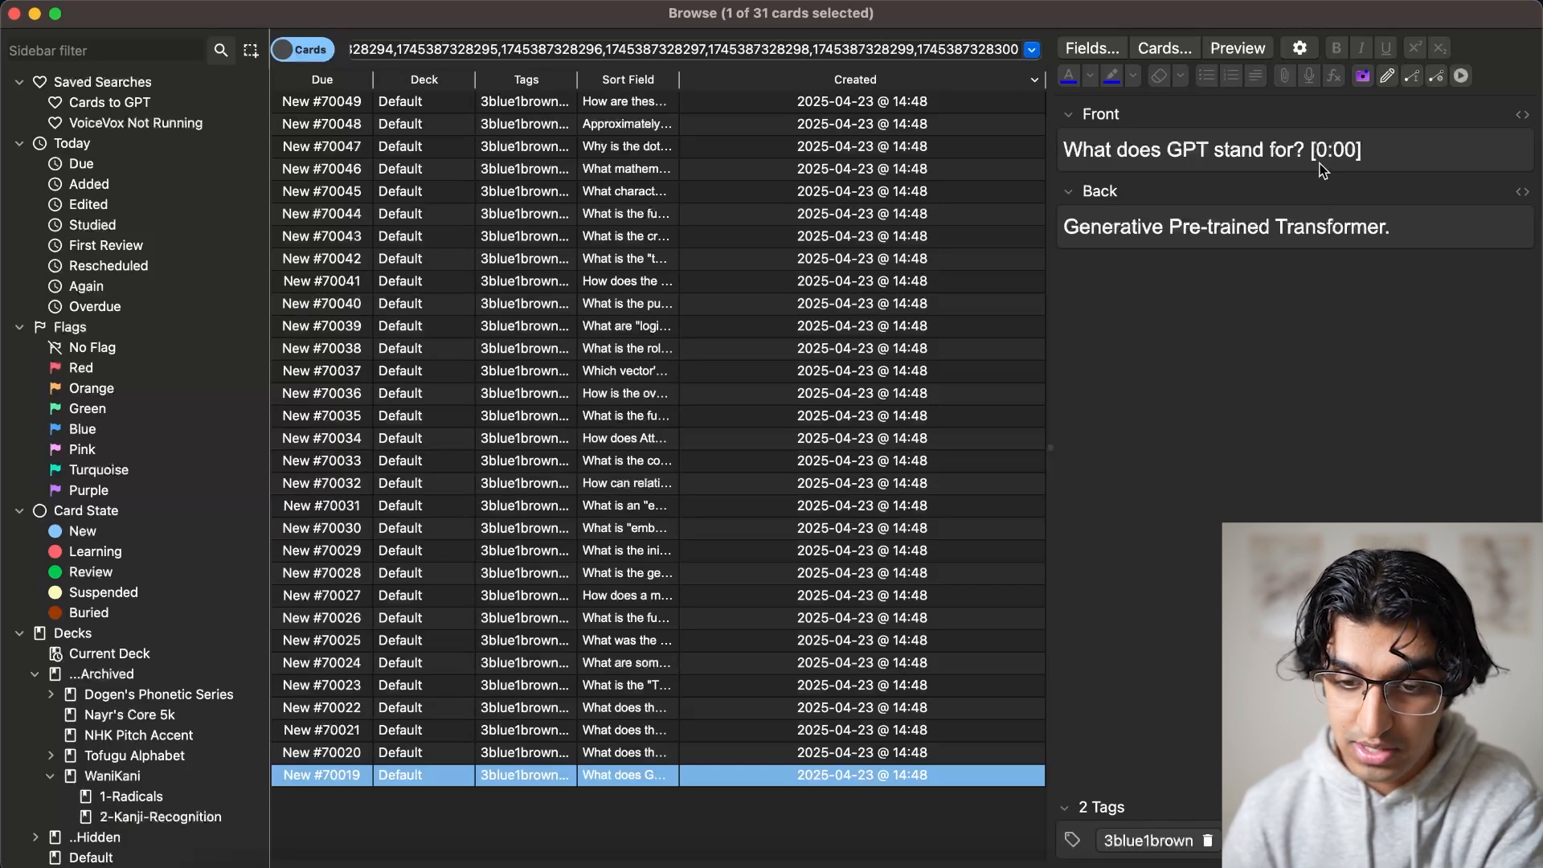
double_click(1333, 149)
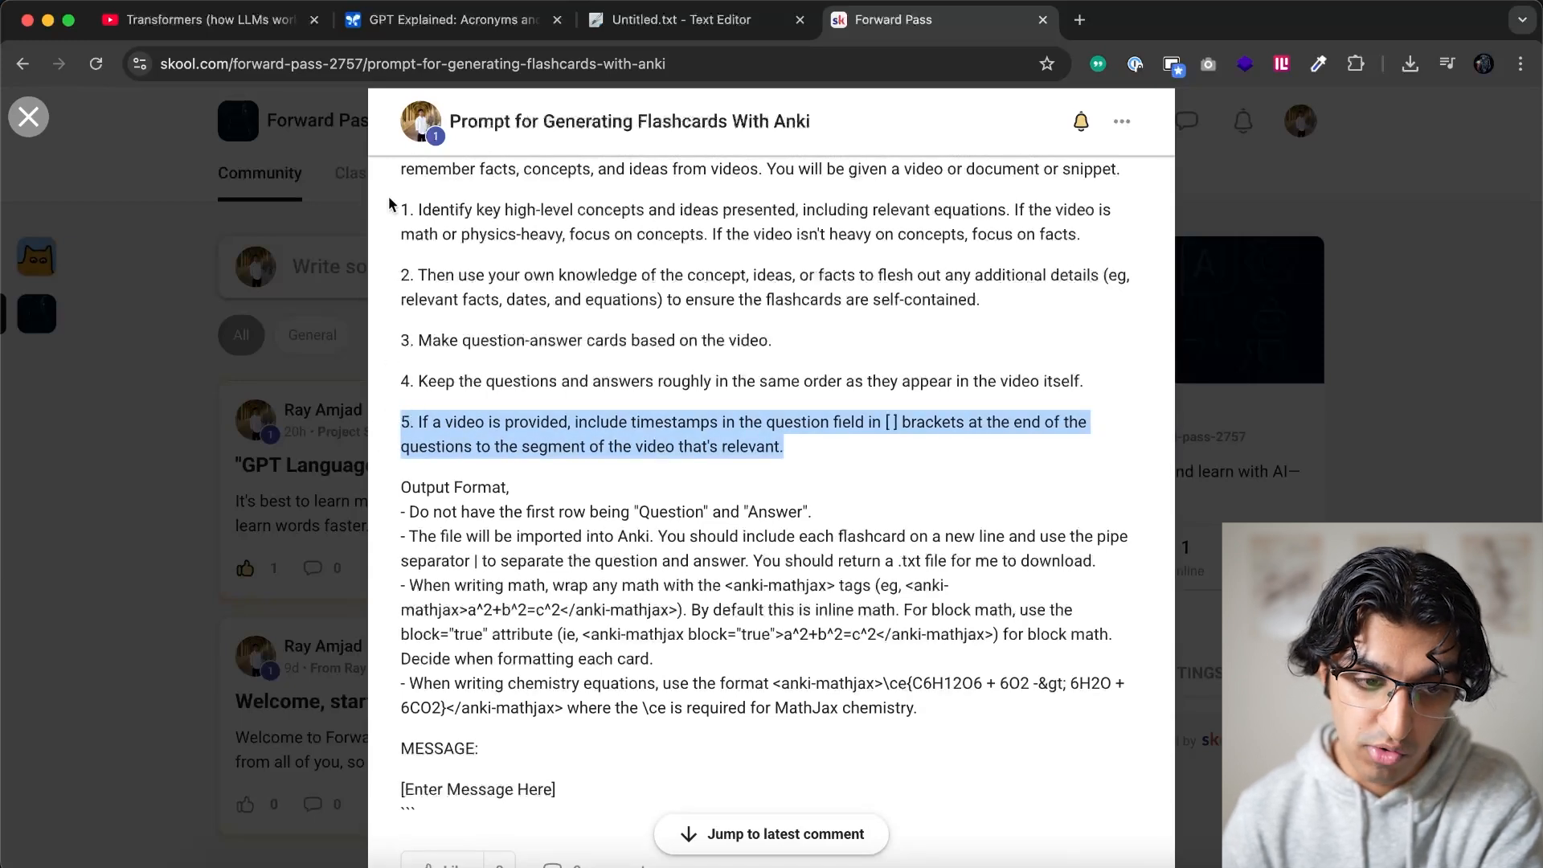
Paste an embedding-matrix video screenshot into the card's Back field and preview the card
left_click(203, 19)
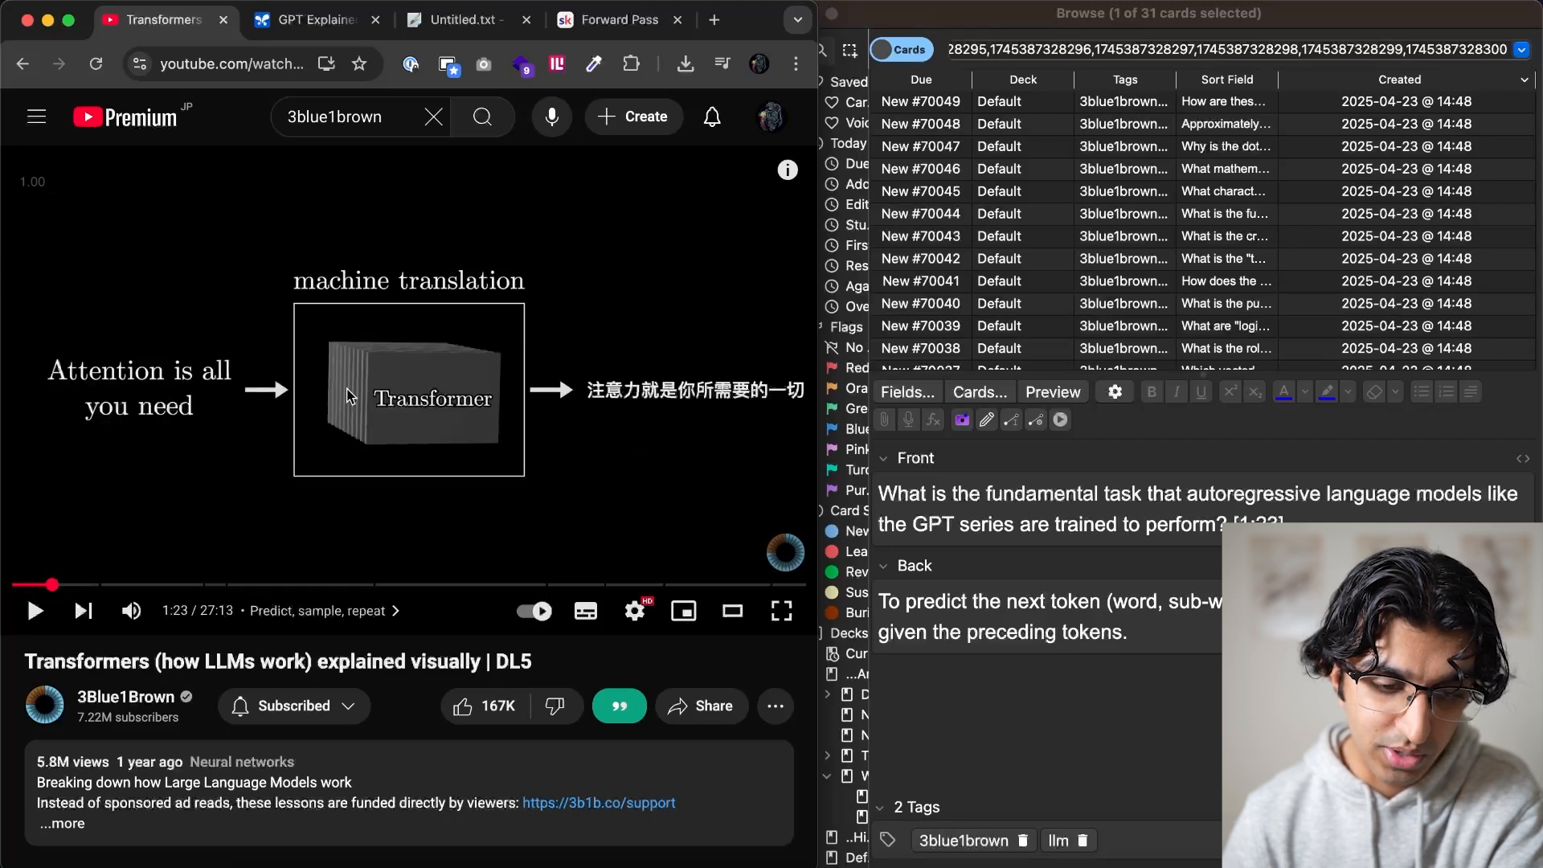
scroll("down", 3)
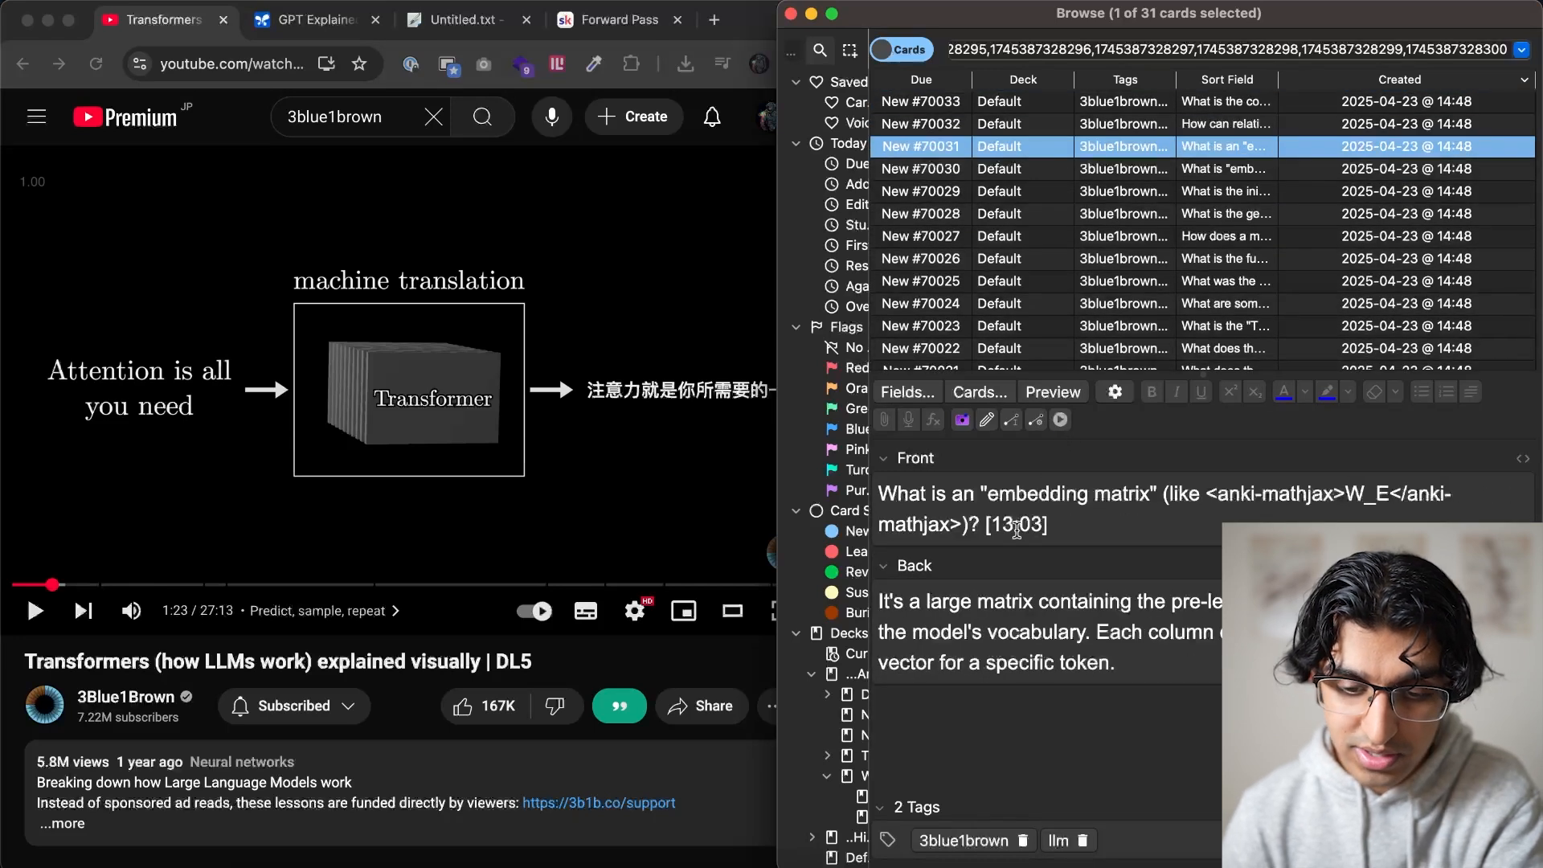
mouse_move(906, 310)
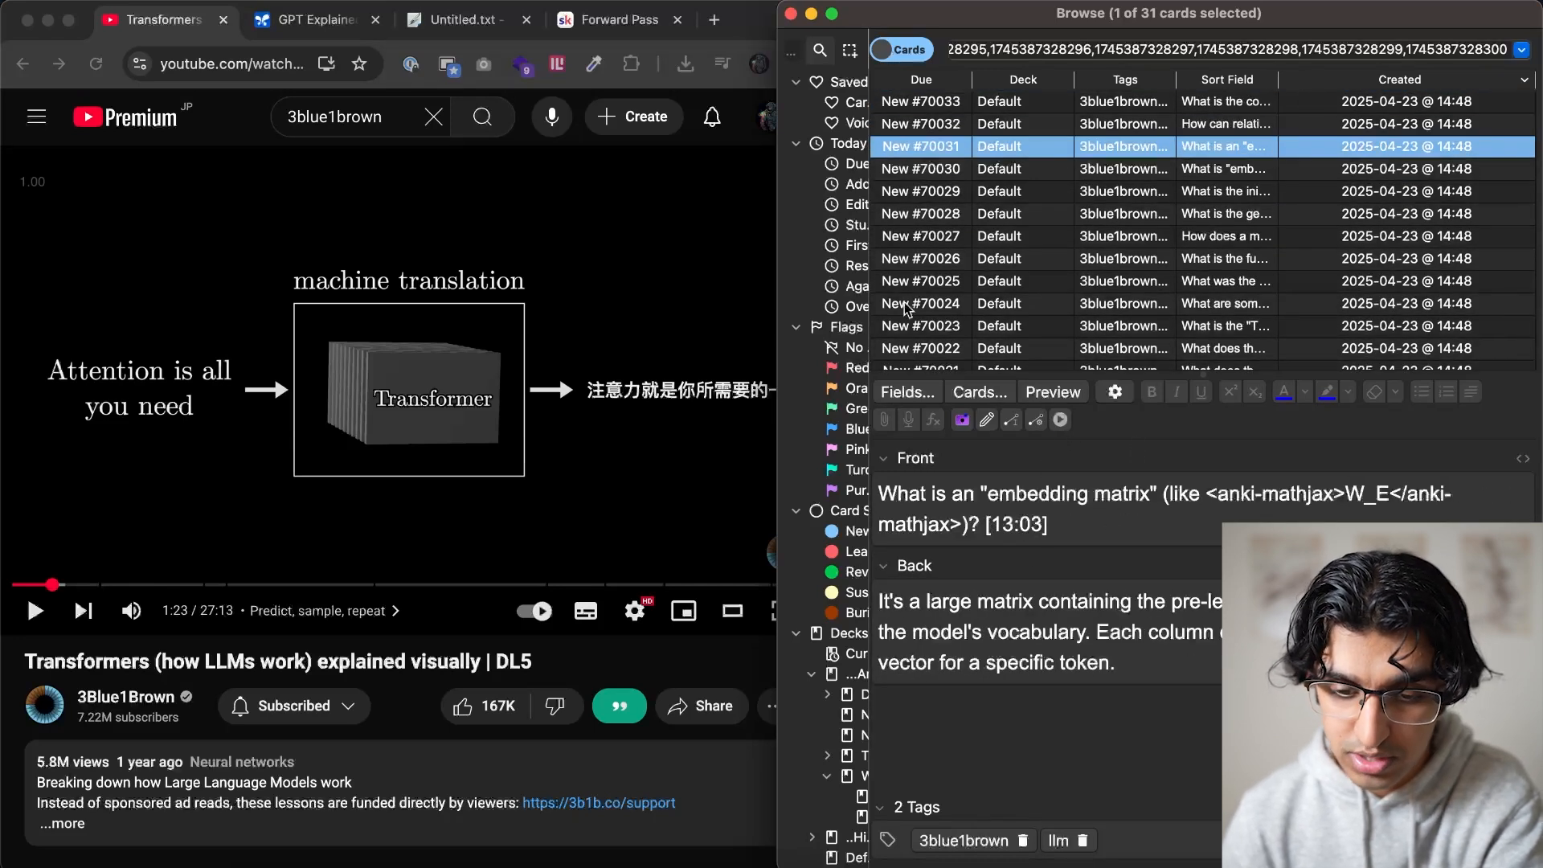
mouse_move(410, 581)
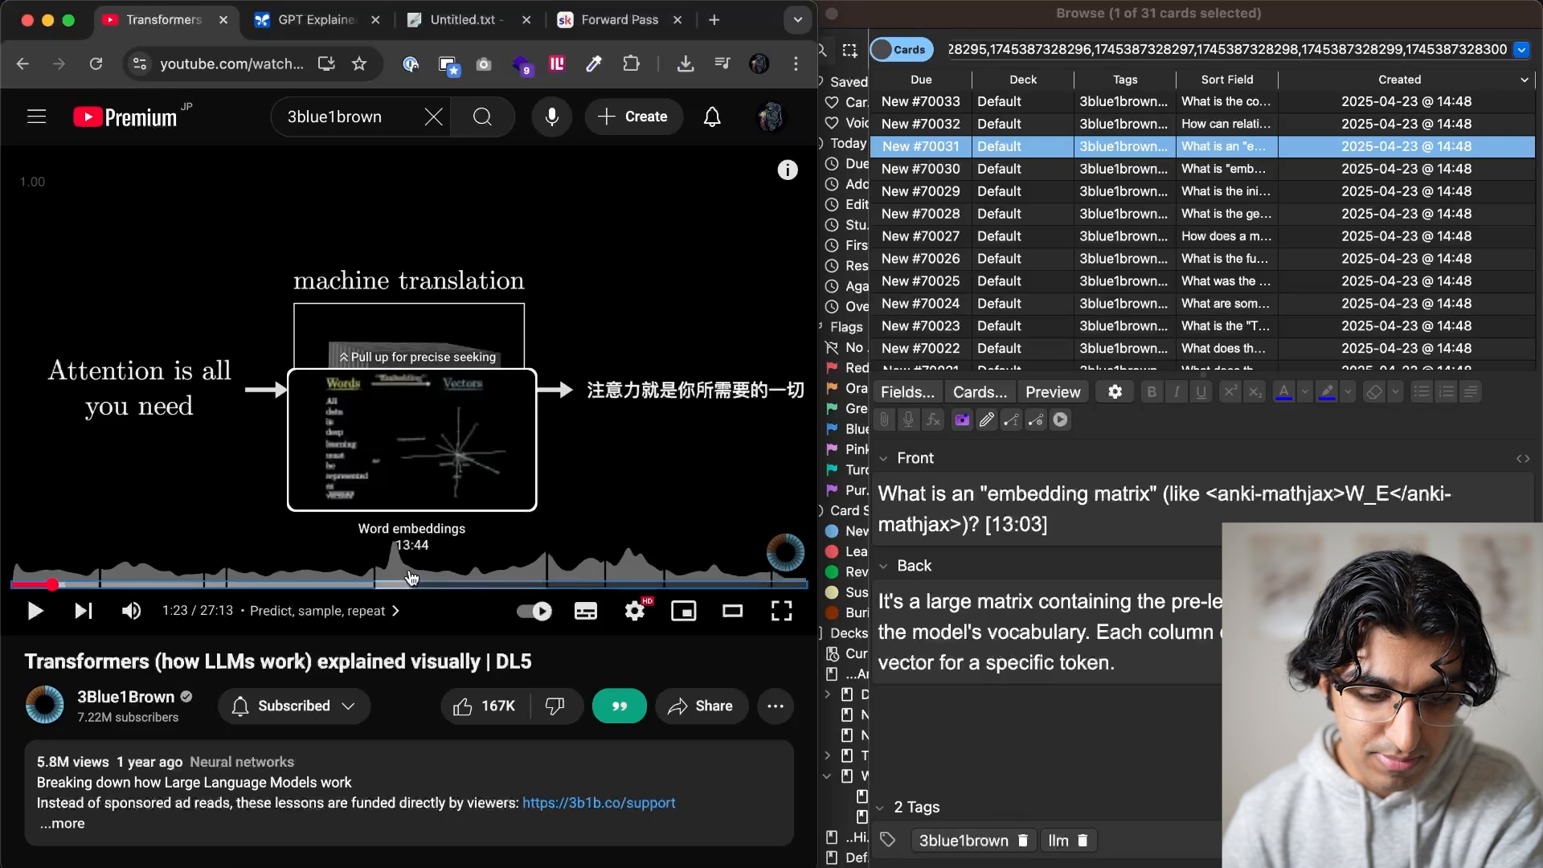
left_click(394, 584)
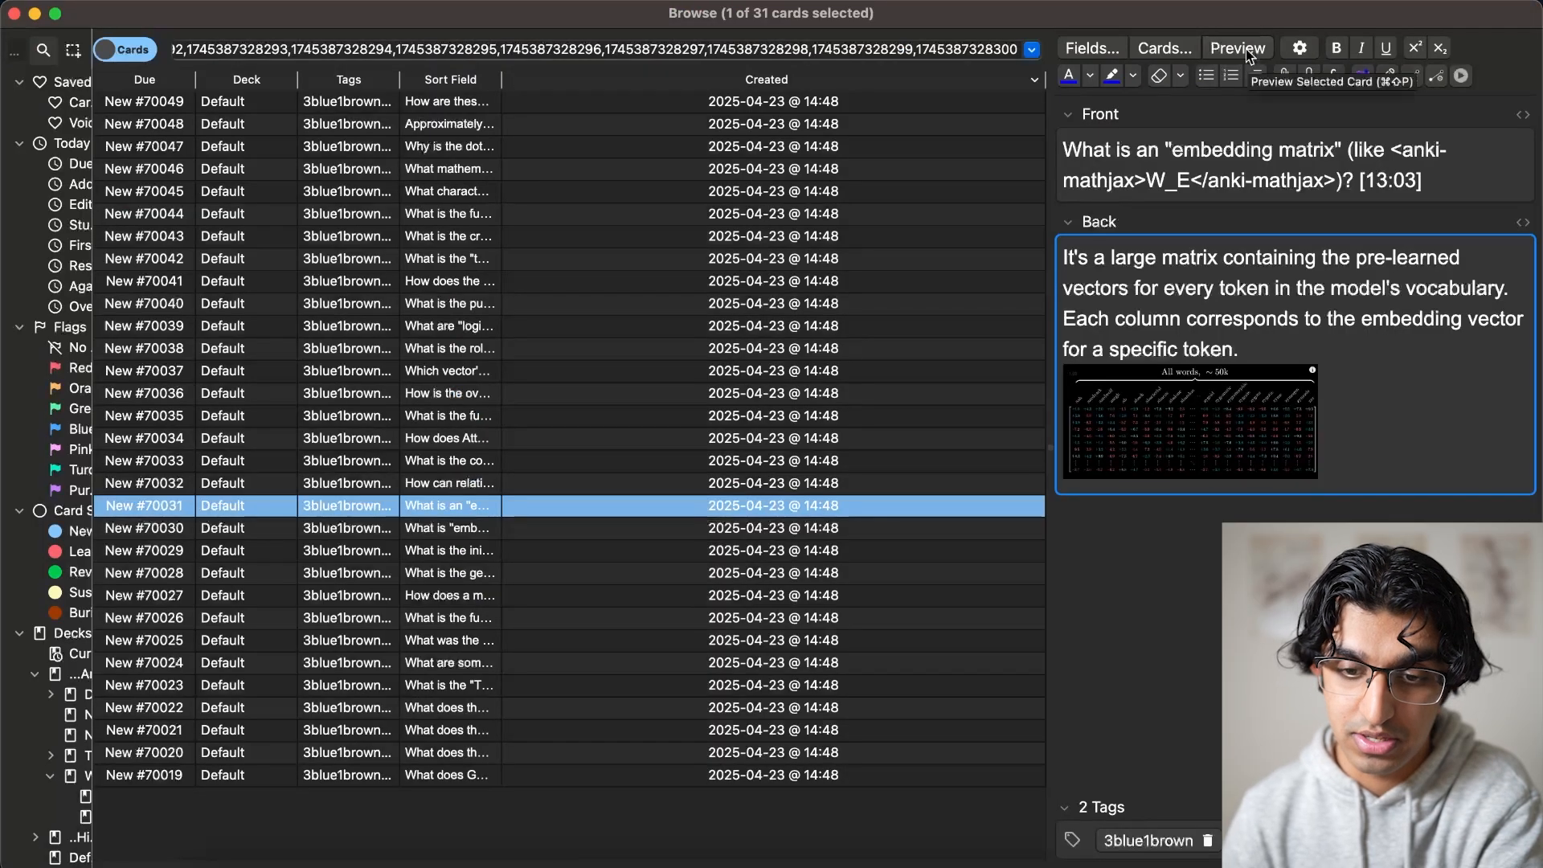
left_click(1237, 47)
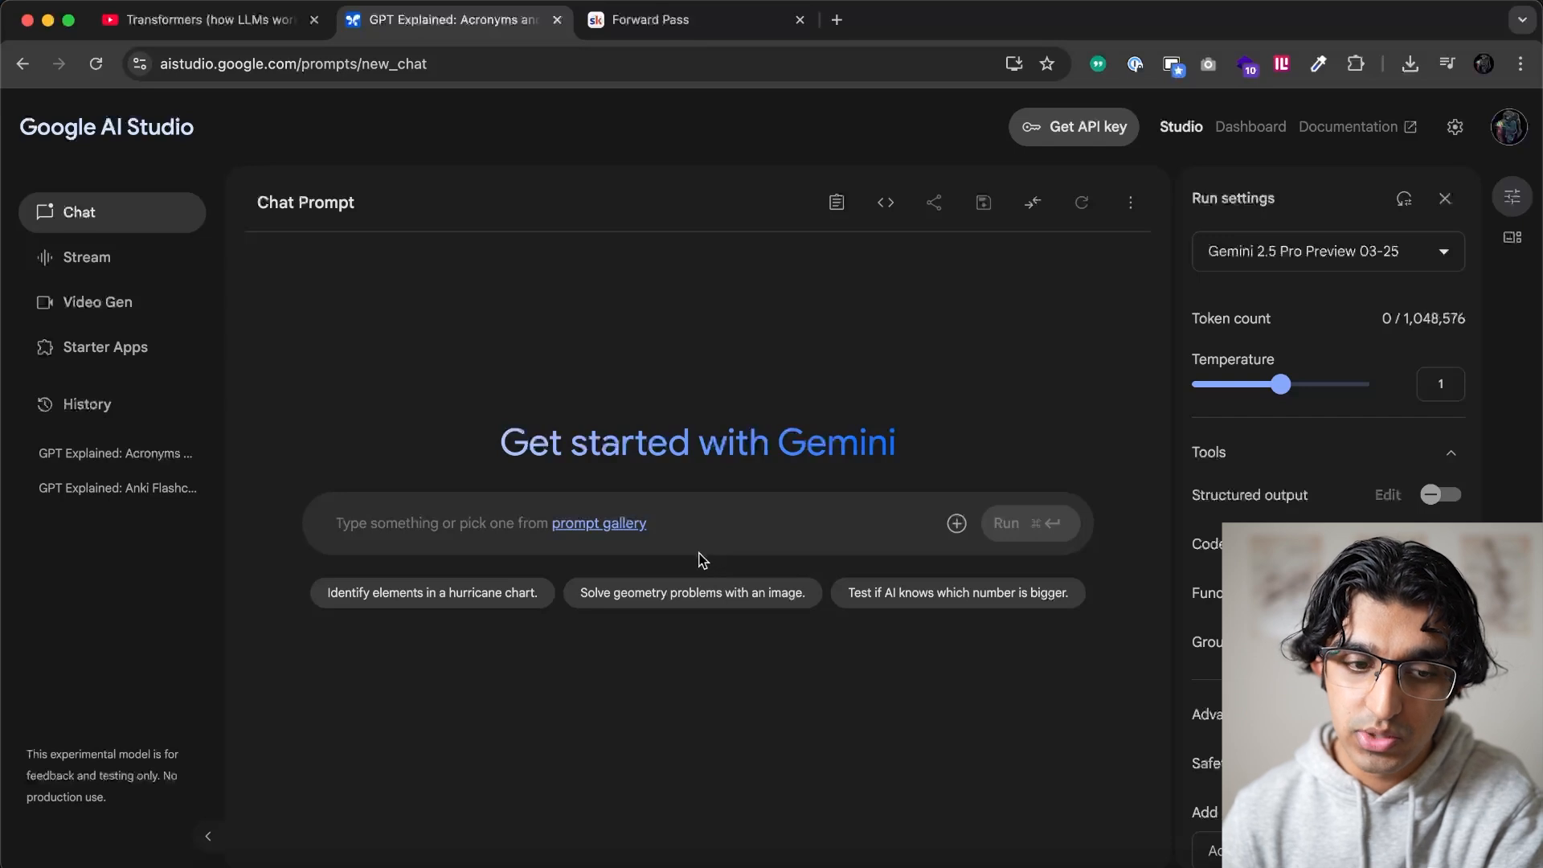
mouse_move(539, 571)
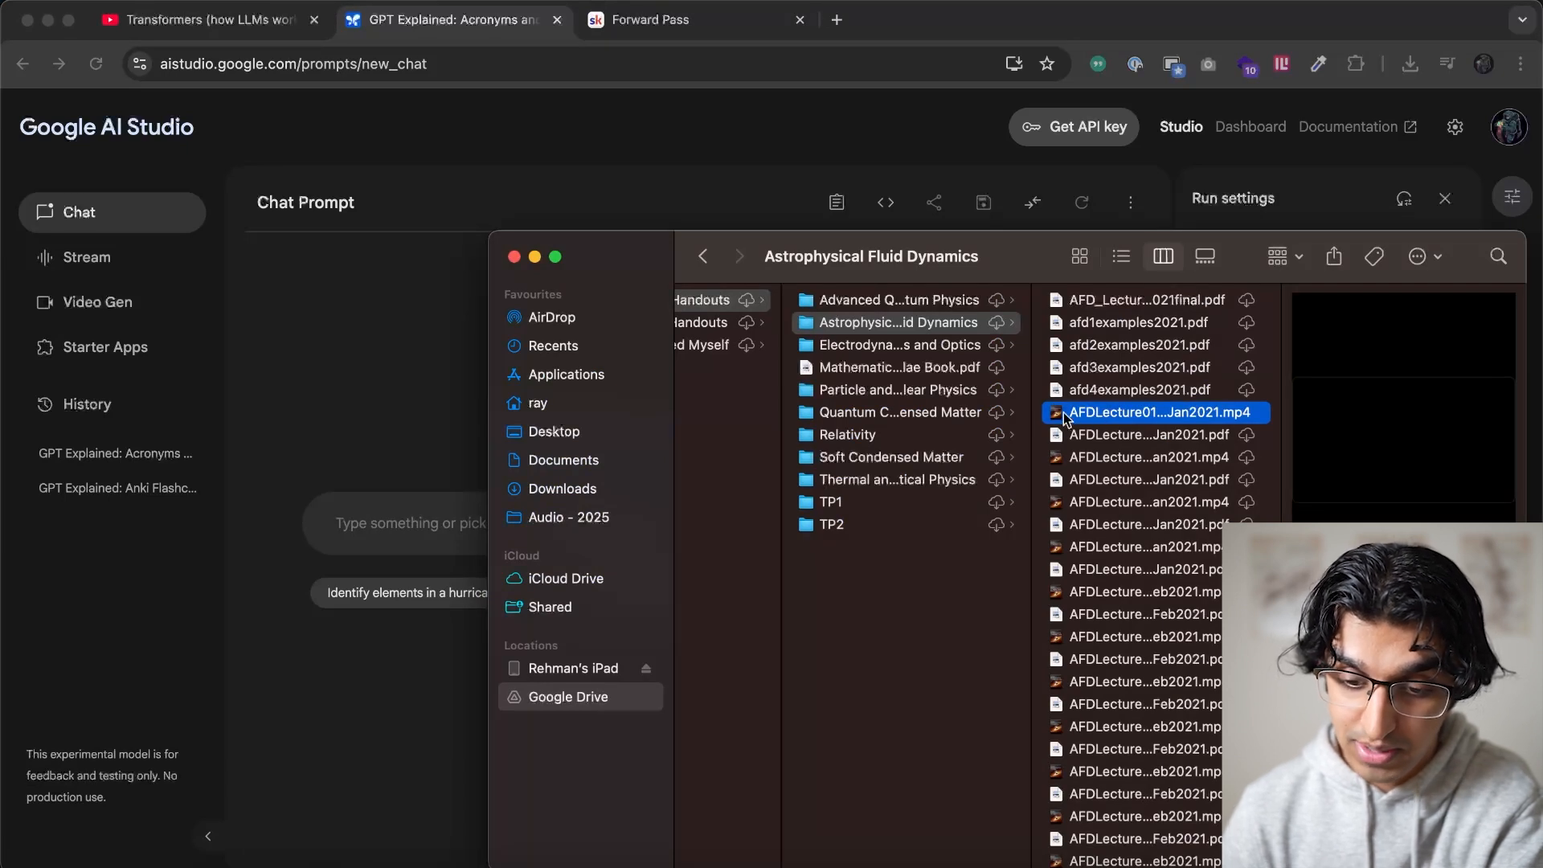
Skip attaching the fluid-dynamics lecture video and return to the blank Gemini chat
left_click_drag(1153, 412, 482, 529)
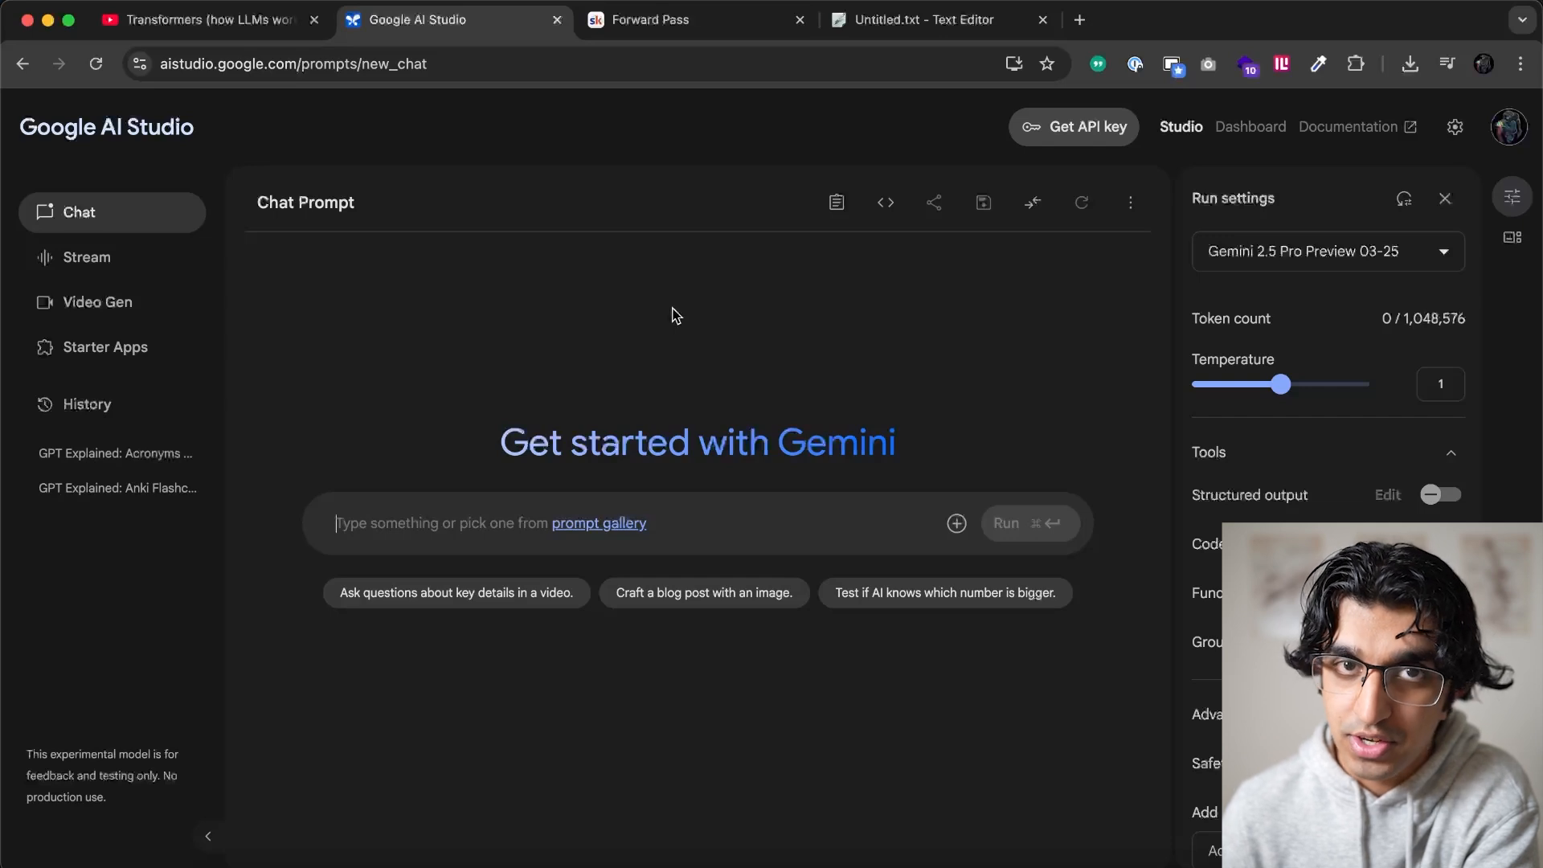
mouse_move(89, 245)
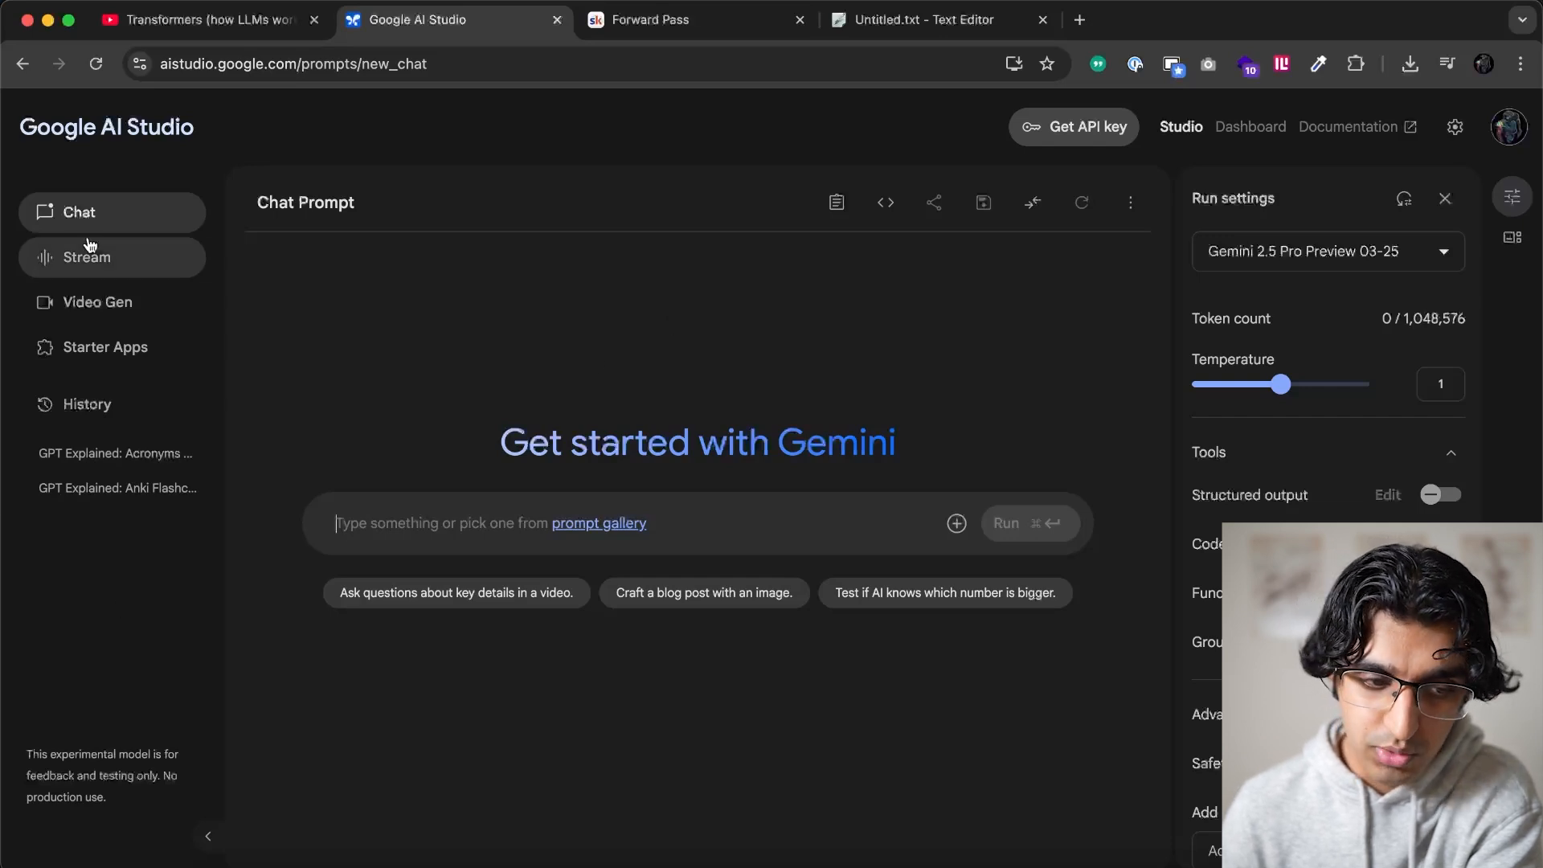
mouse_move(84, 212)
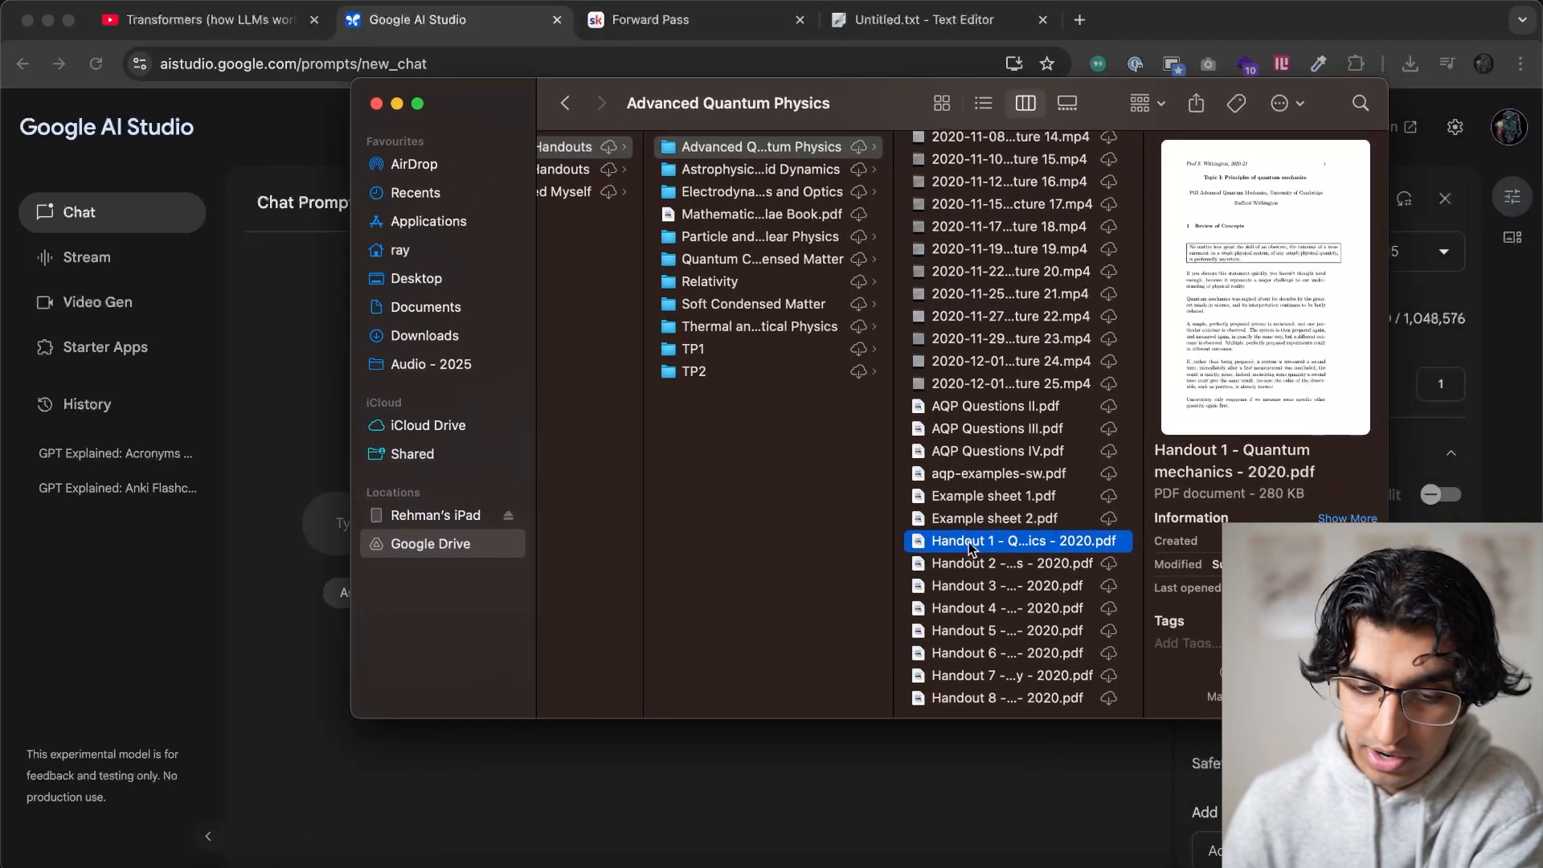
Attach the Handout 7 QFT PDF and enter the flashcard prompt covering the entire PDF
left_click(1009, 675)
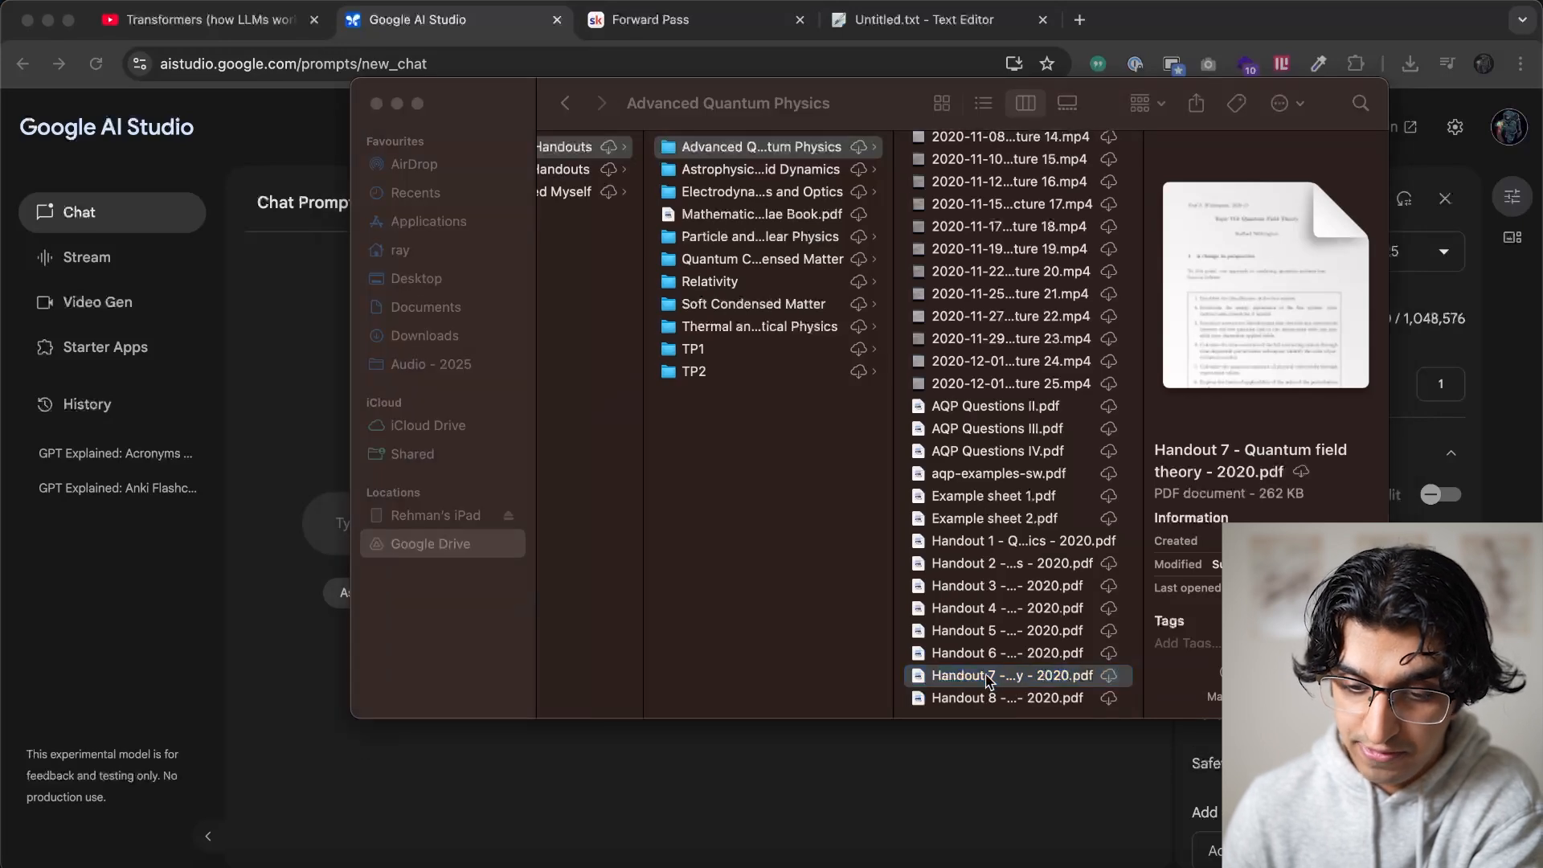
double_click(1008, 675)
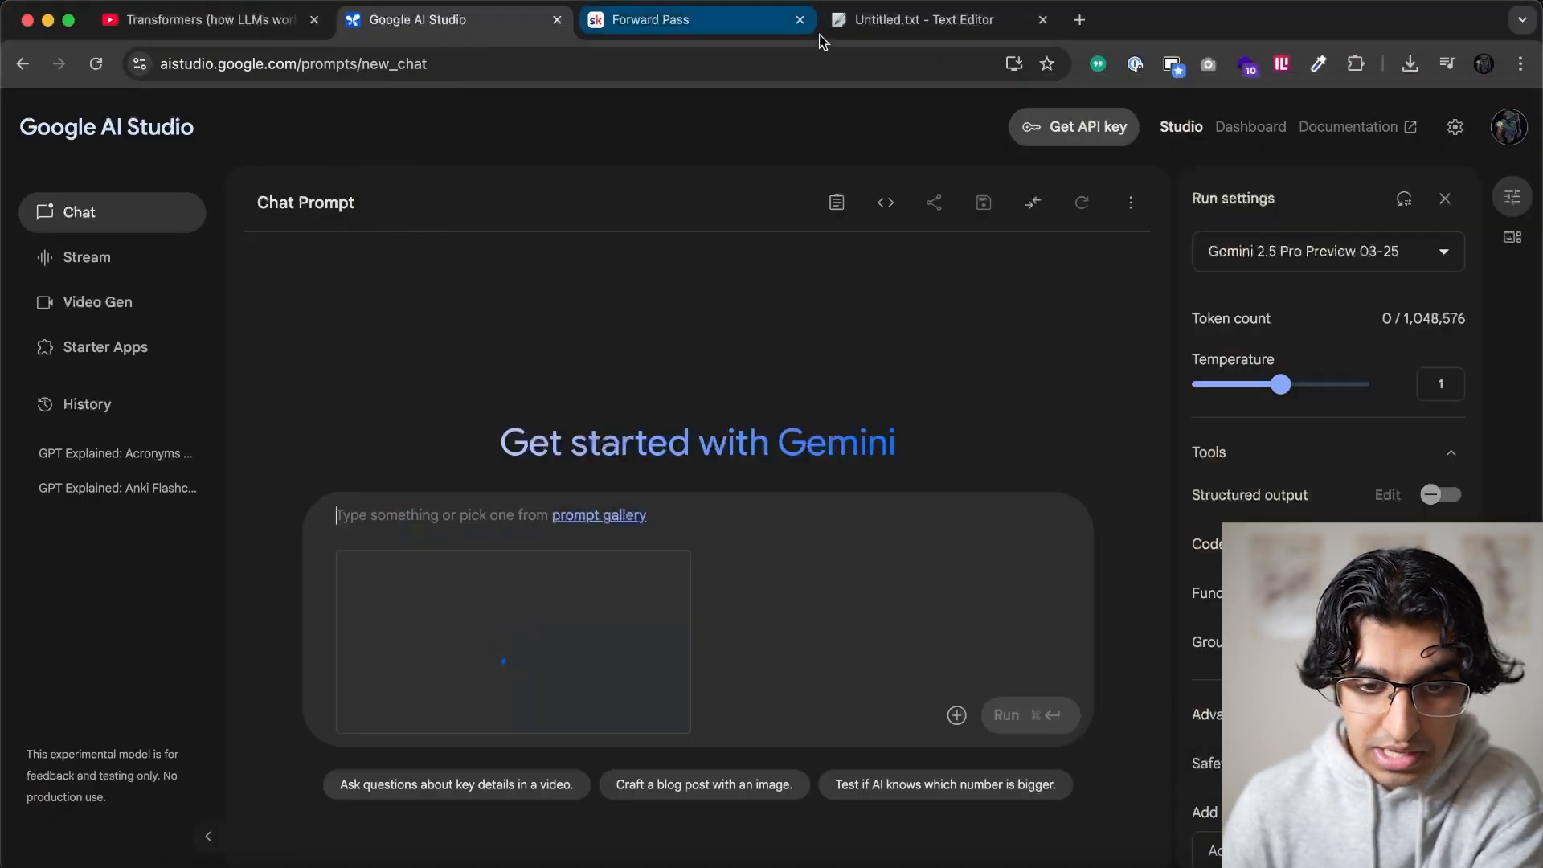
left_click(696, 19)
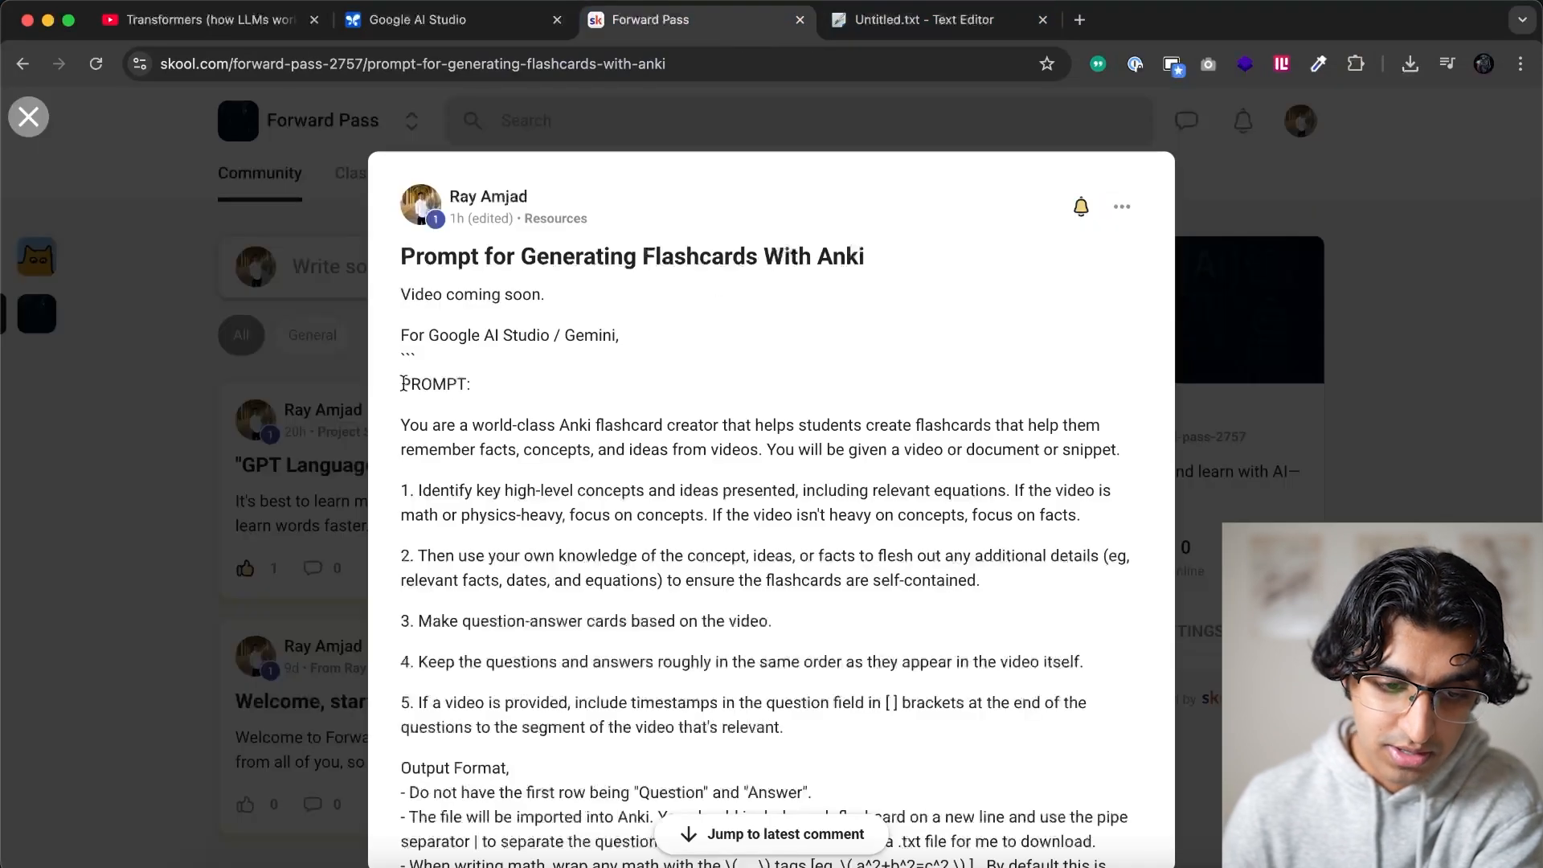
left_click(451, 19)
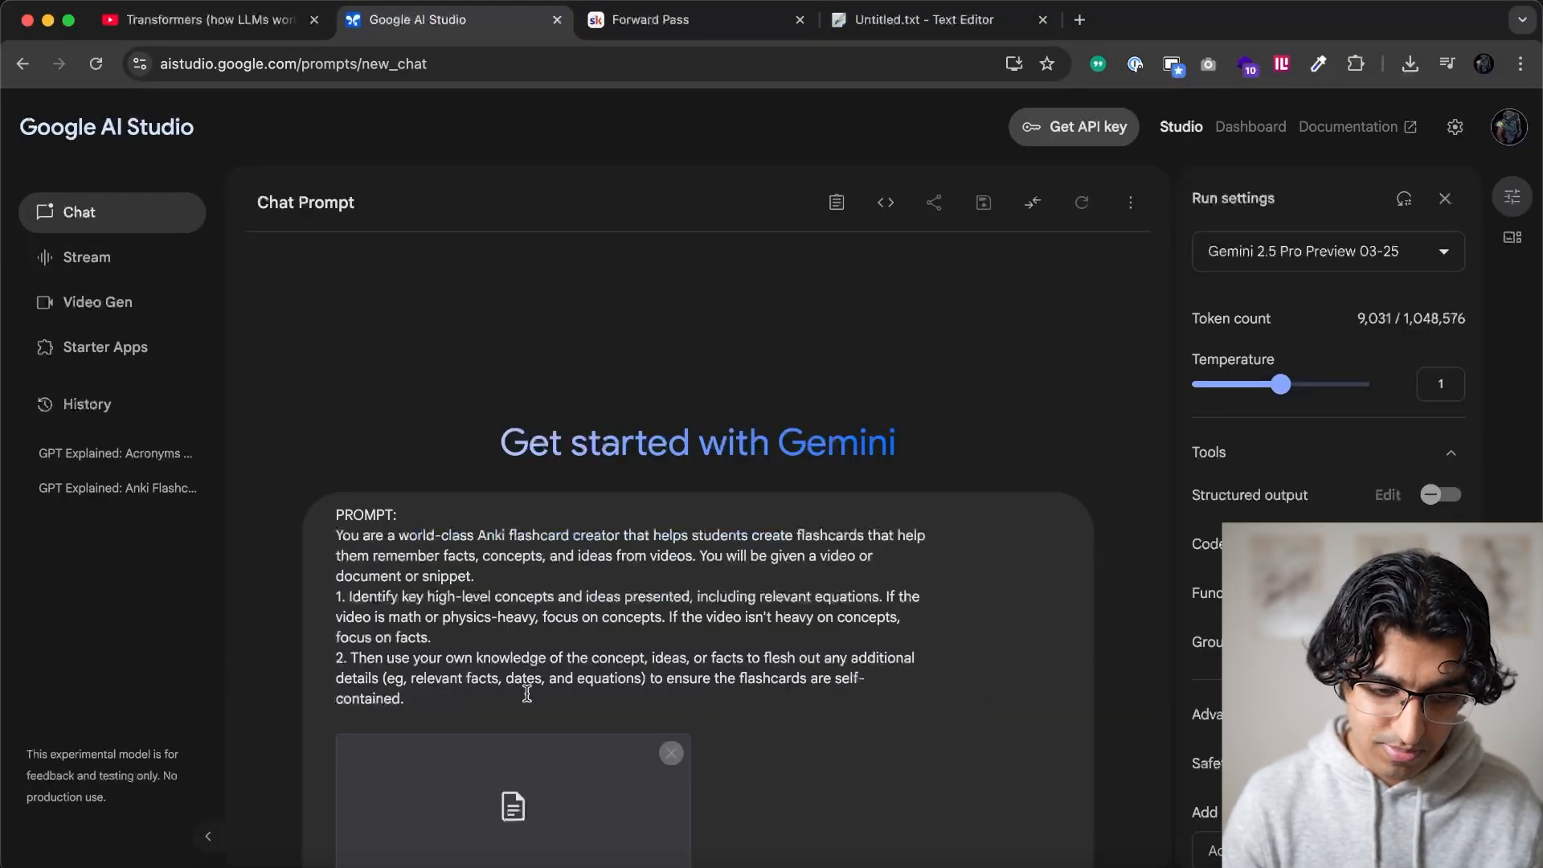
type("Please make flashcards for")
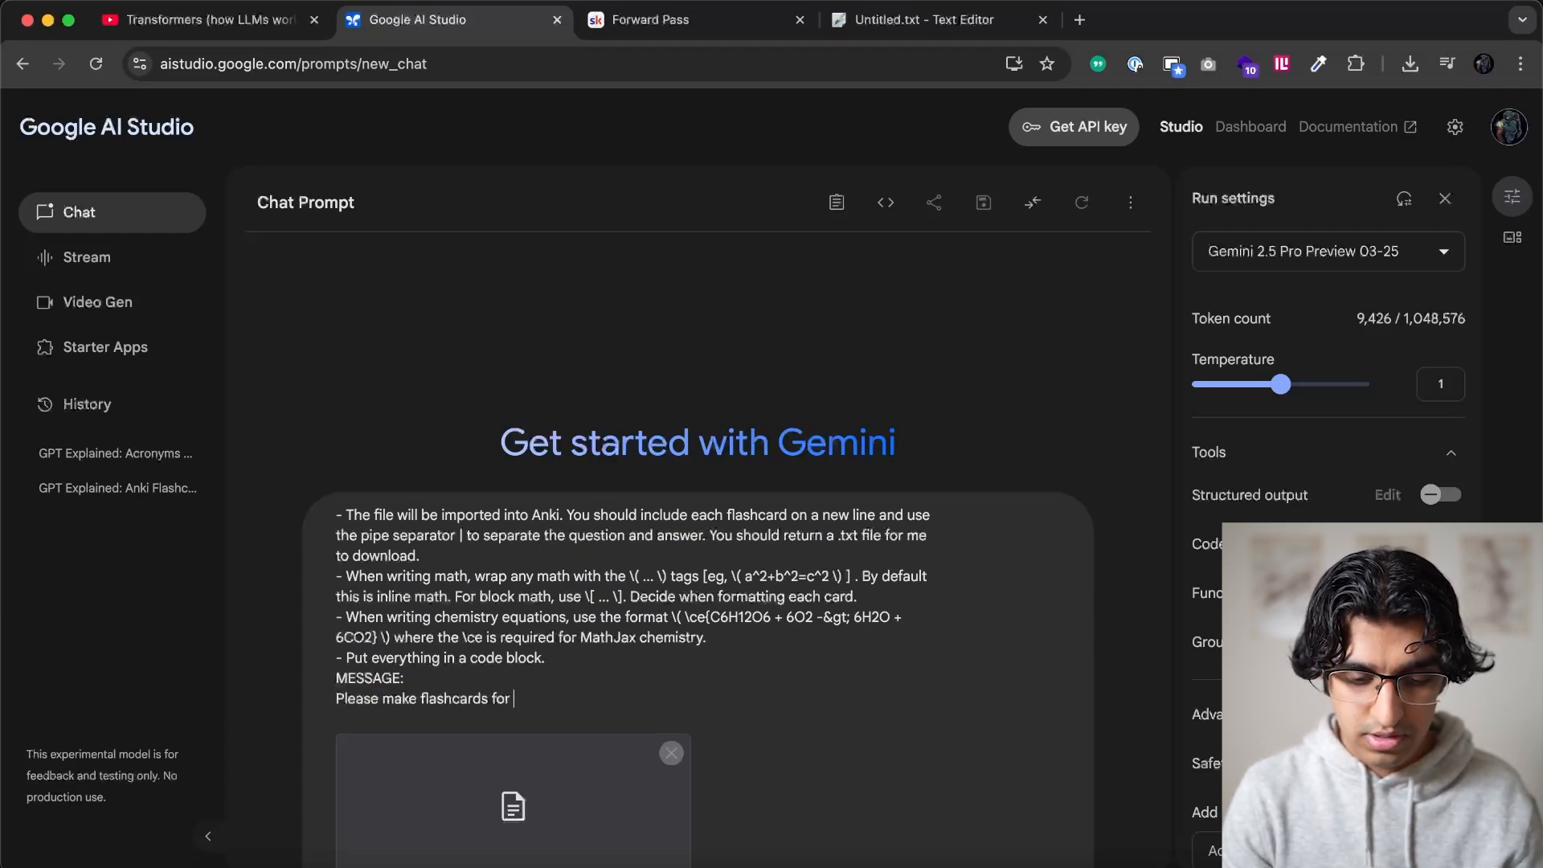
type("the entire PDF document attached.")
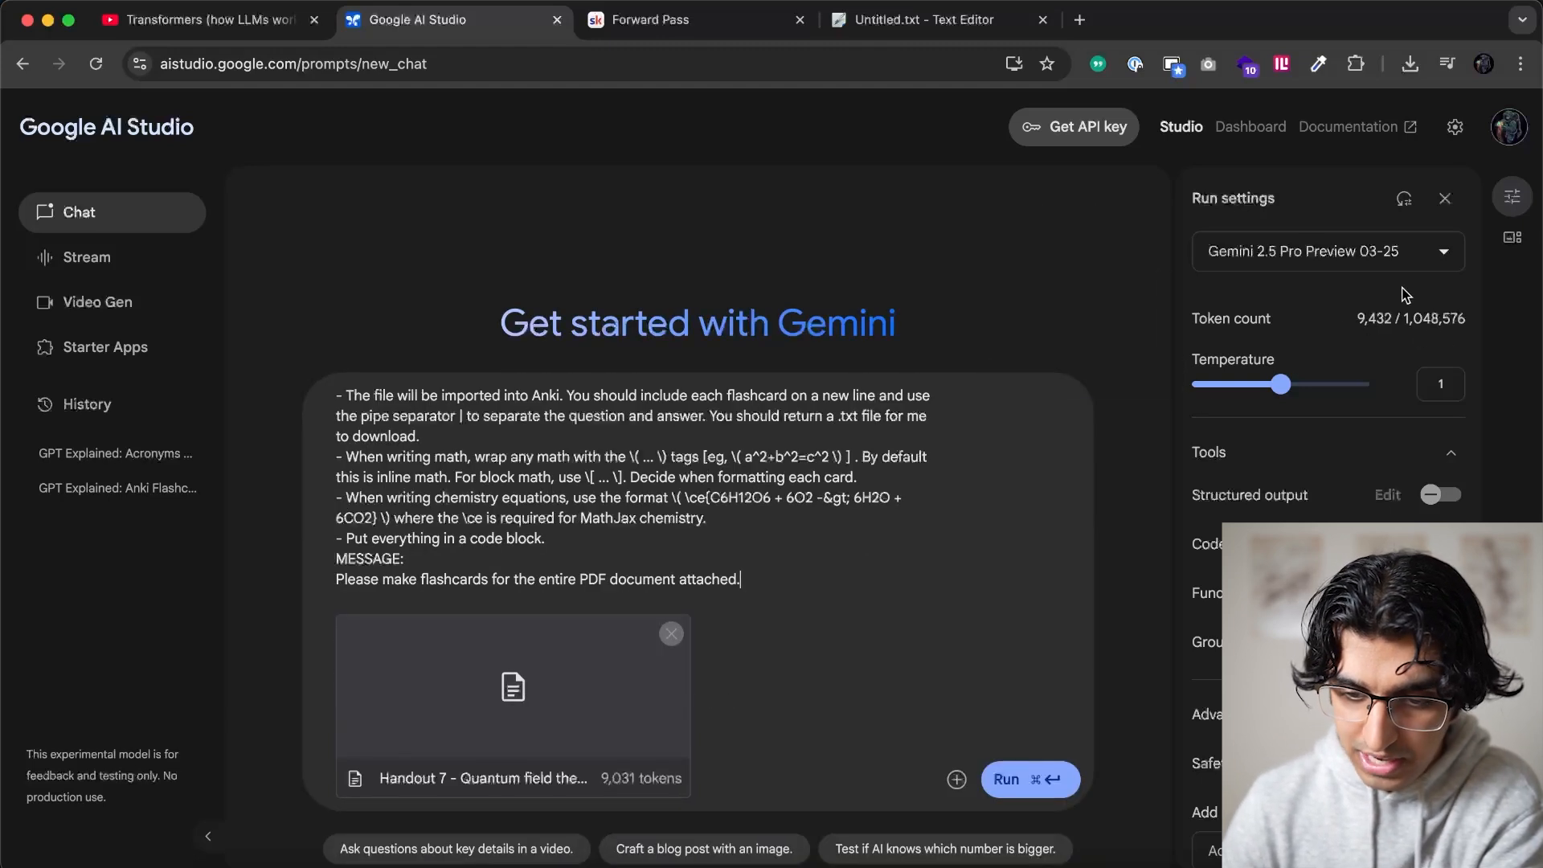
mouse_move(1345, 259)
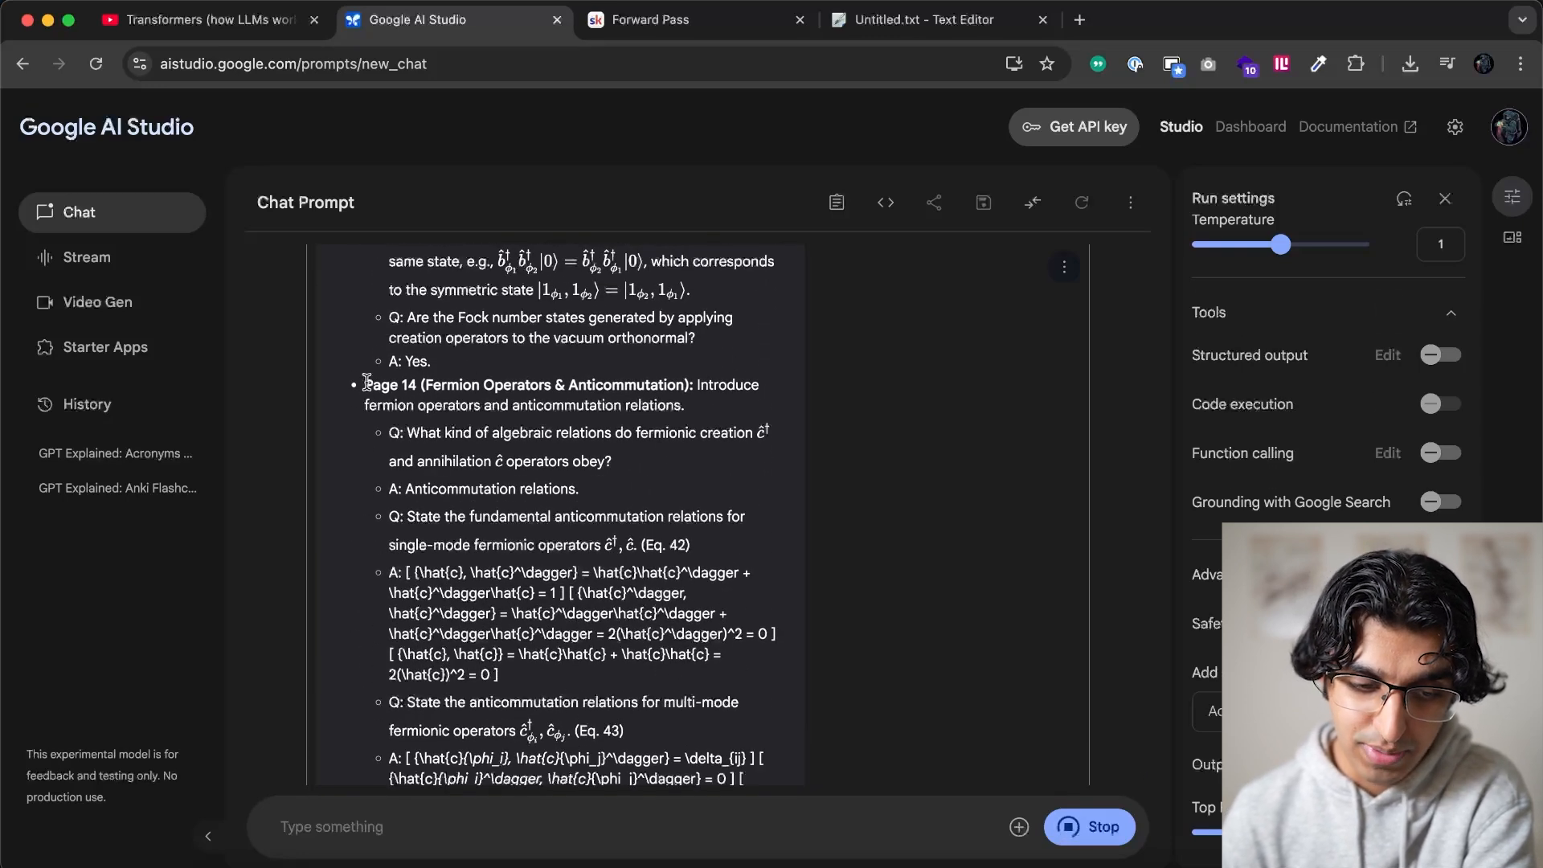
Run the prompt and scroll through Gemini's pipe-separated QFT flashcard output
scroll("down", 3)
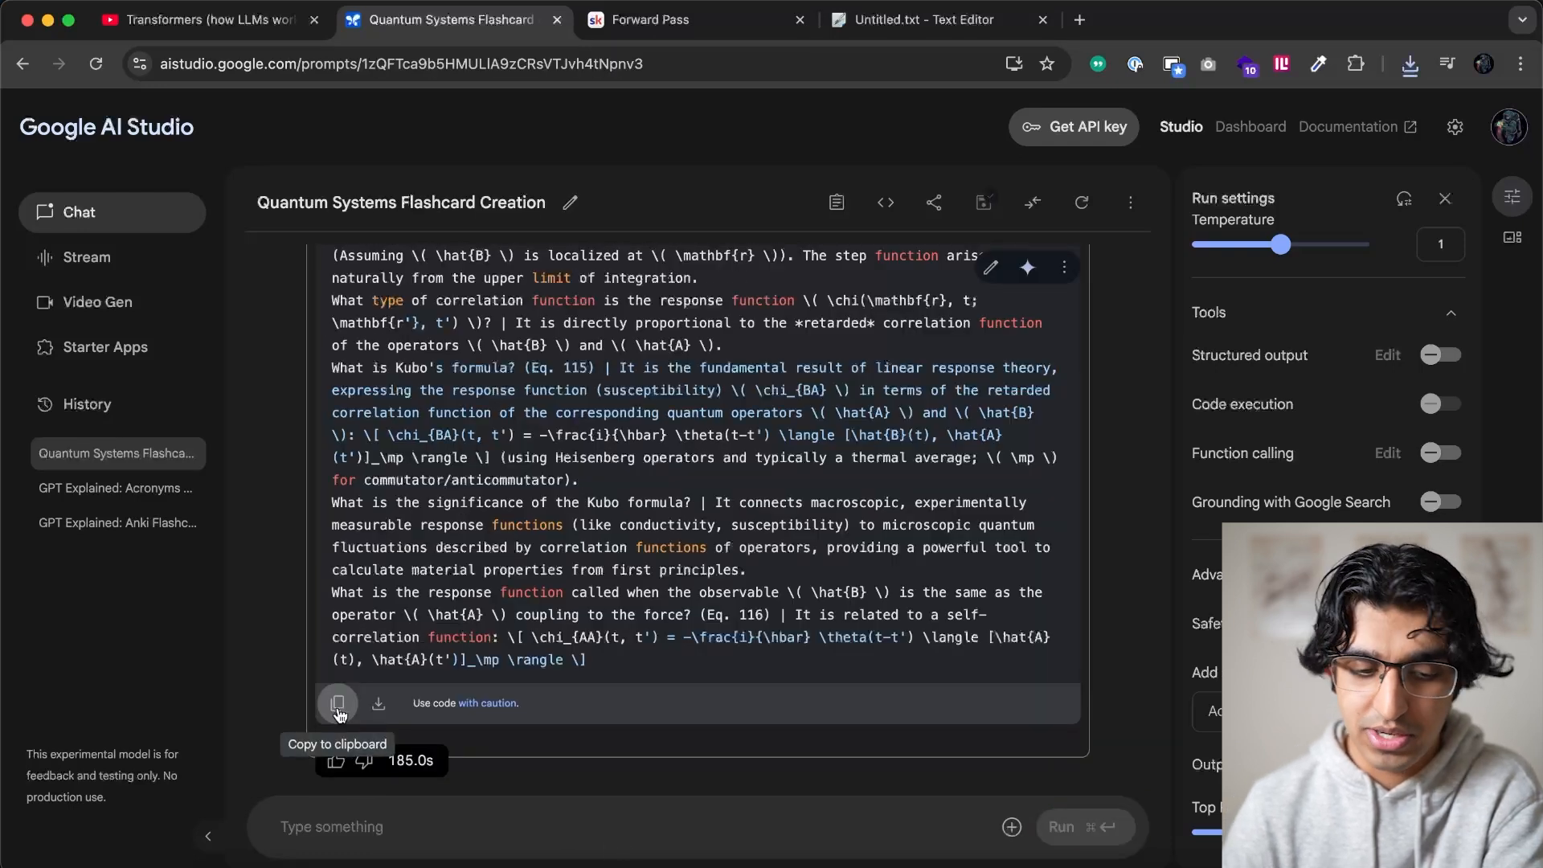
Save the flashcards as quantum-field-theory.txt and open that file in Anki's import window
left_click(917, 20)
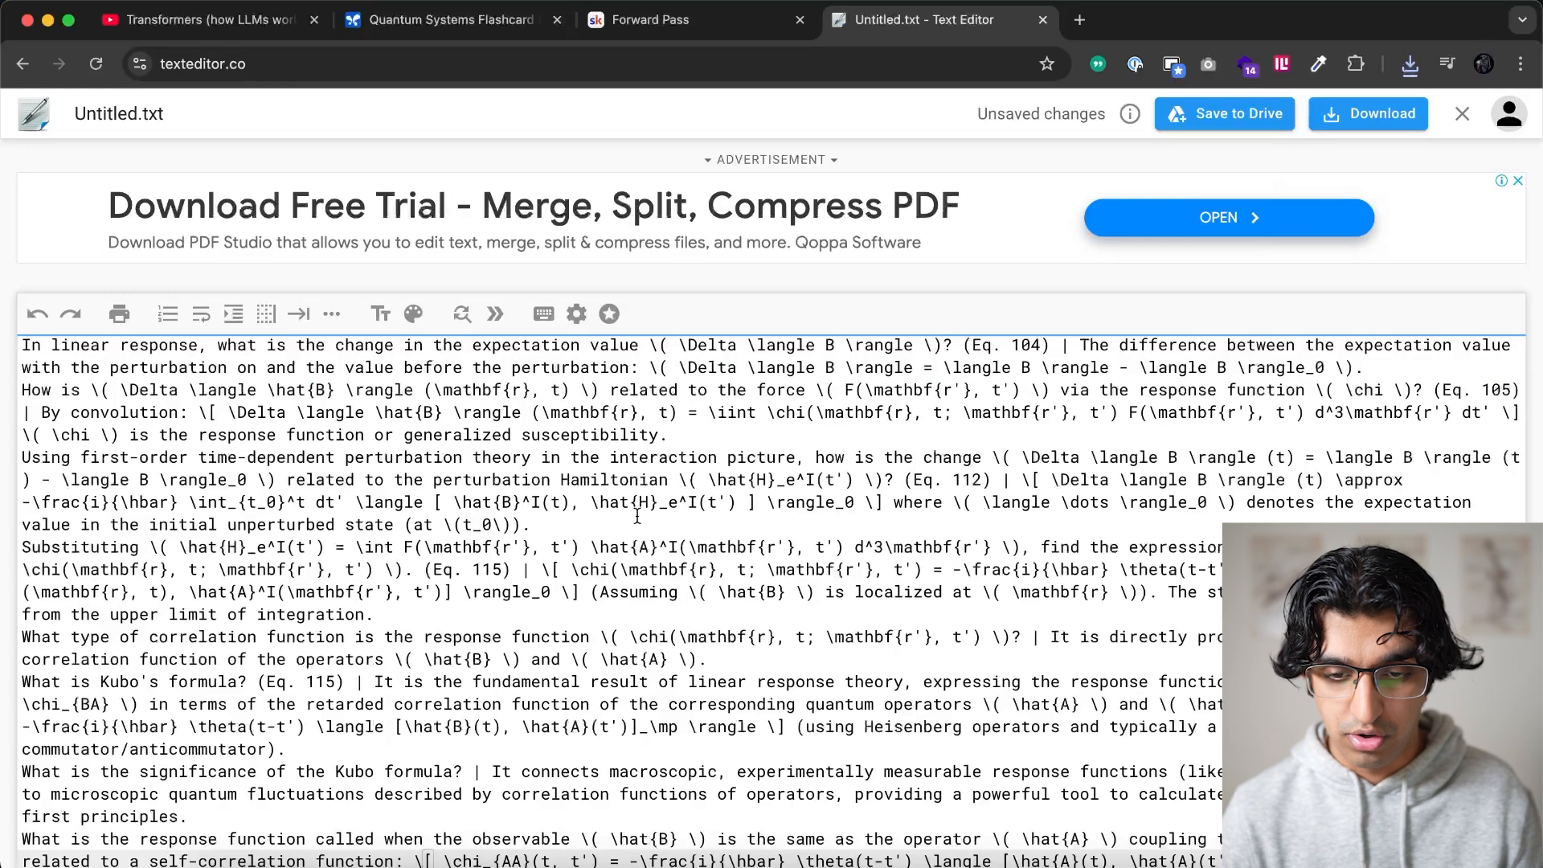
left_click(1367, 113)
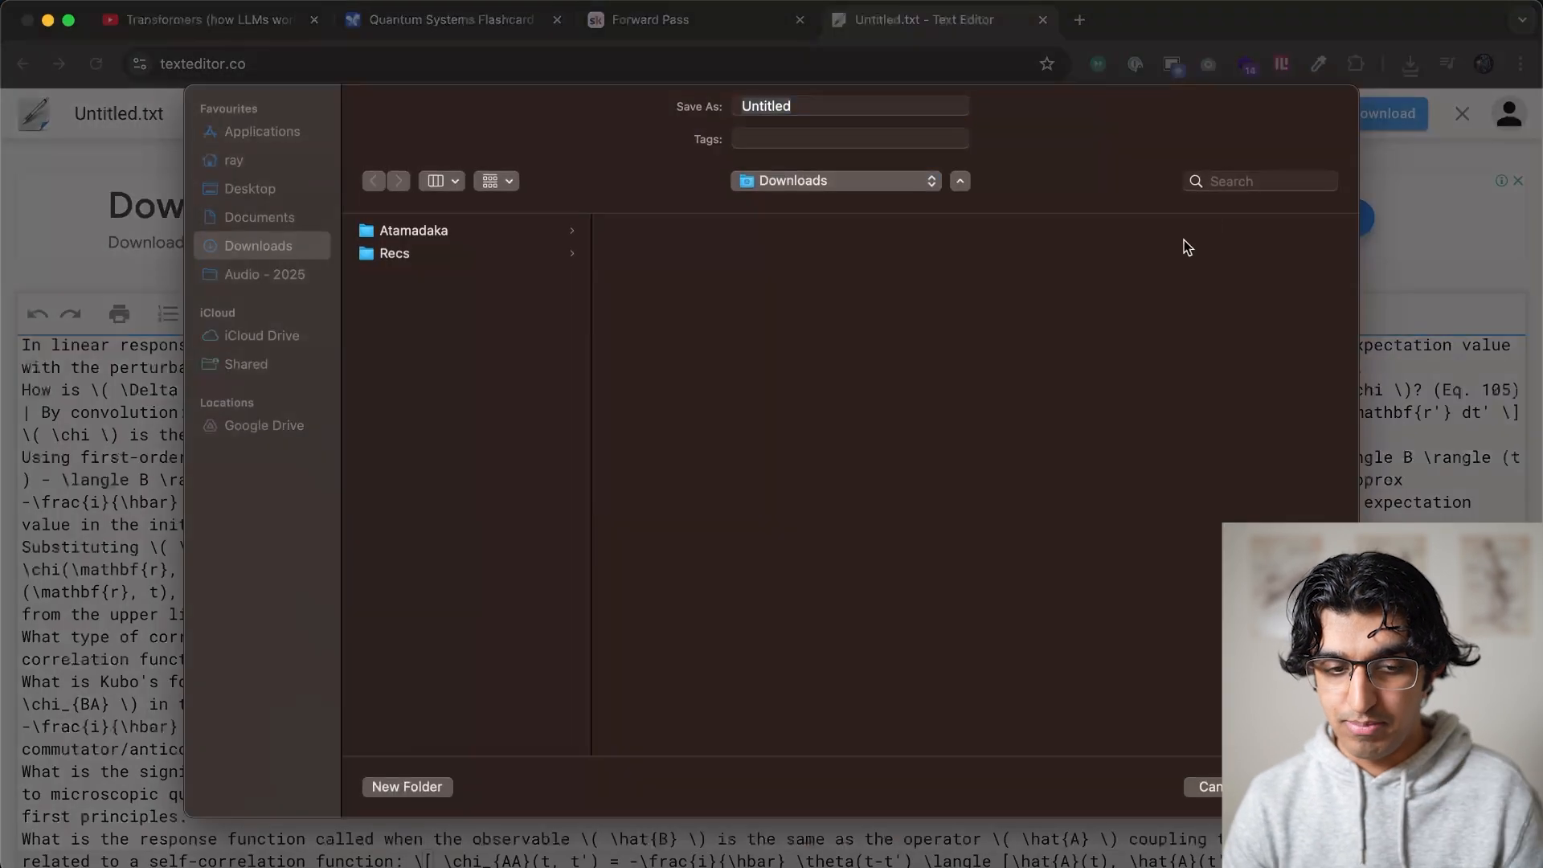
type("quantum-")
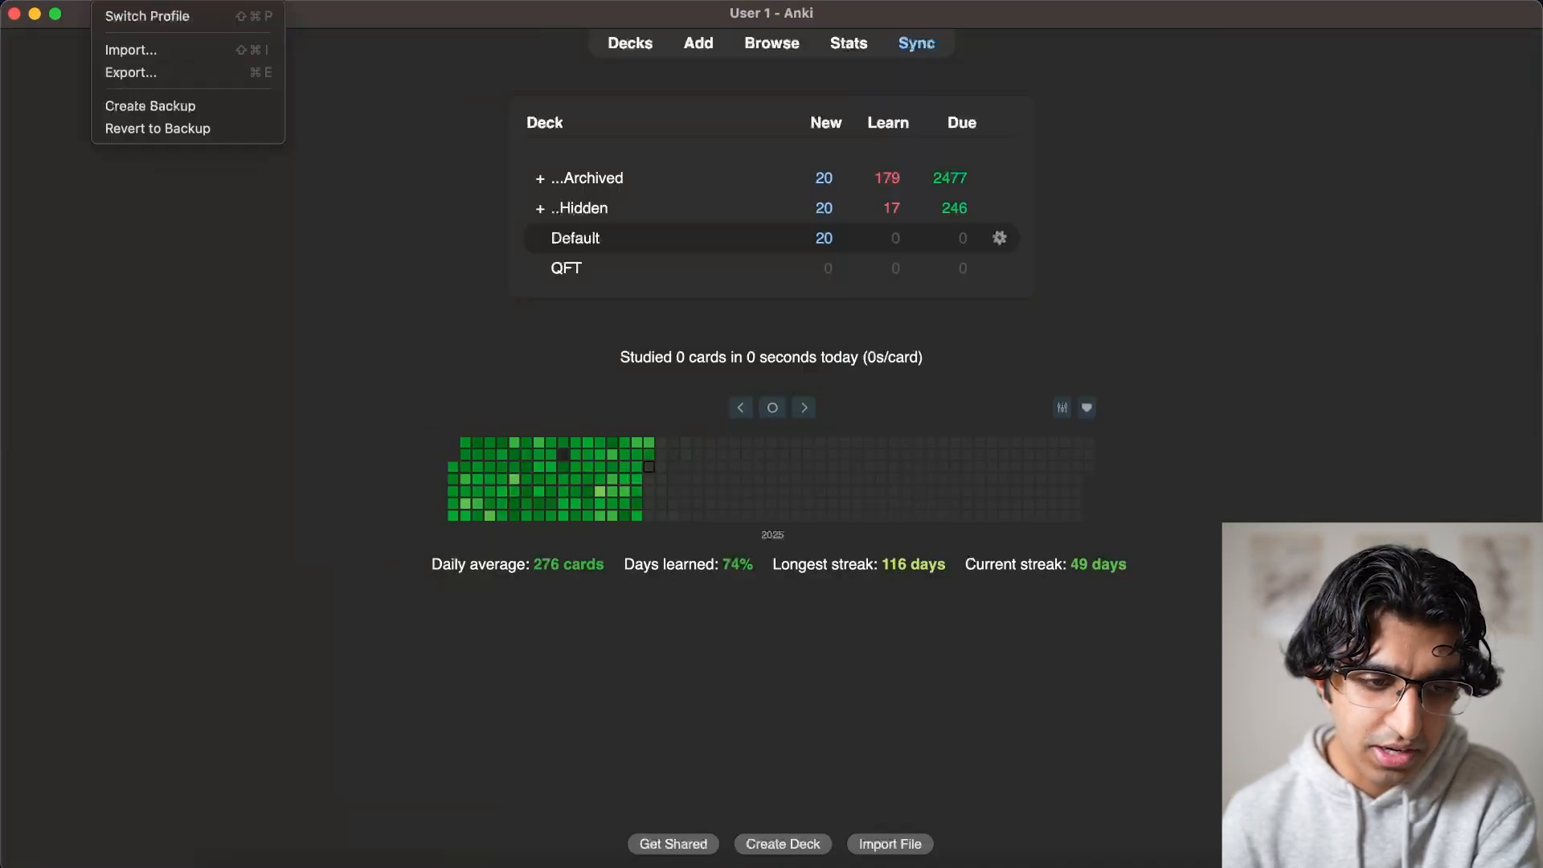
left_click(131, 49)
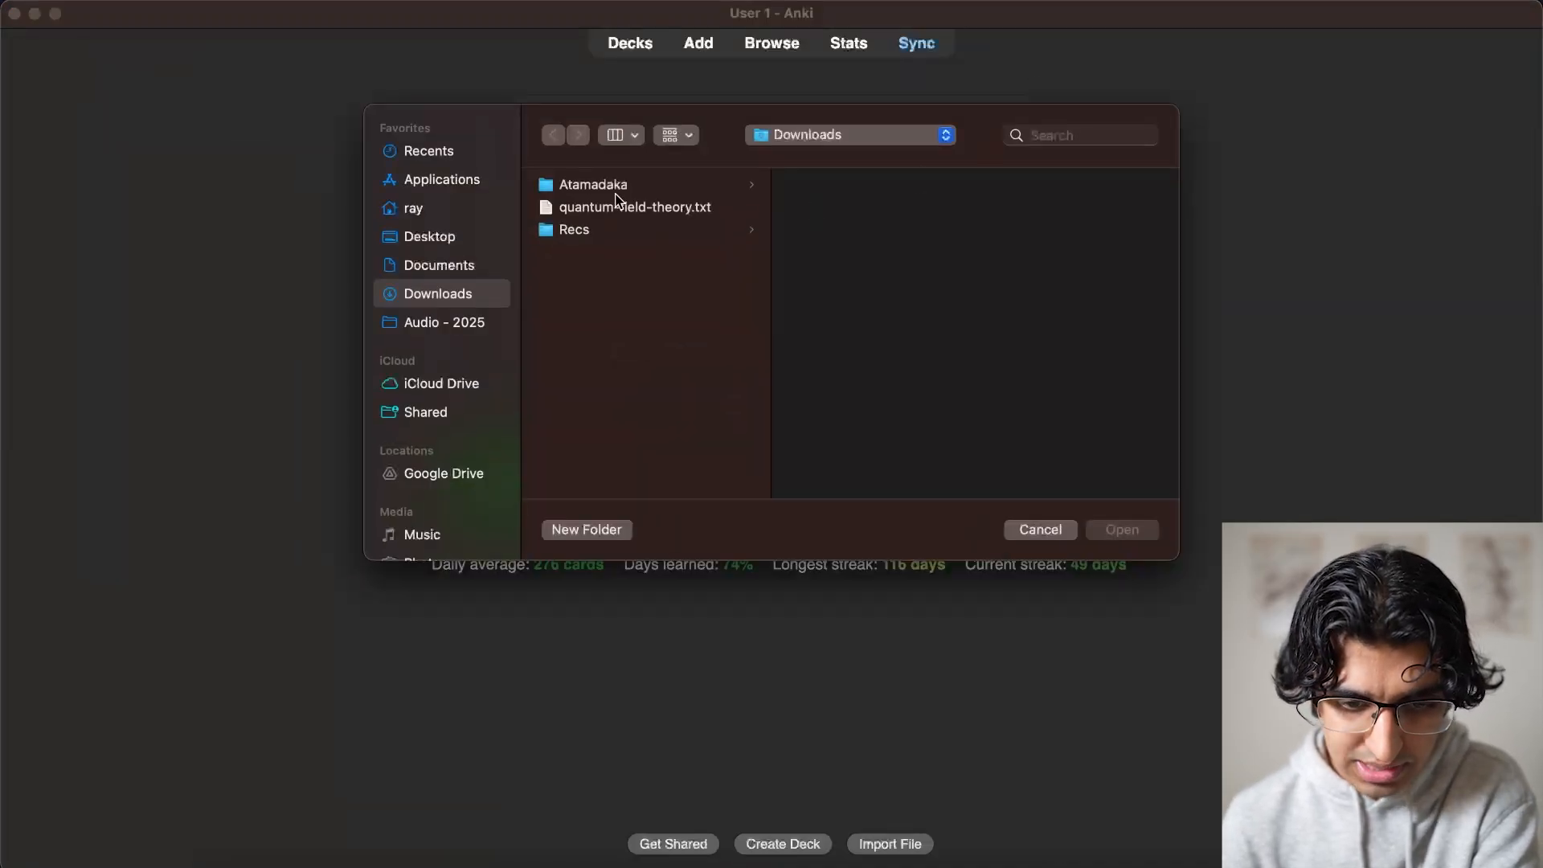
double_click(635, 207)
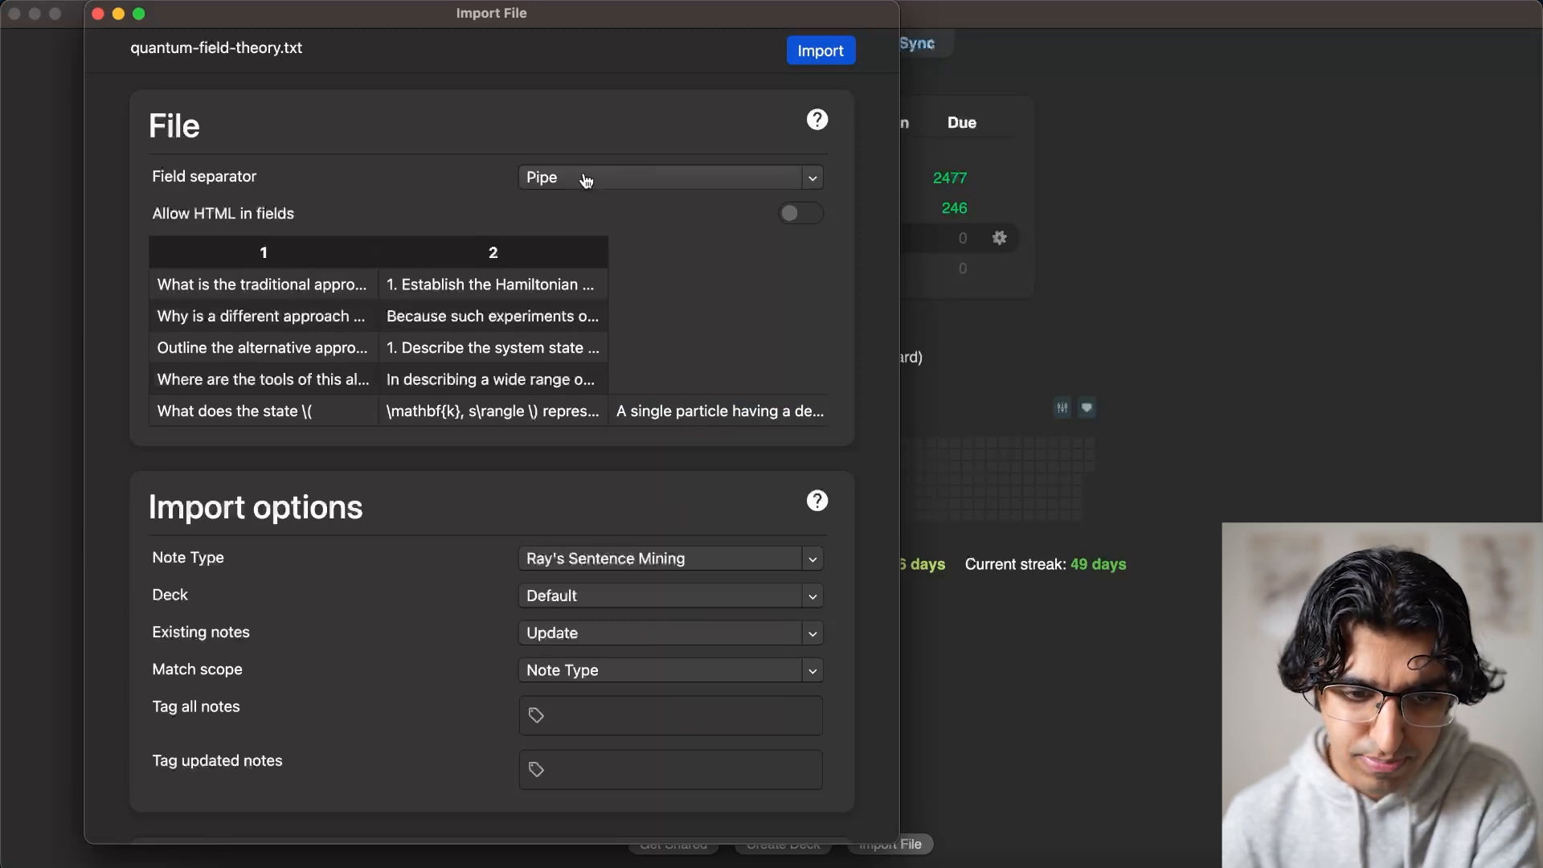
Review the Import dialog's field separator choices, leaving Pipe selected
left_click(669, 177)
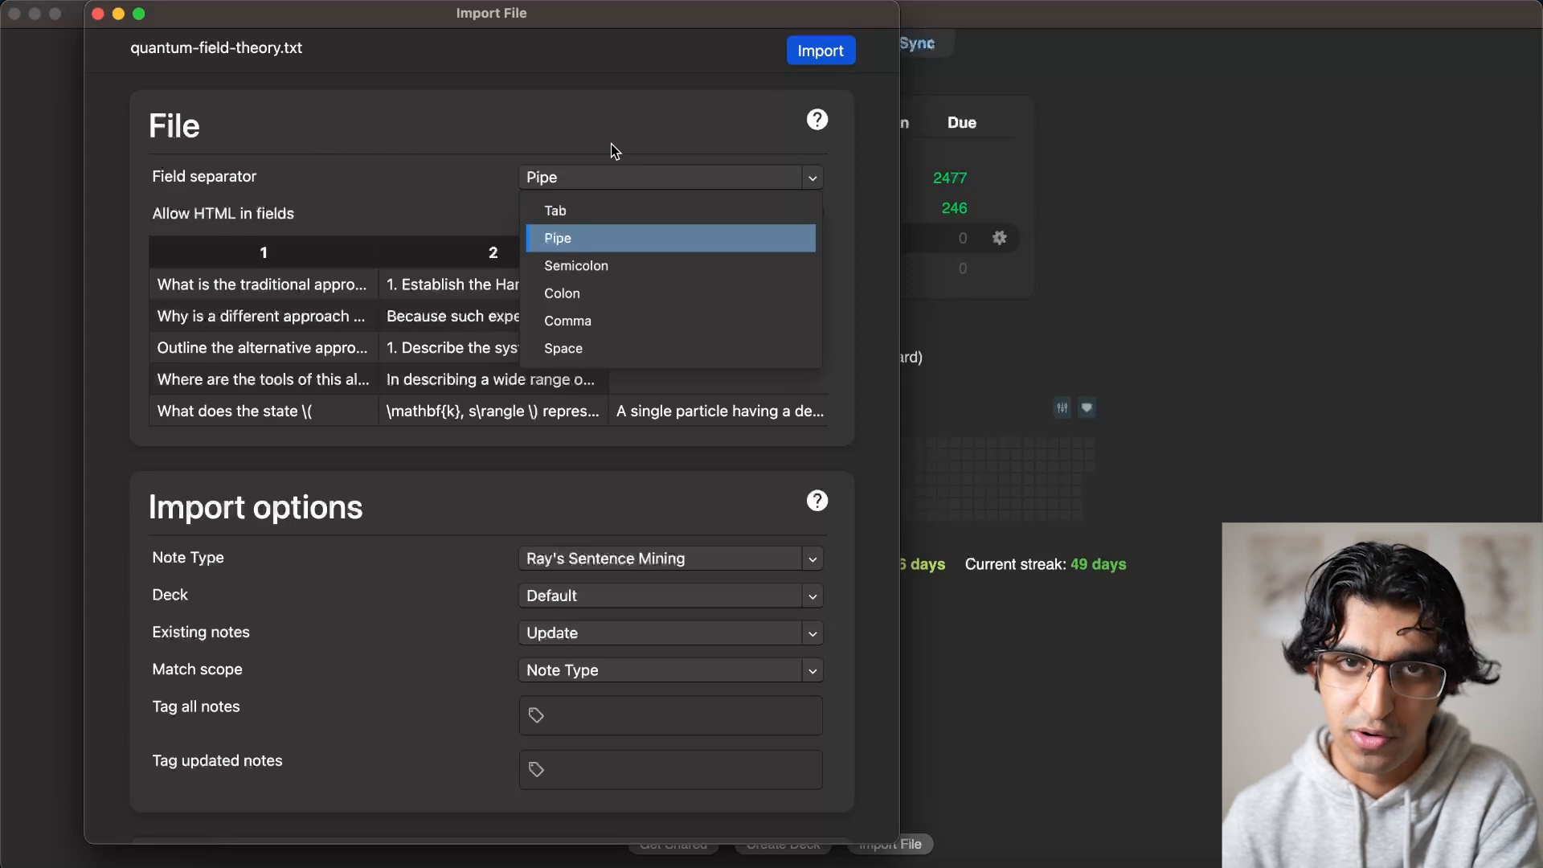
left_click(558, 238)
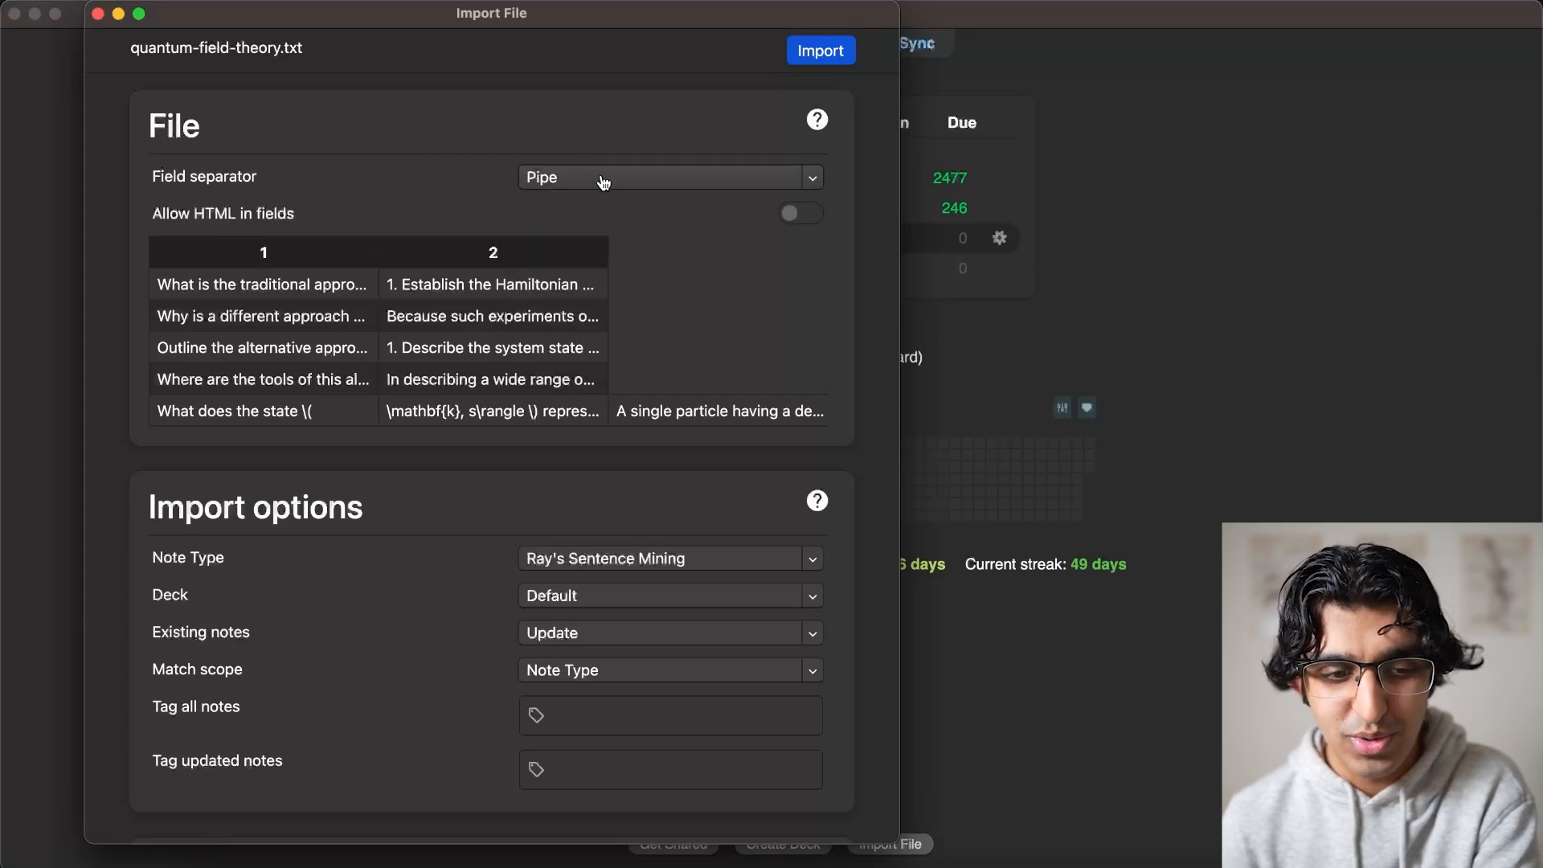
left_click(669, 176)
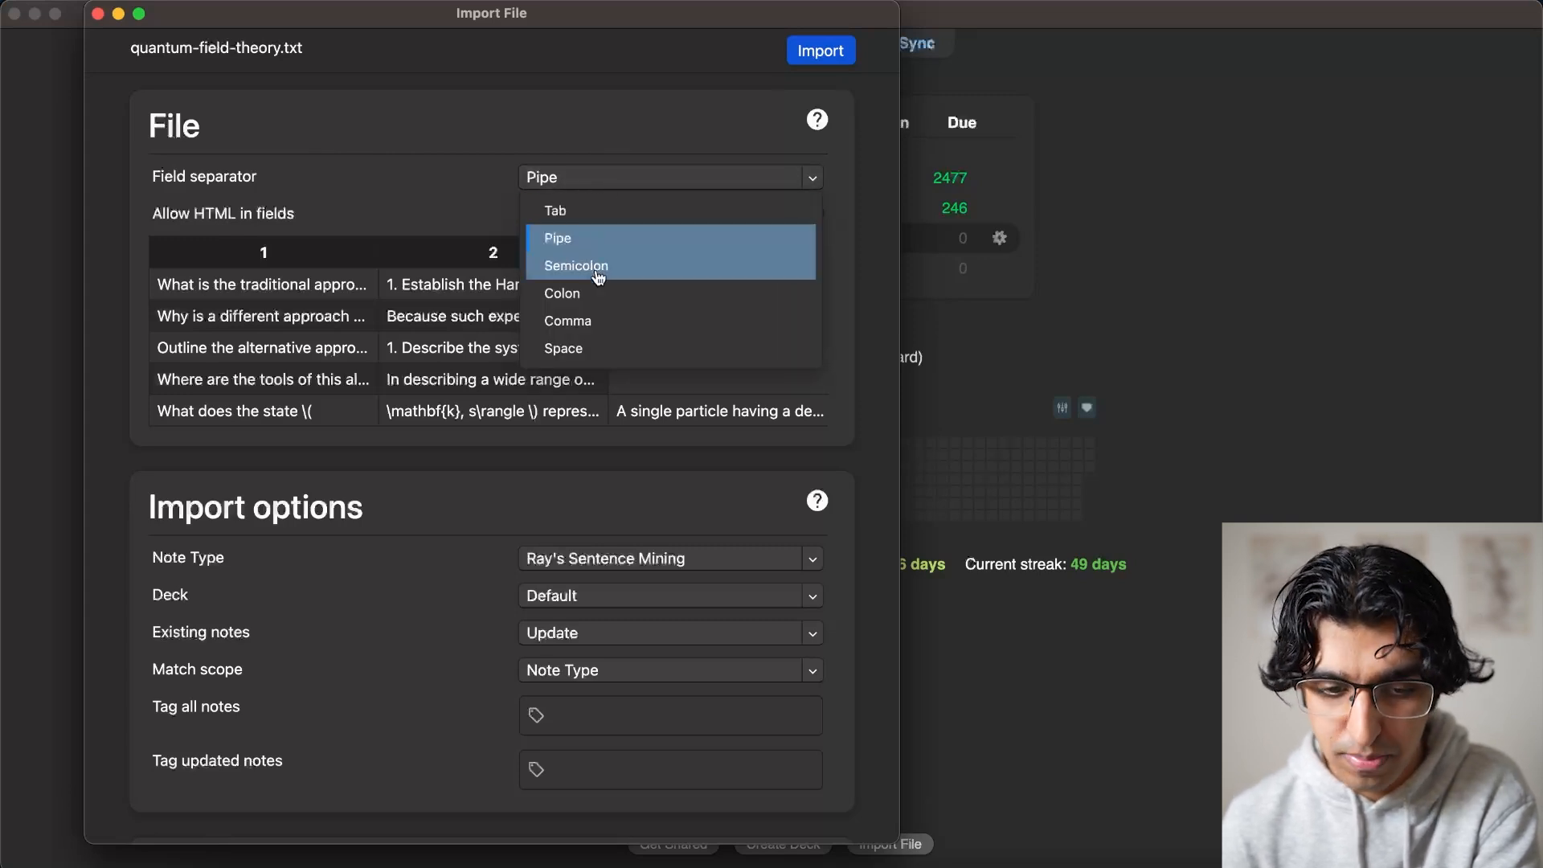
mouse_move(601, 238)
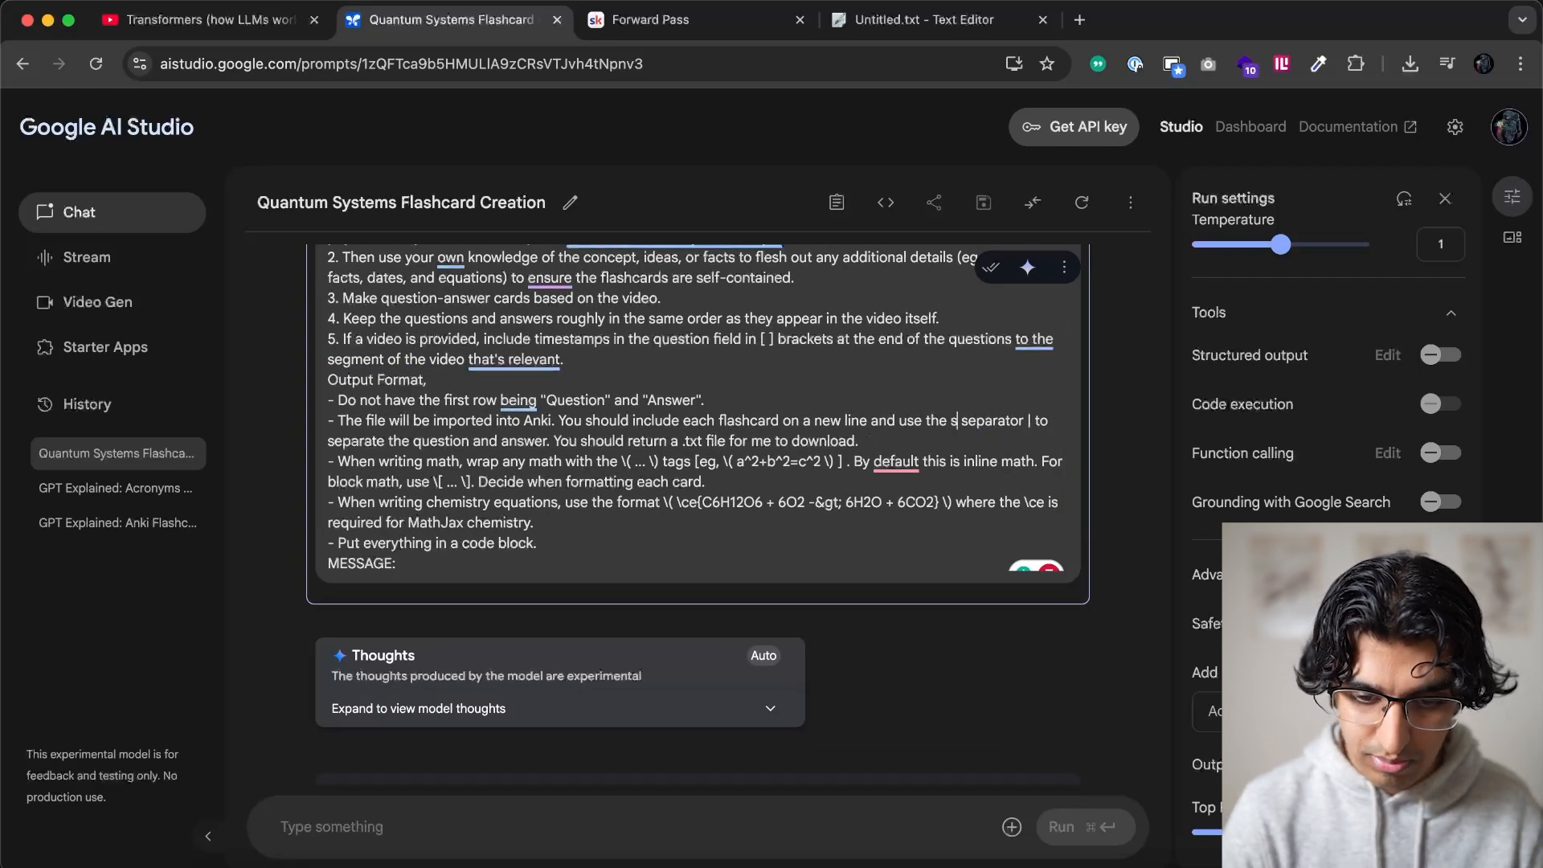
Switch the prompt to a semicolon separator used for nothing else, and rerun the turn
type("semi colon")
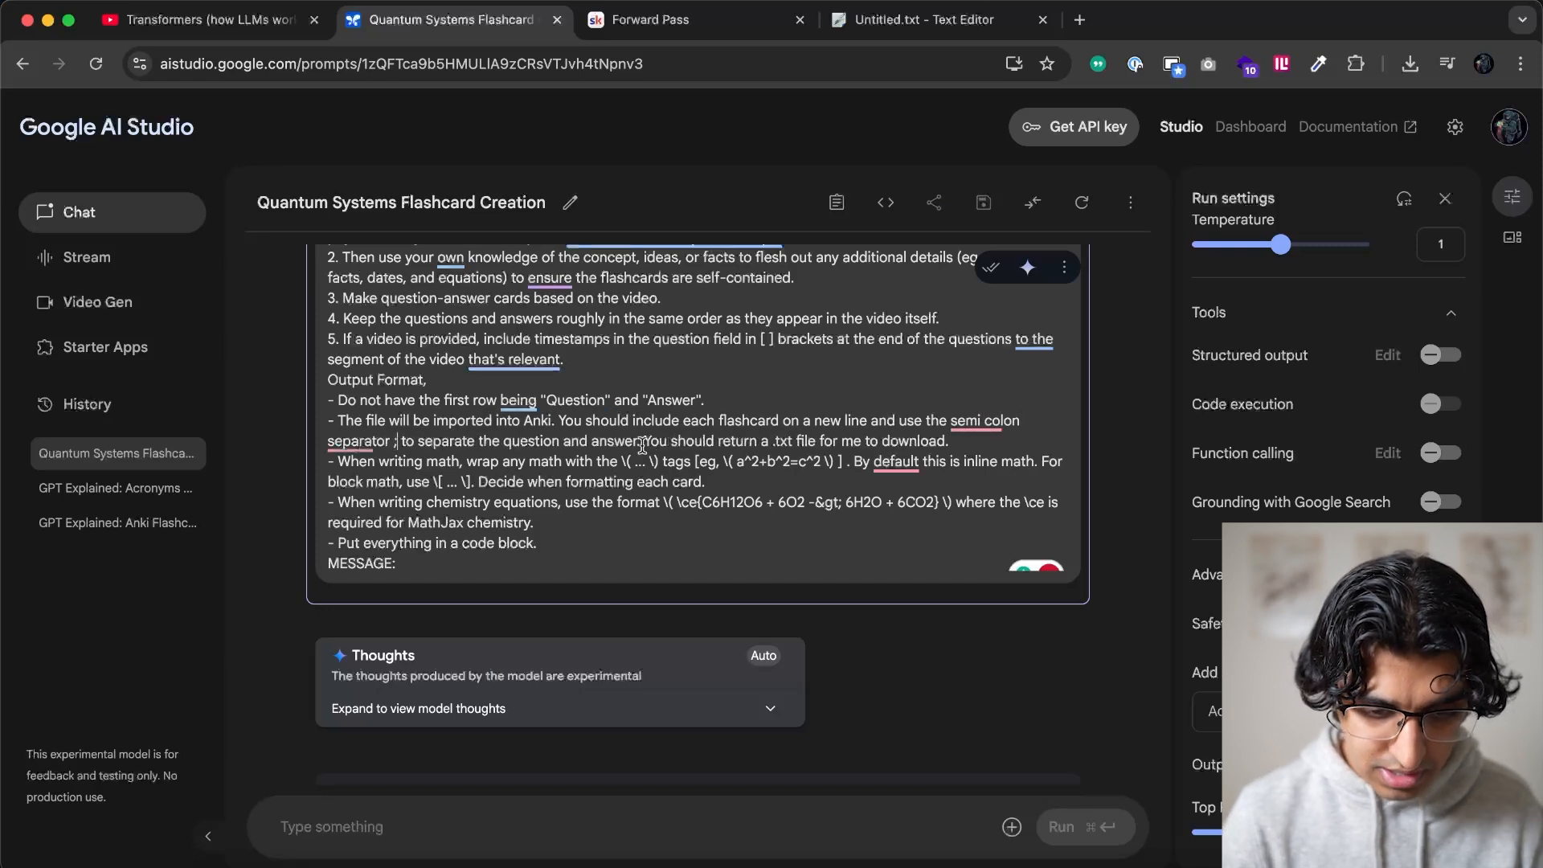
type("Don't use the semicolon for anything else.")
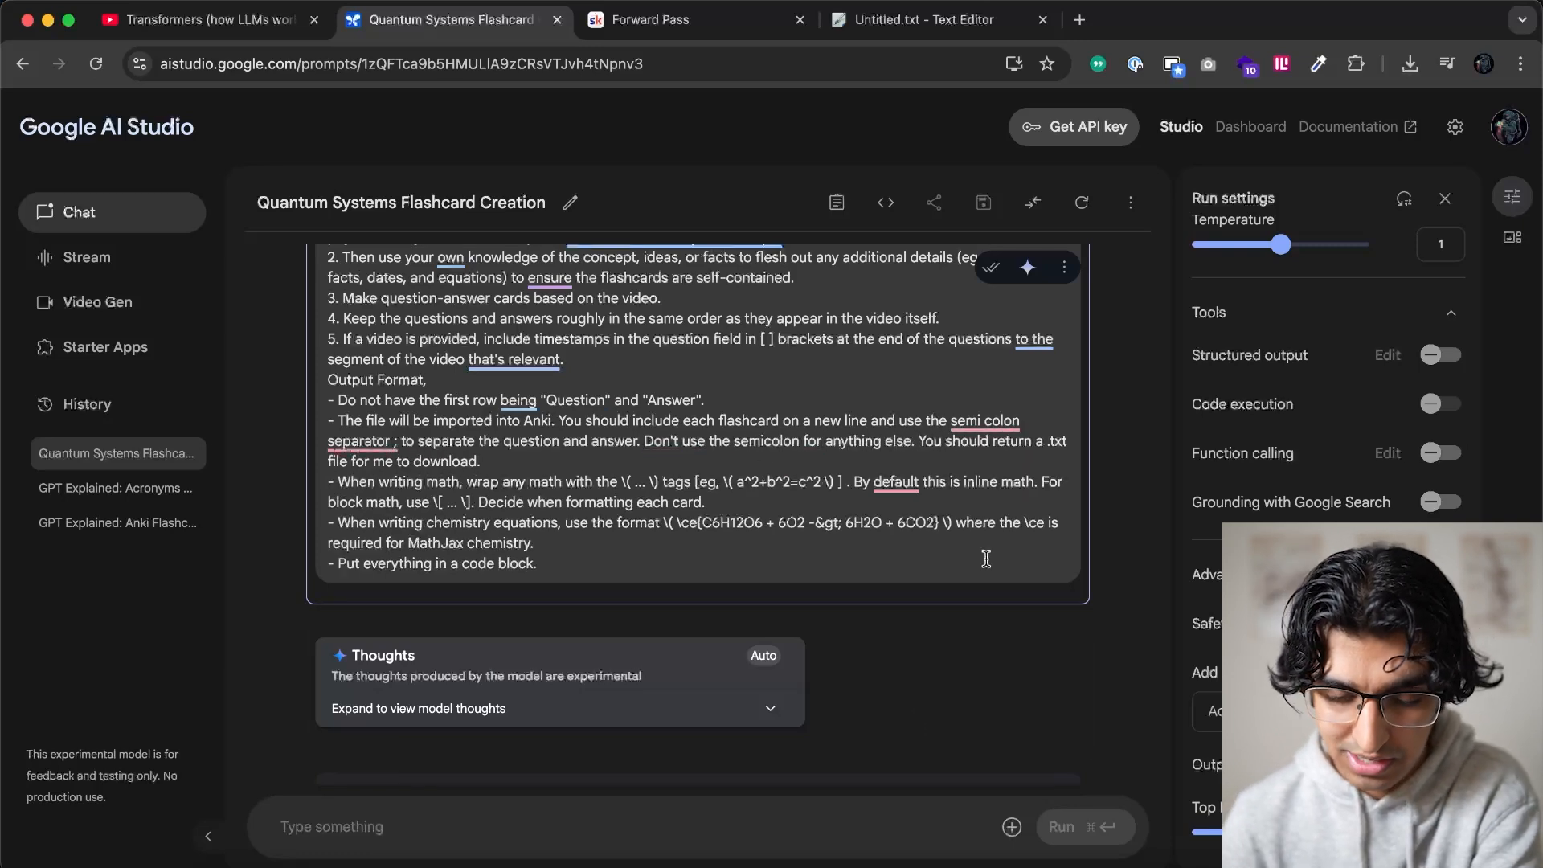
mouse_move(1026, 267)
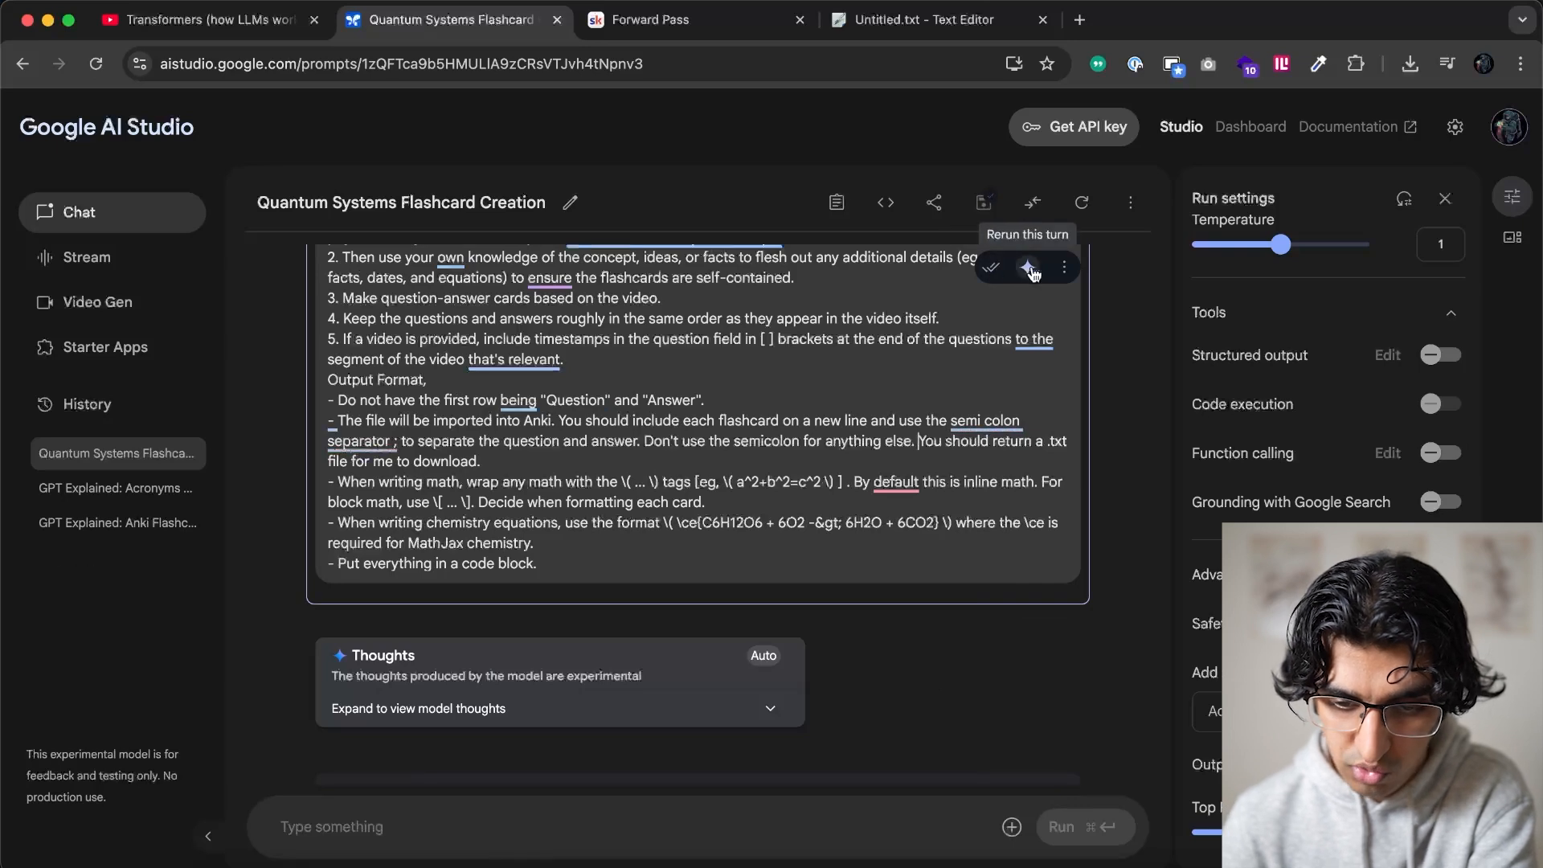
left_click(1026, 268)
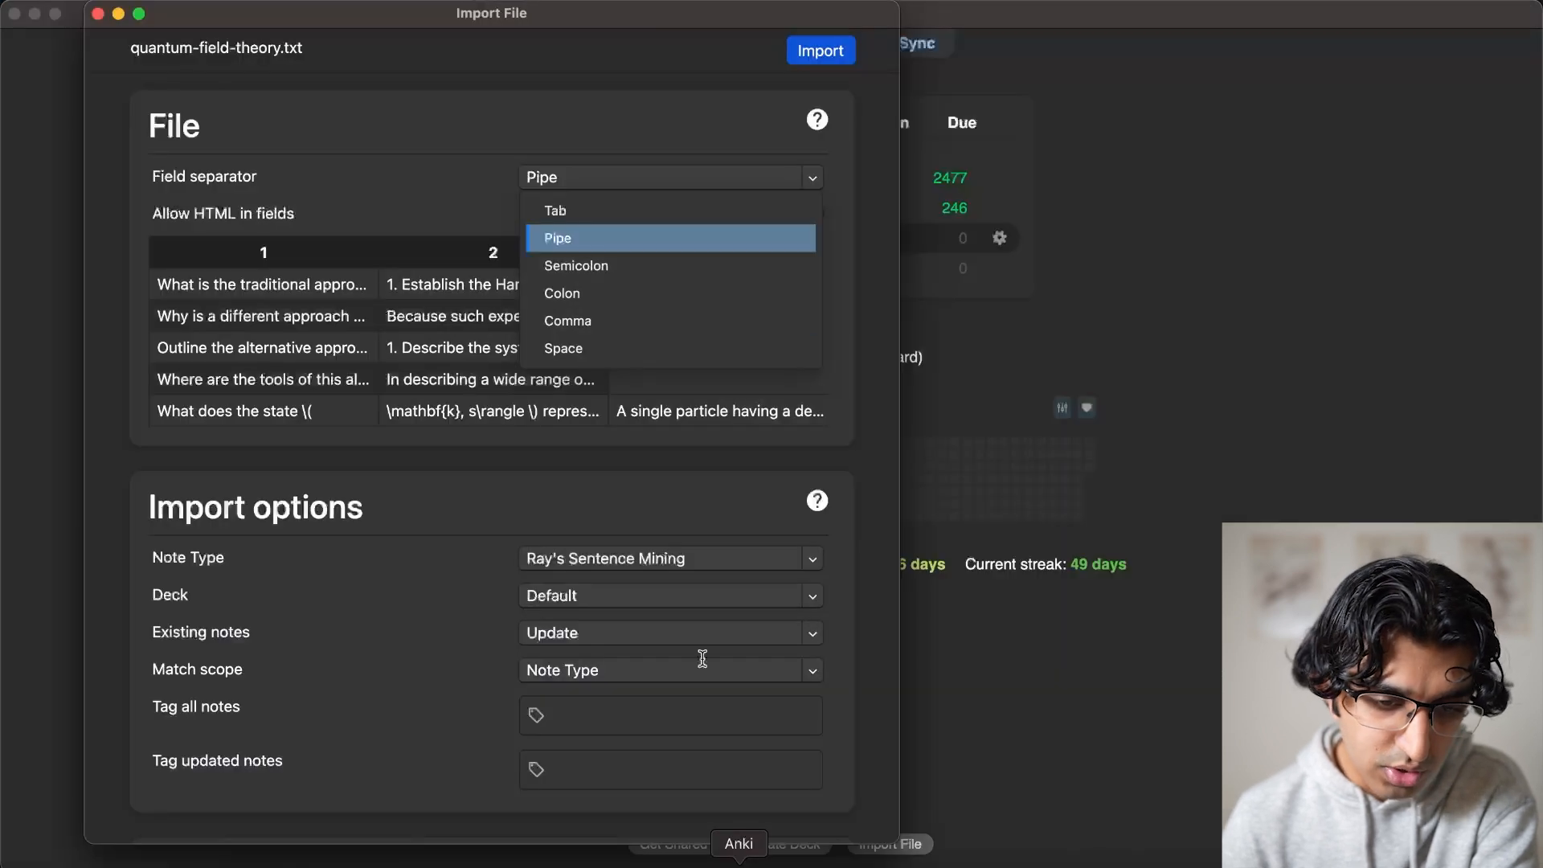
Import quantum-field-theory.txt split on Semicolon as Basic notes into the QFT deck
left_click(576, 266)
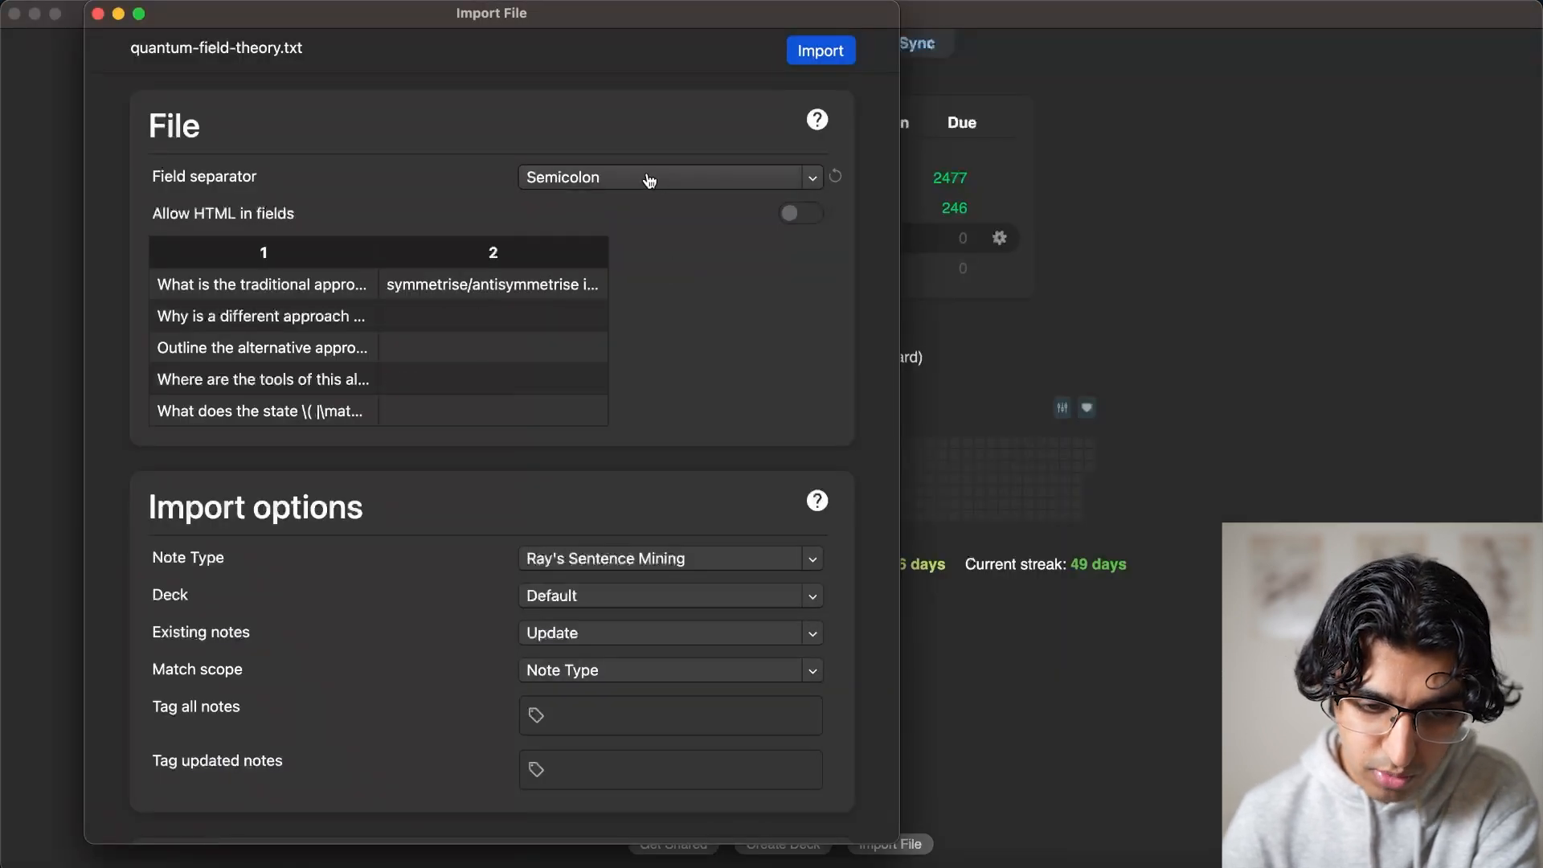
left_click(669, 176)
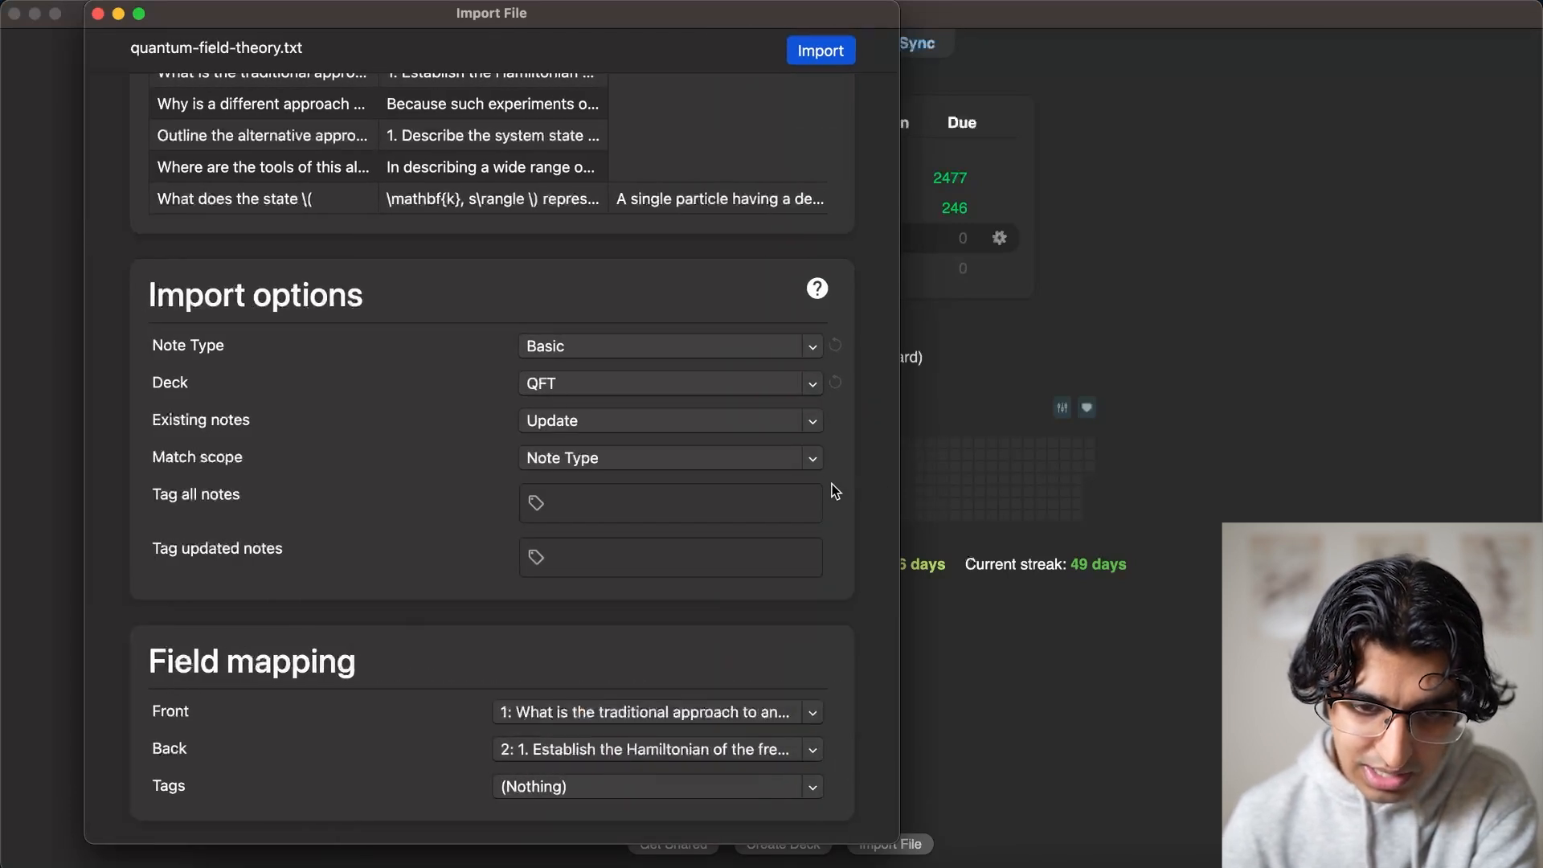
left_click(820, 50)
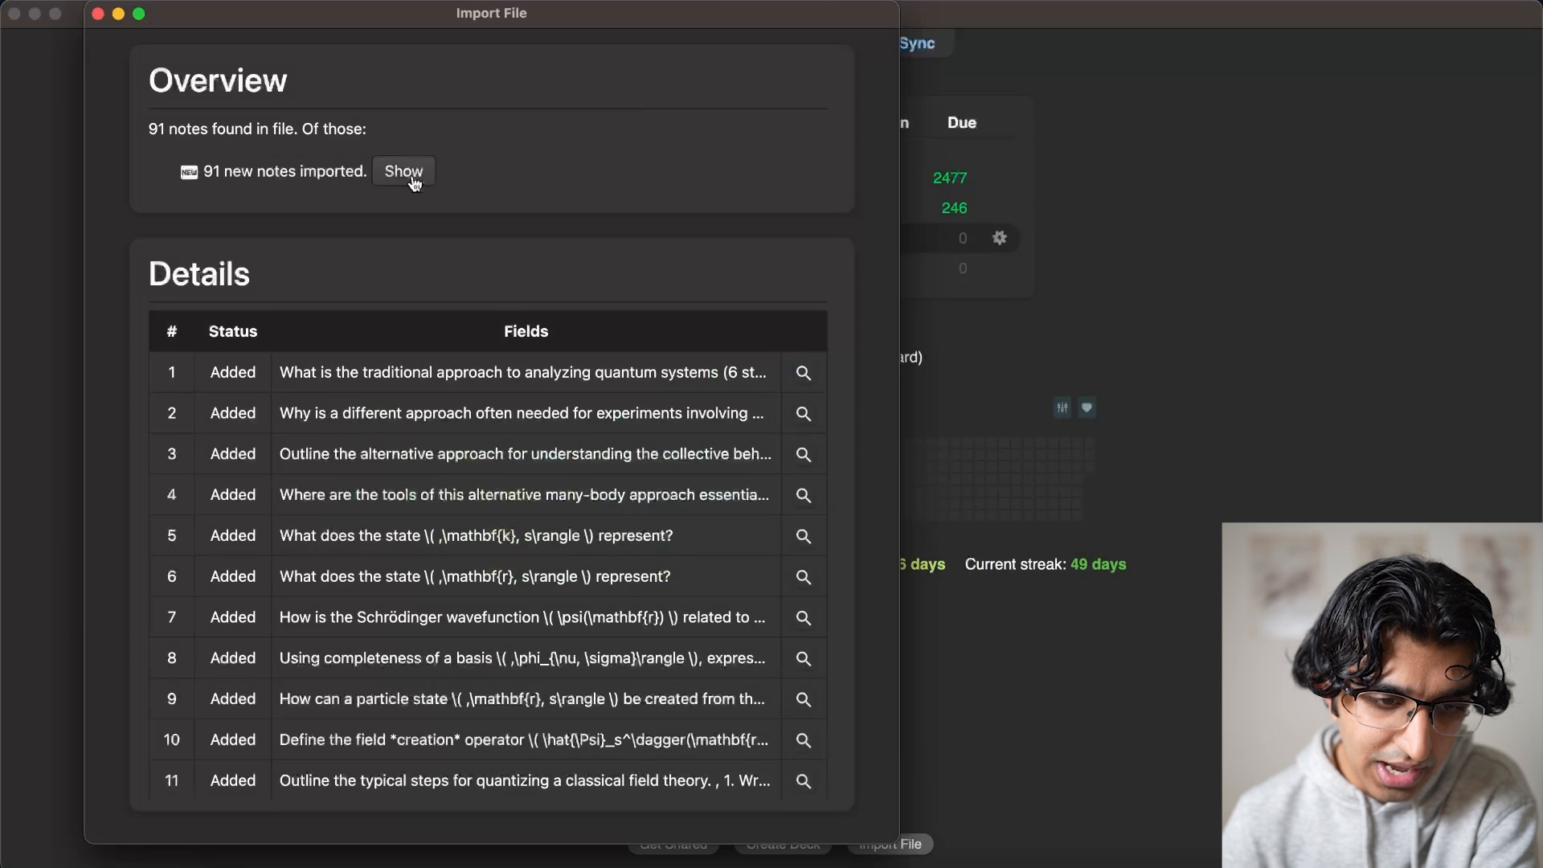
Show the 91 imported QFT notes in the card browser to check rendered equations
left_click(404, 170)
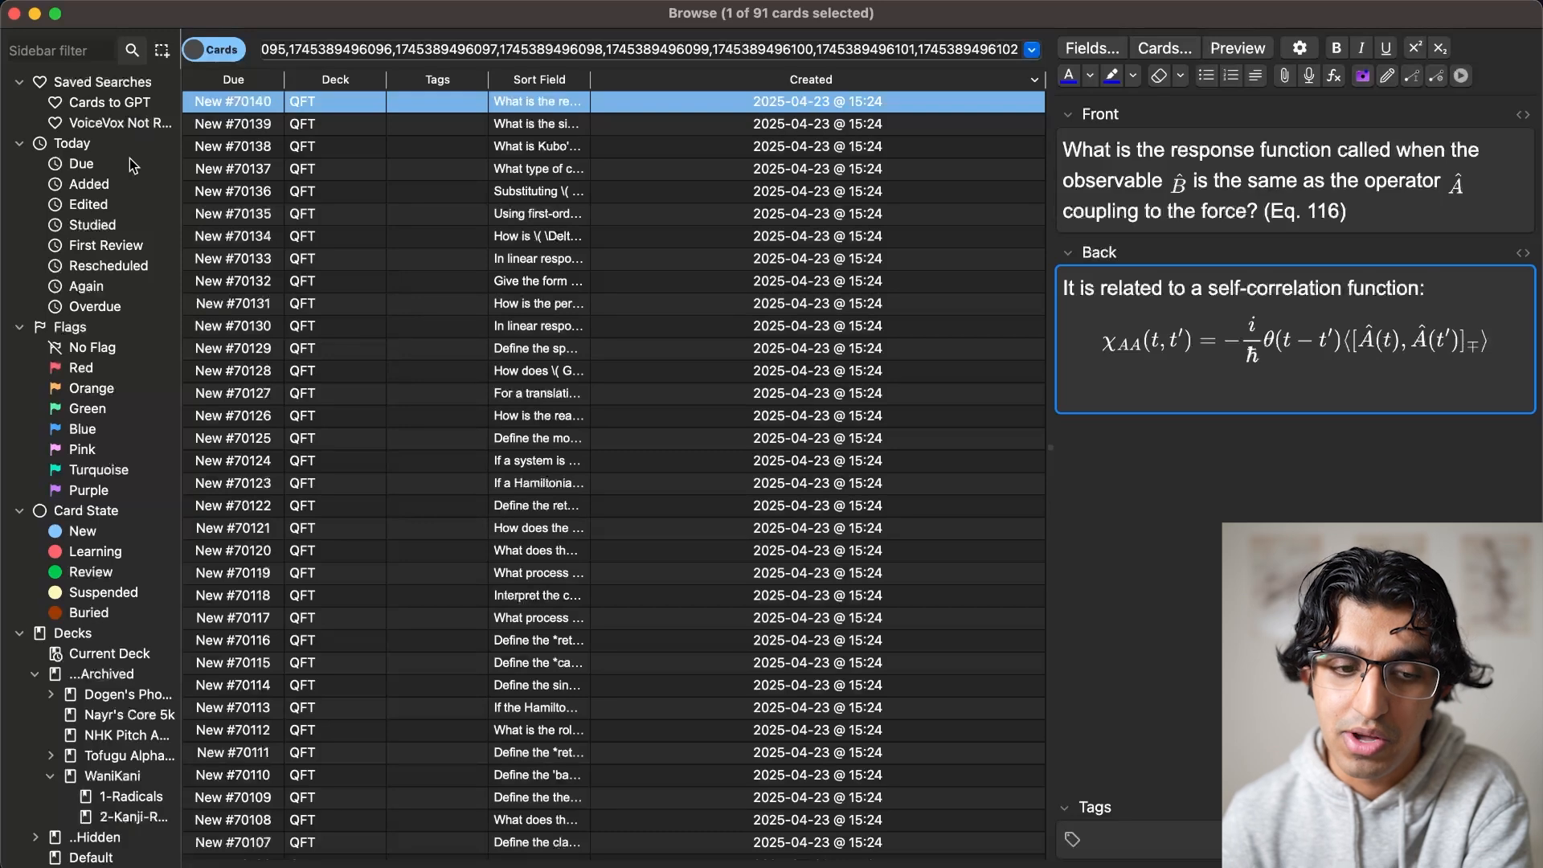
mouse_move(345, 266)
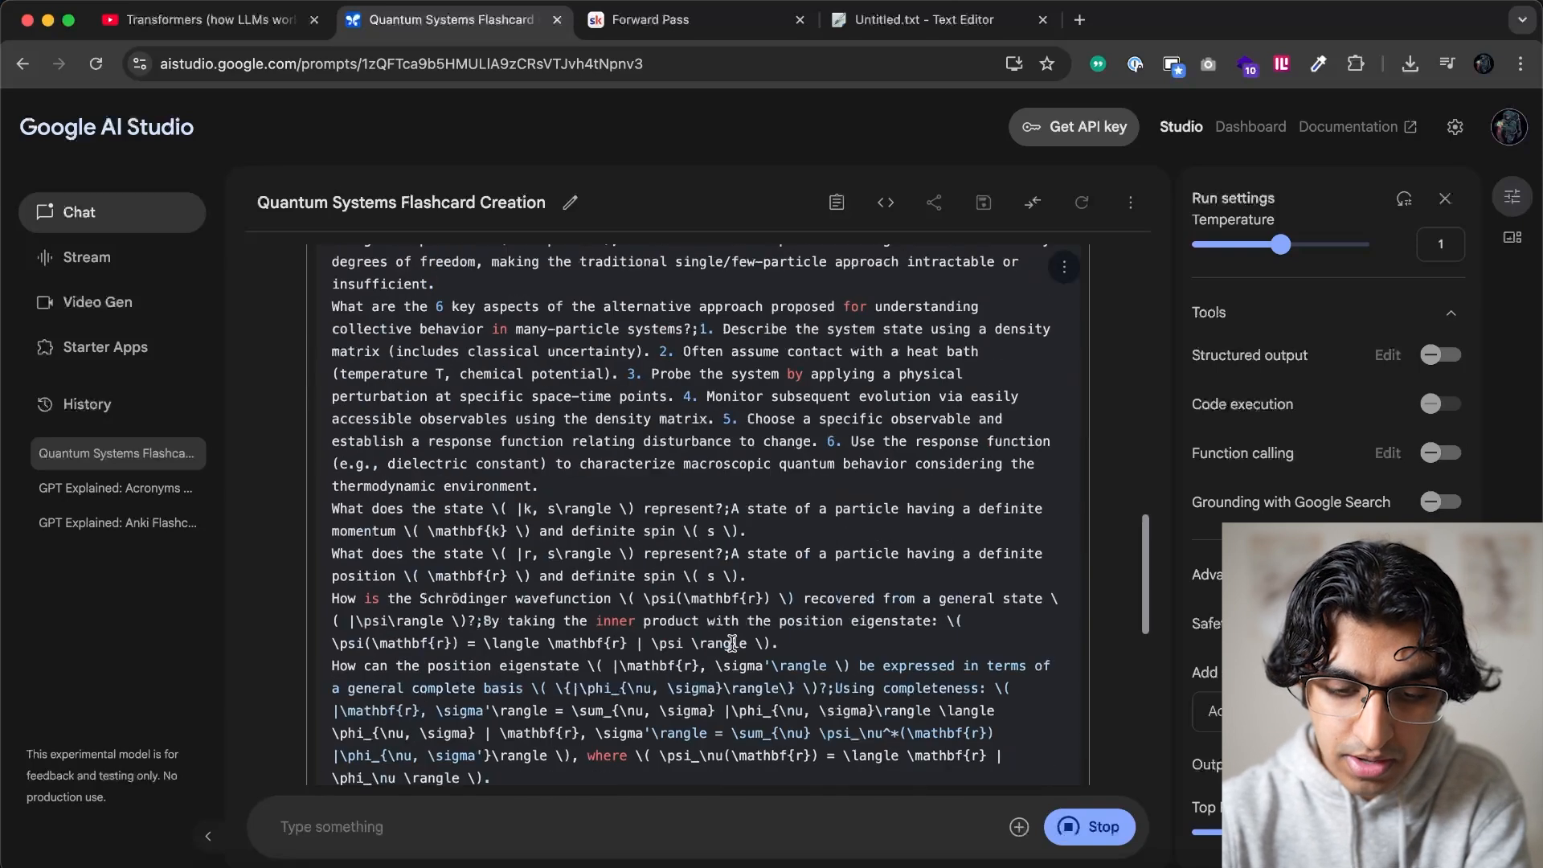
Scroll the regenerating semicolon-separated flashcards, then open a Finder window from the Dock
scroll("down", 3)
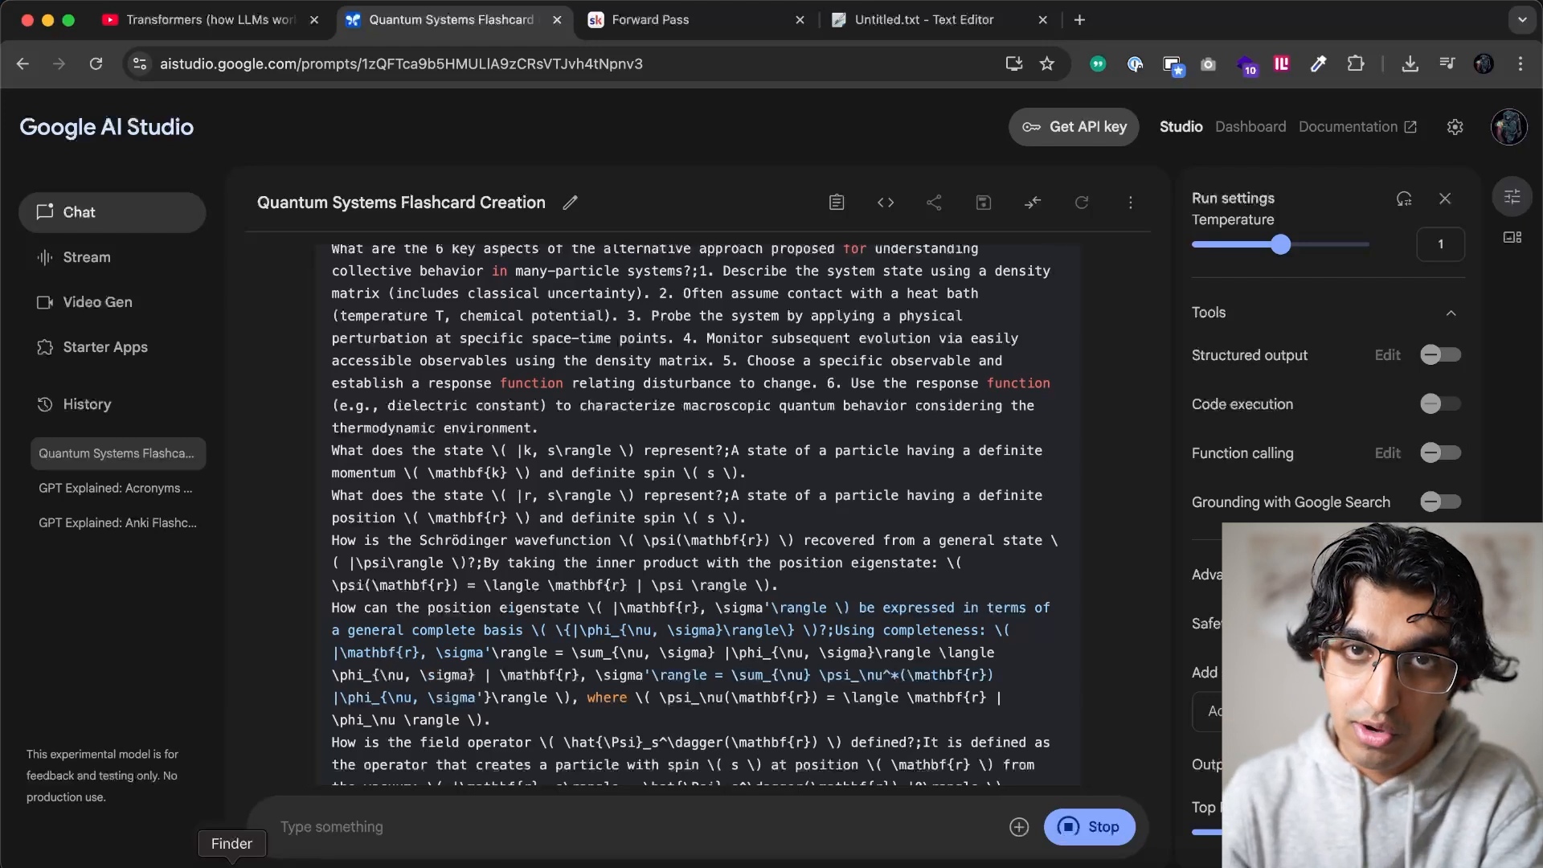
left_click(231, 843)
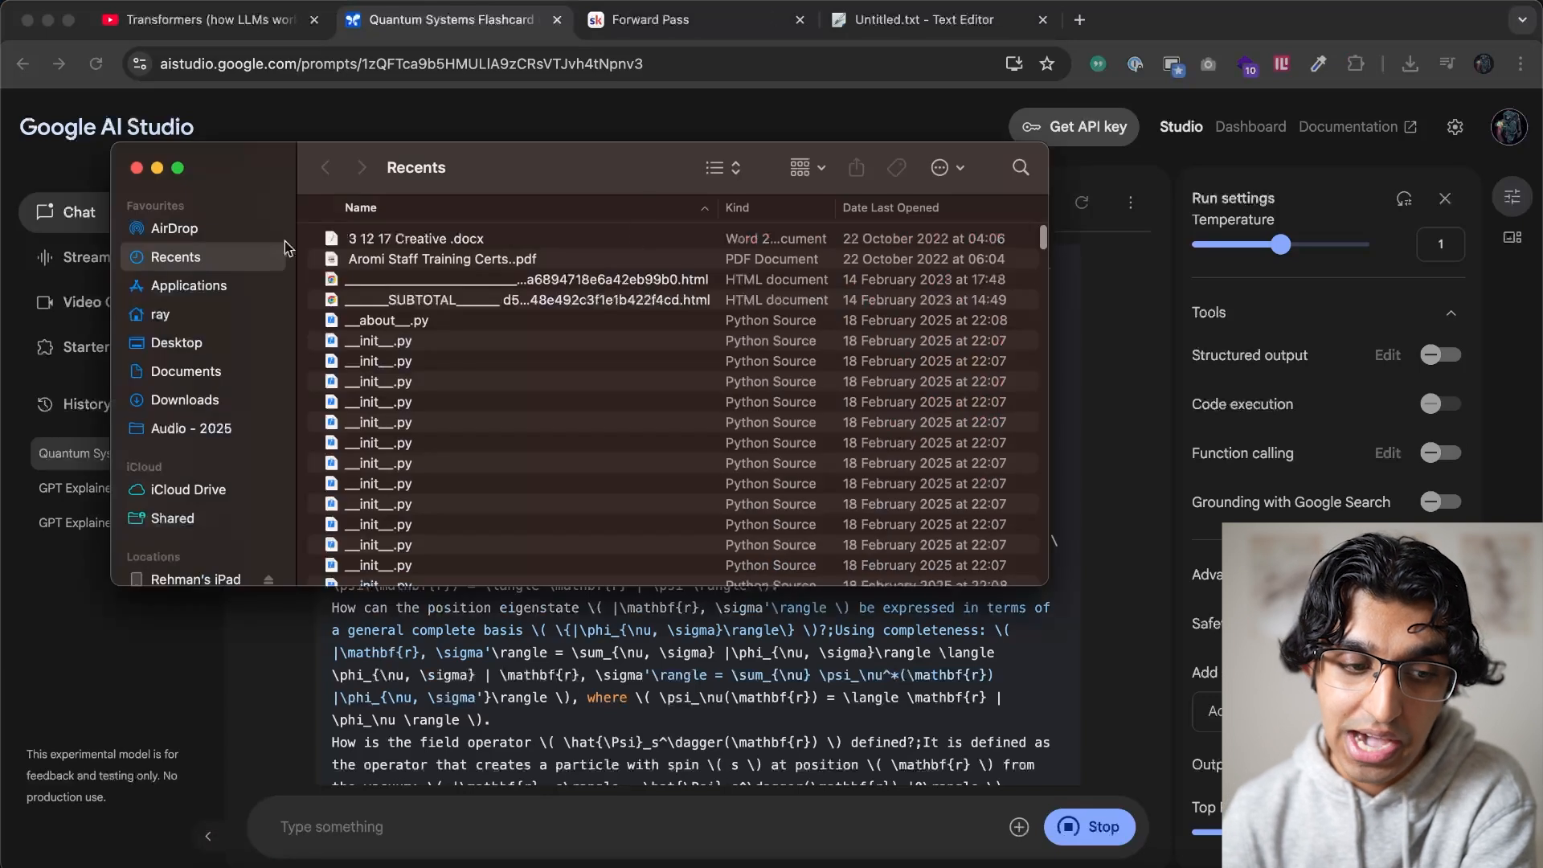